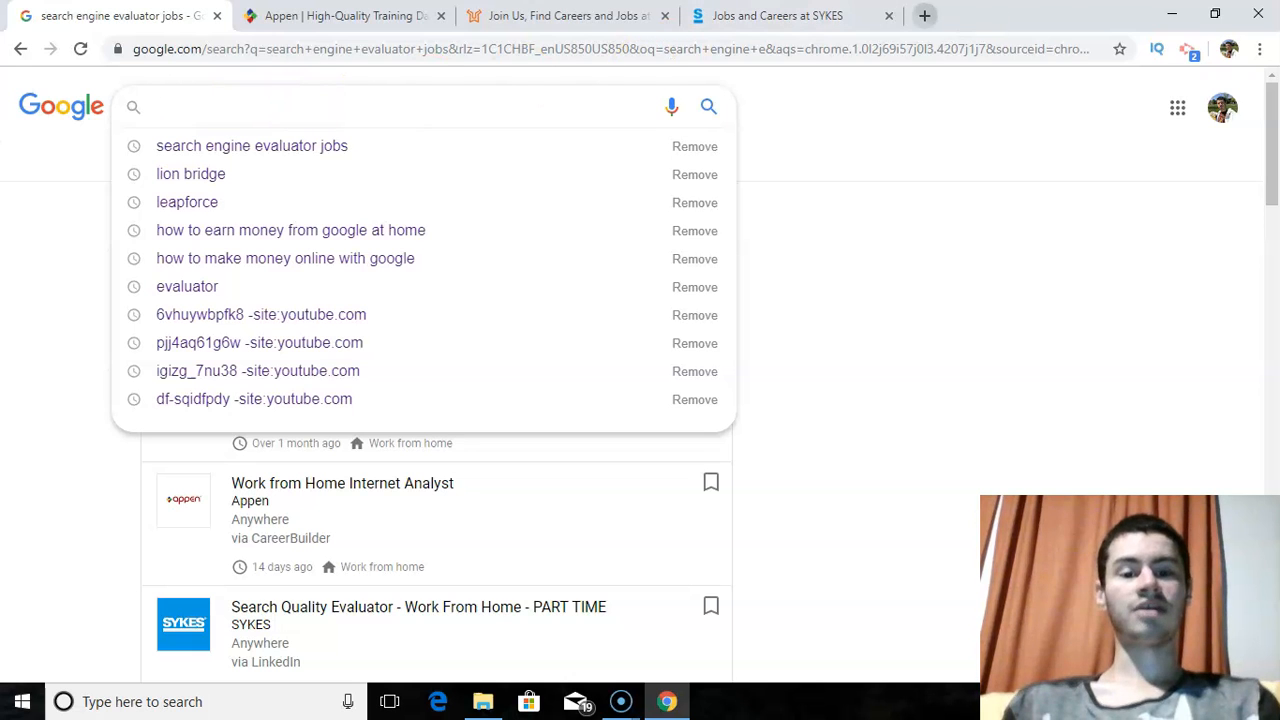
Step: Search Google for amazon in a fresh tab
click(924, 16)
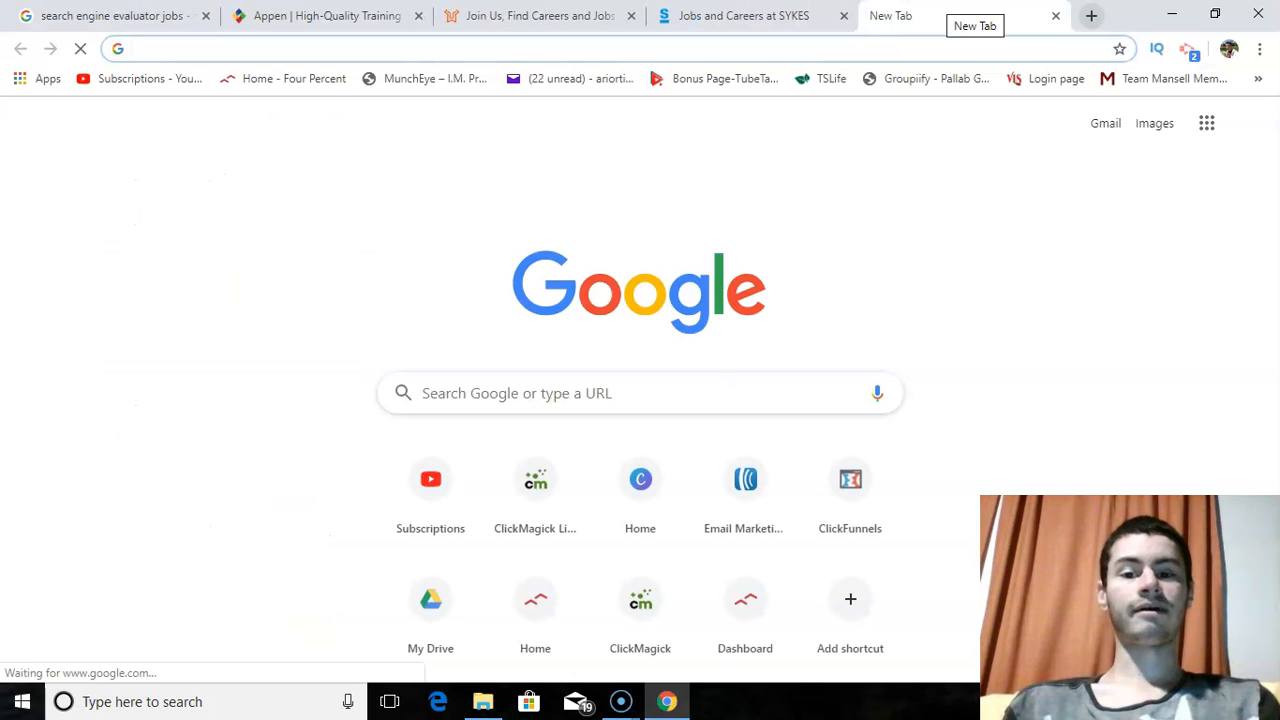
click(640, 392)
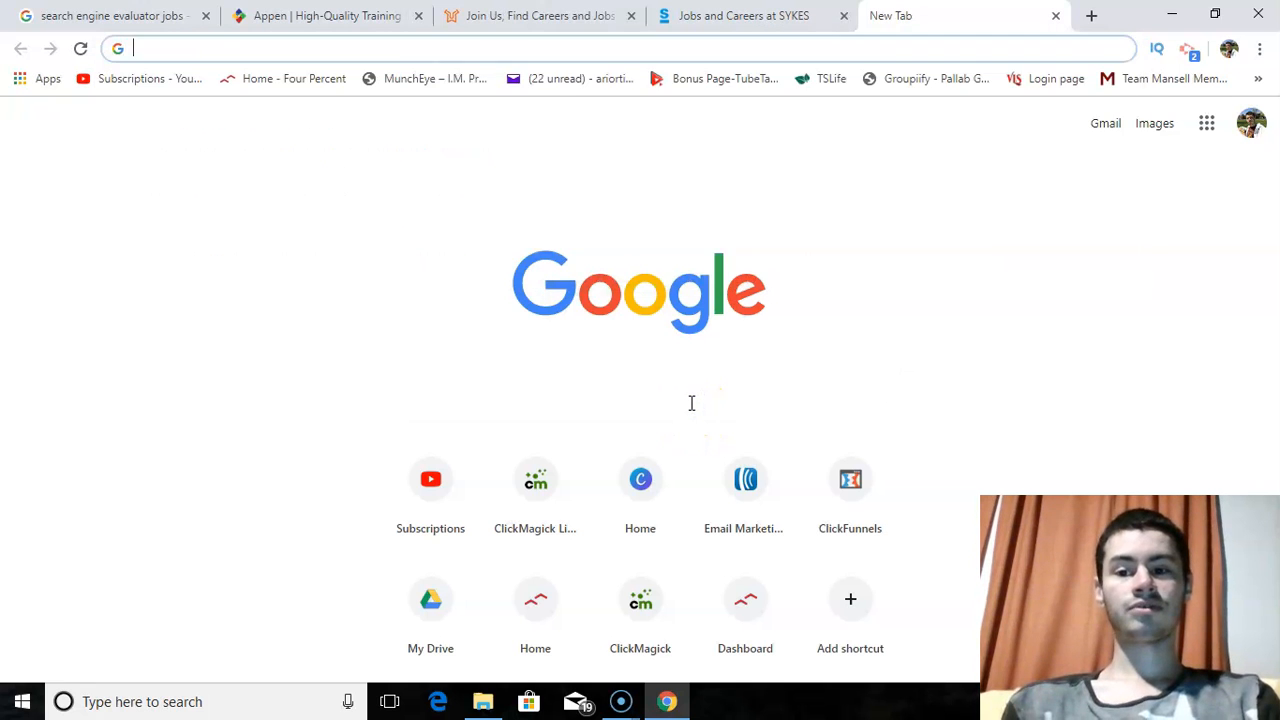
text(amazon)
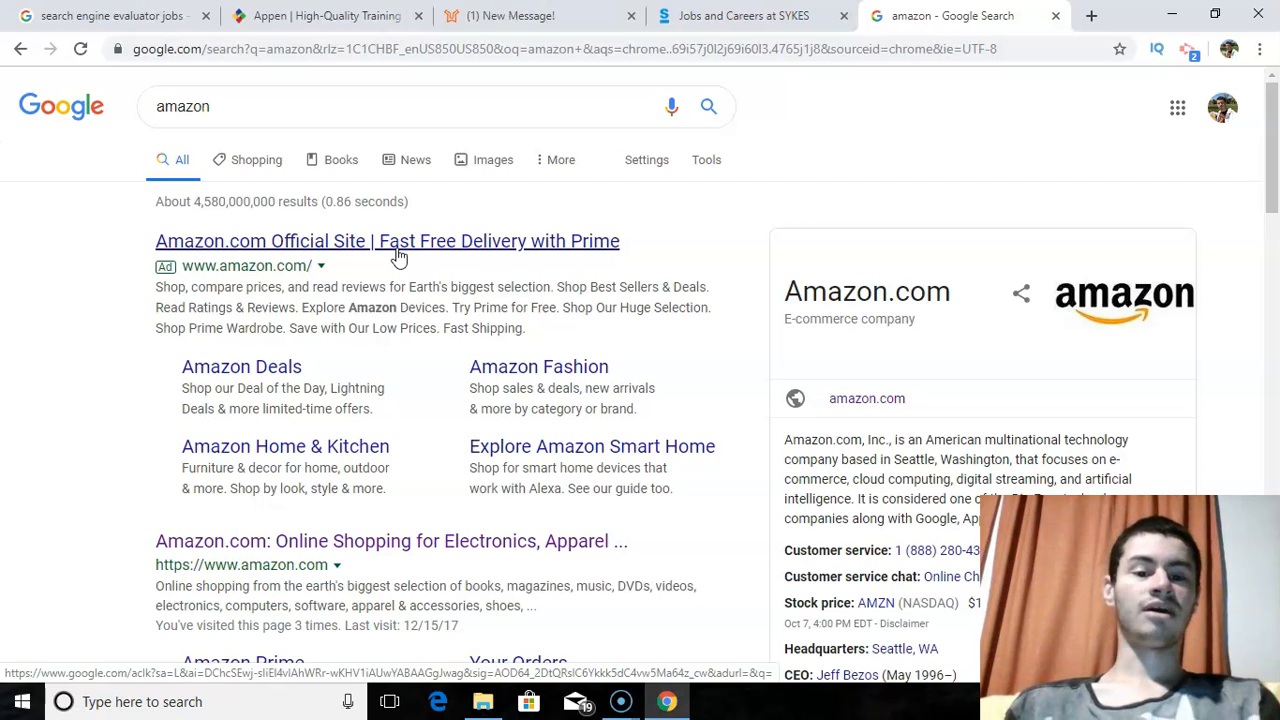
Step: Look through the amazon results page: sponsored ad, official site, company panel and listings
scroll(down, 3)
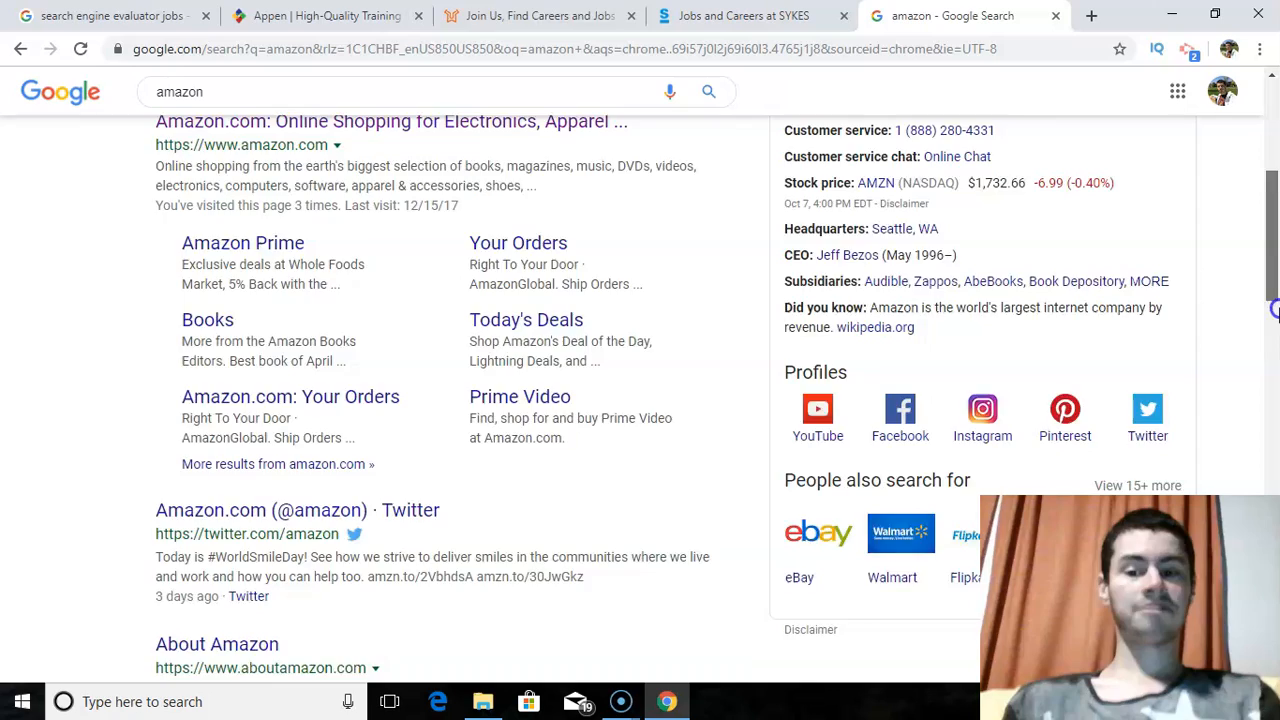
scroll(down, 3)
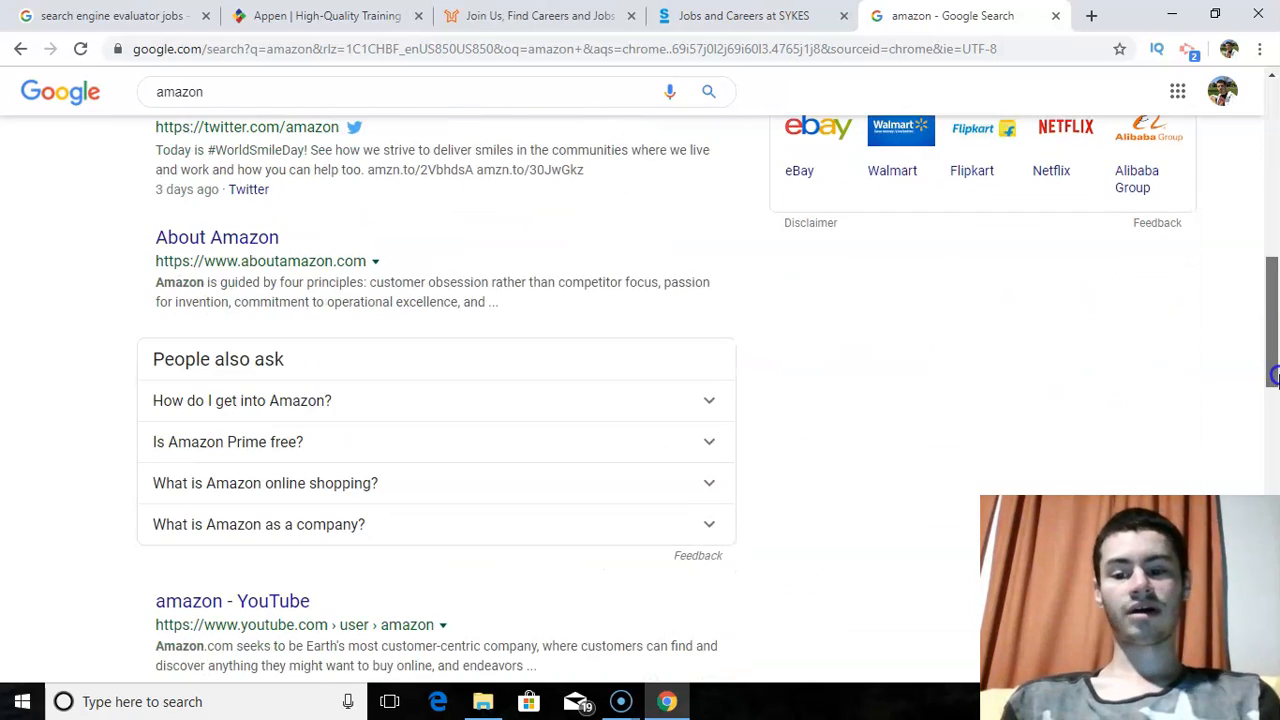
scroll(down, 3)
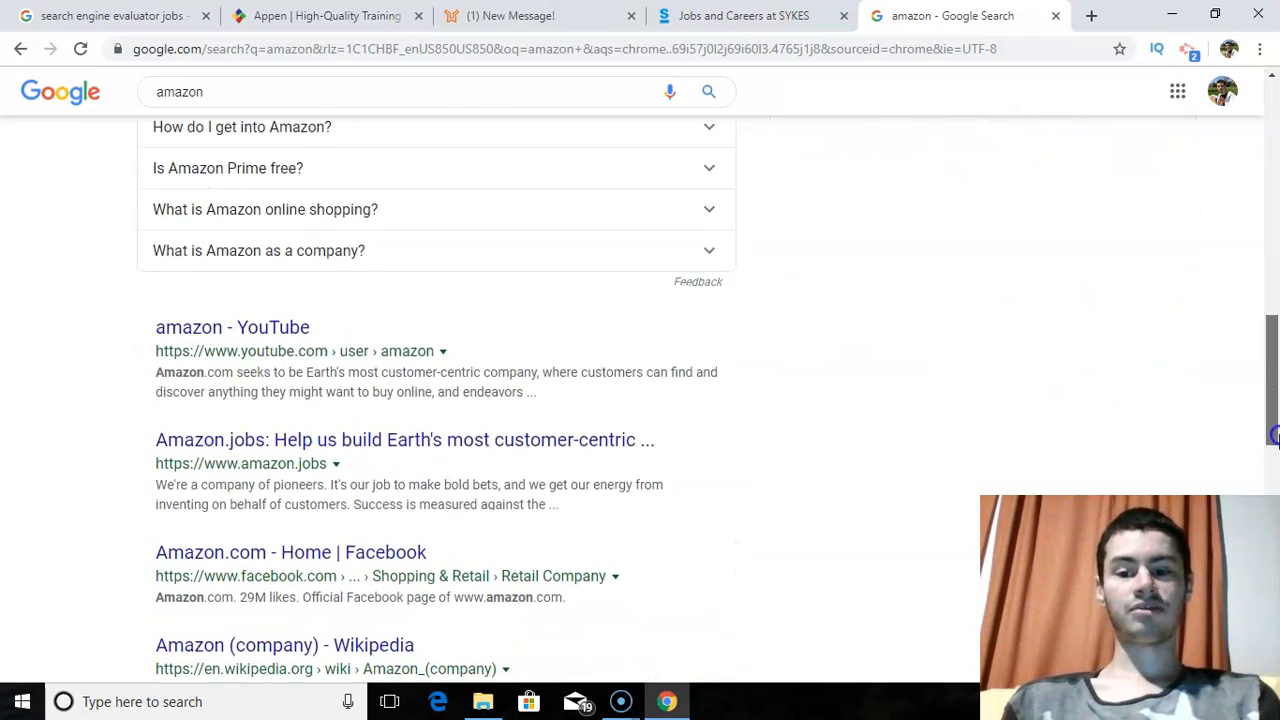
scroll(down, 3)
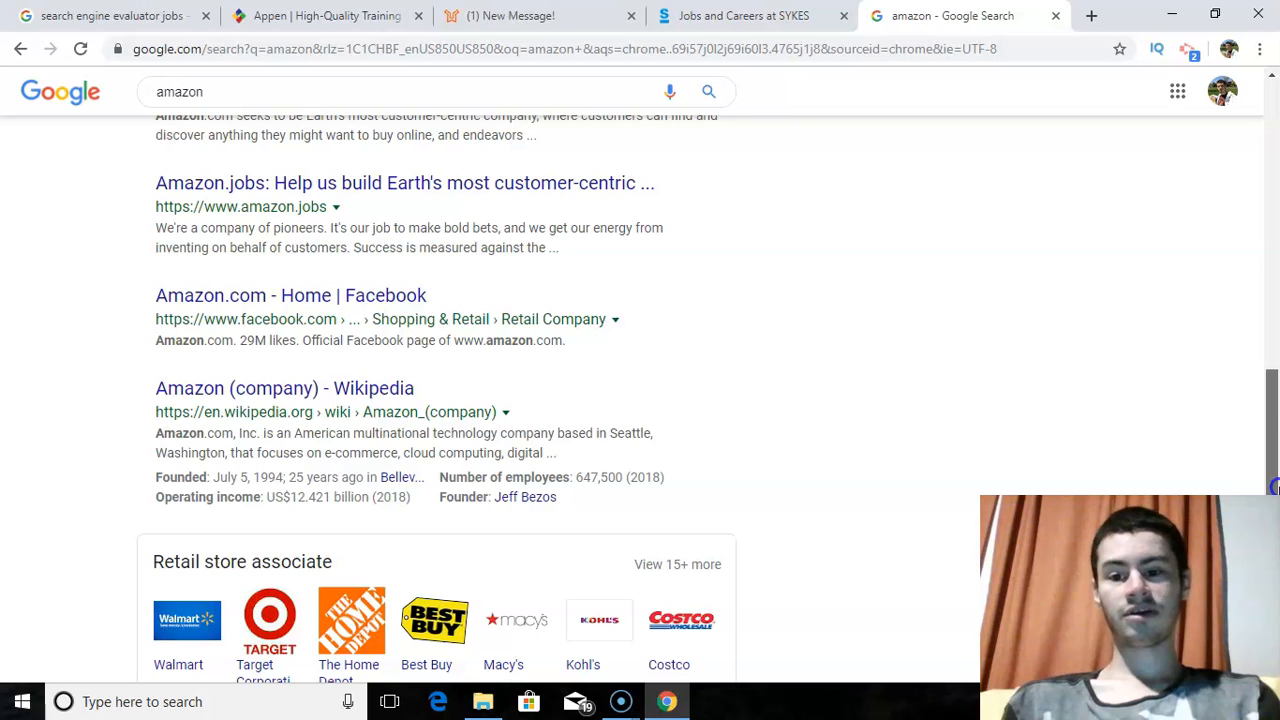
scroll(down, 3)
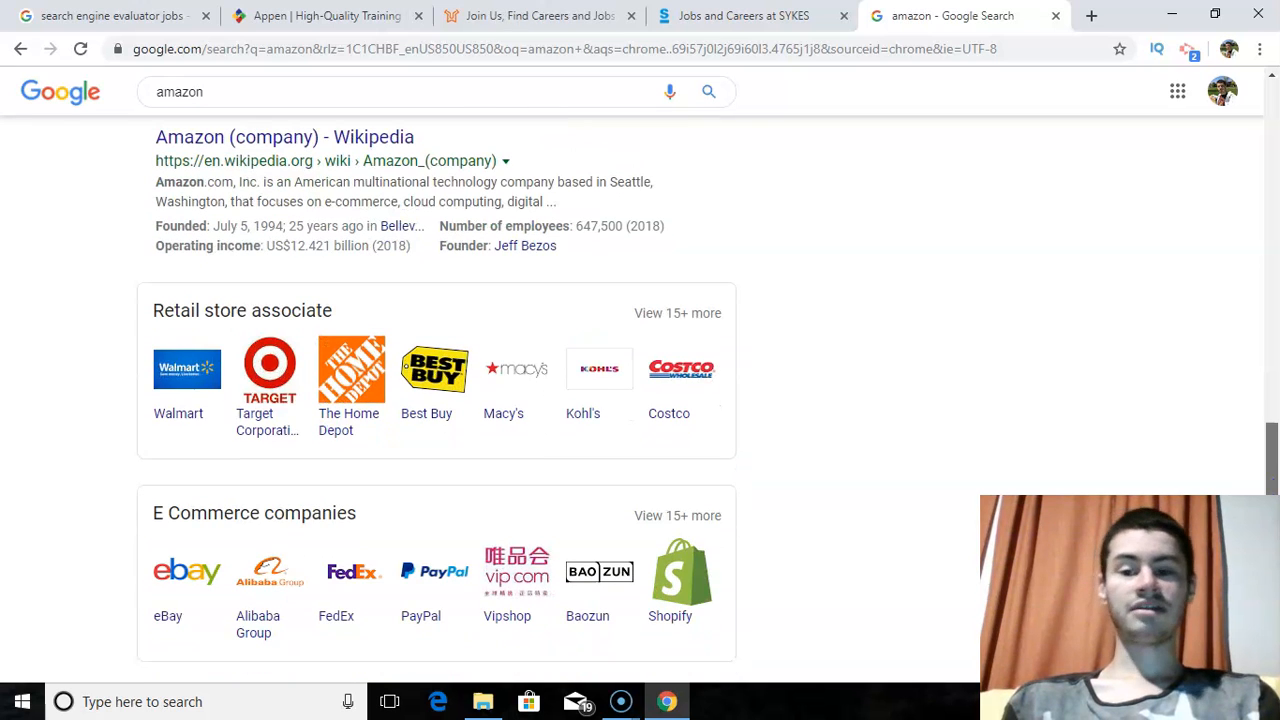
scroll(up, 3)
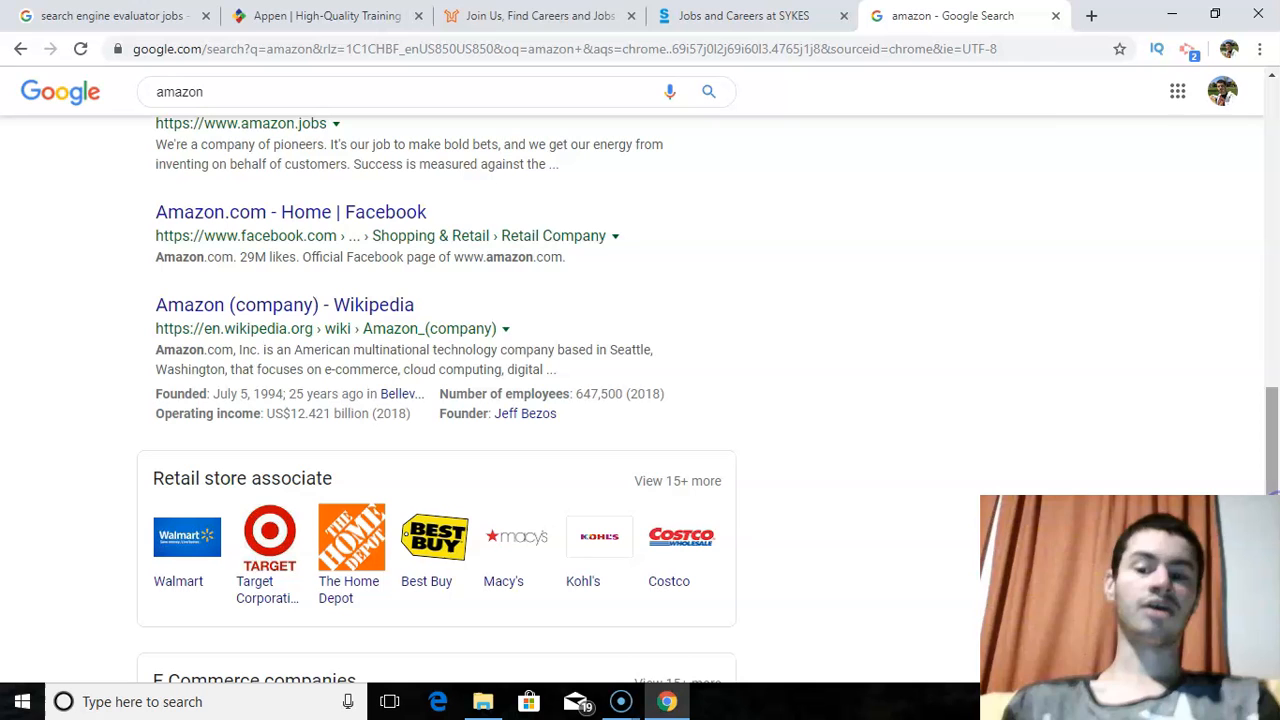
mouse_move(272, 244)
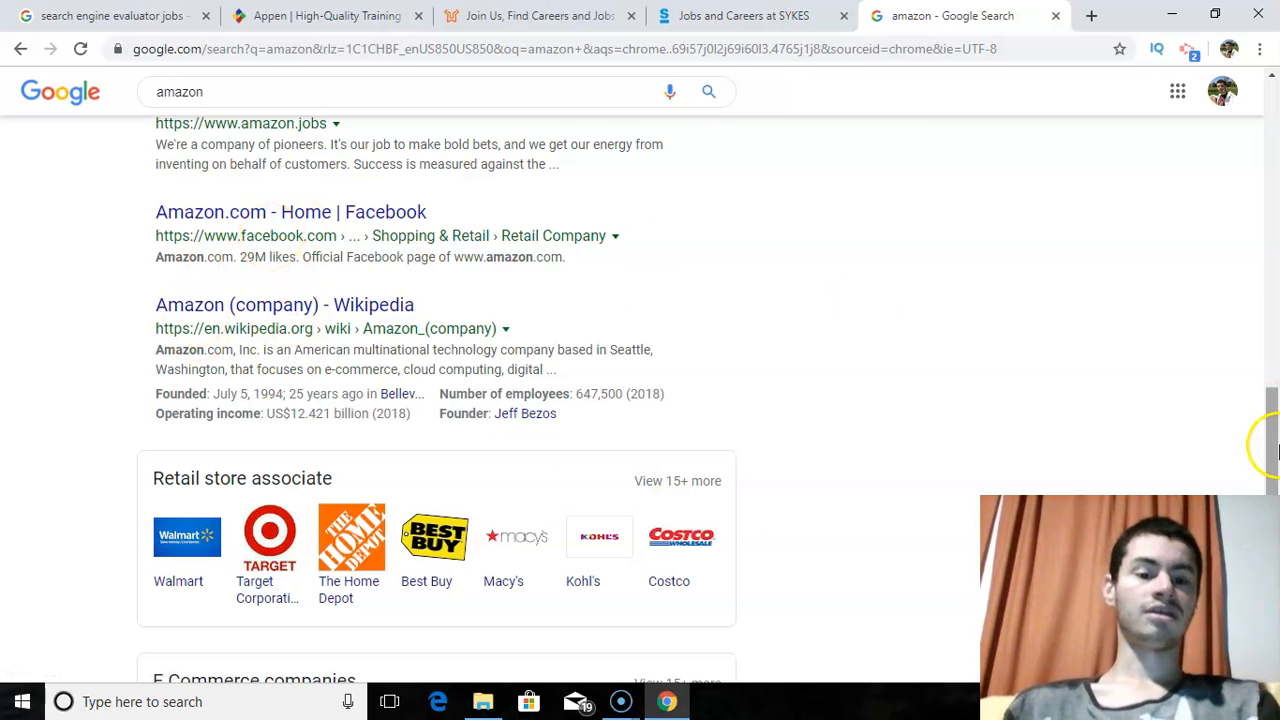
scroll(up, 3)
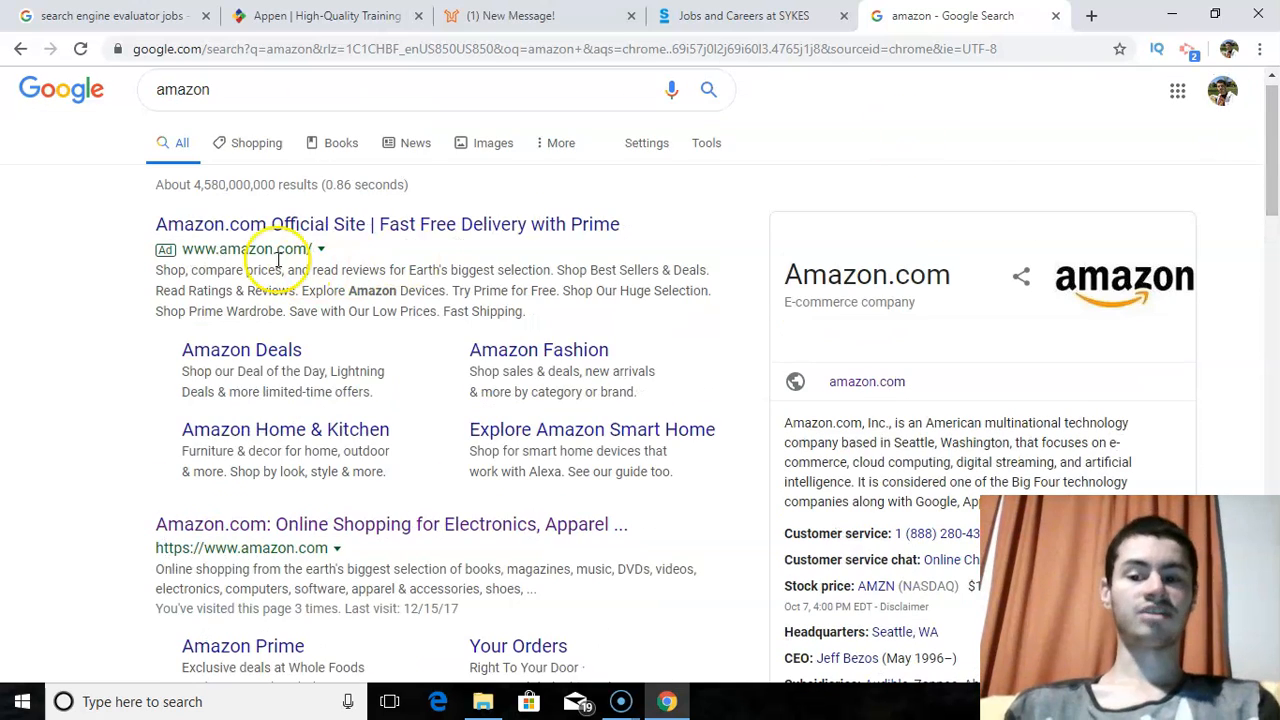
mouse_move(260, 258)
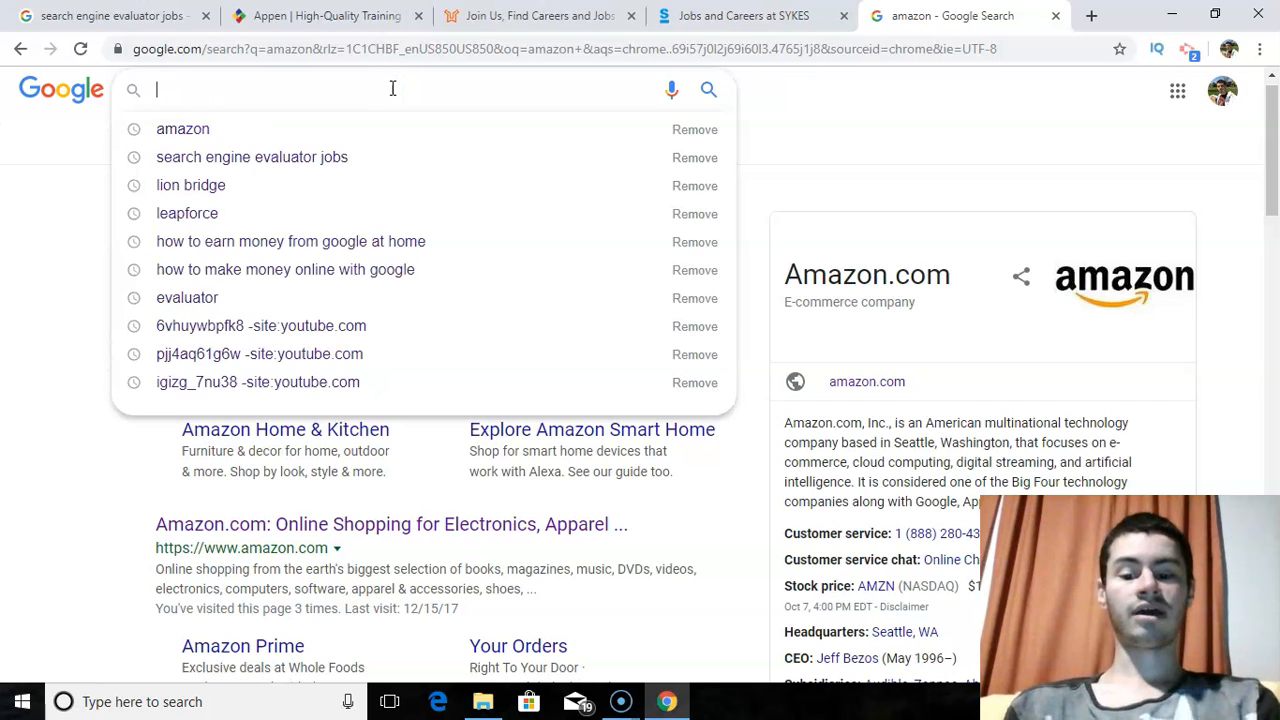
Step: Search 'how to play the guitar' via the suggestion and scan the lessons, videos and guides results
text(how to play the)
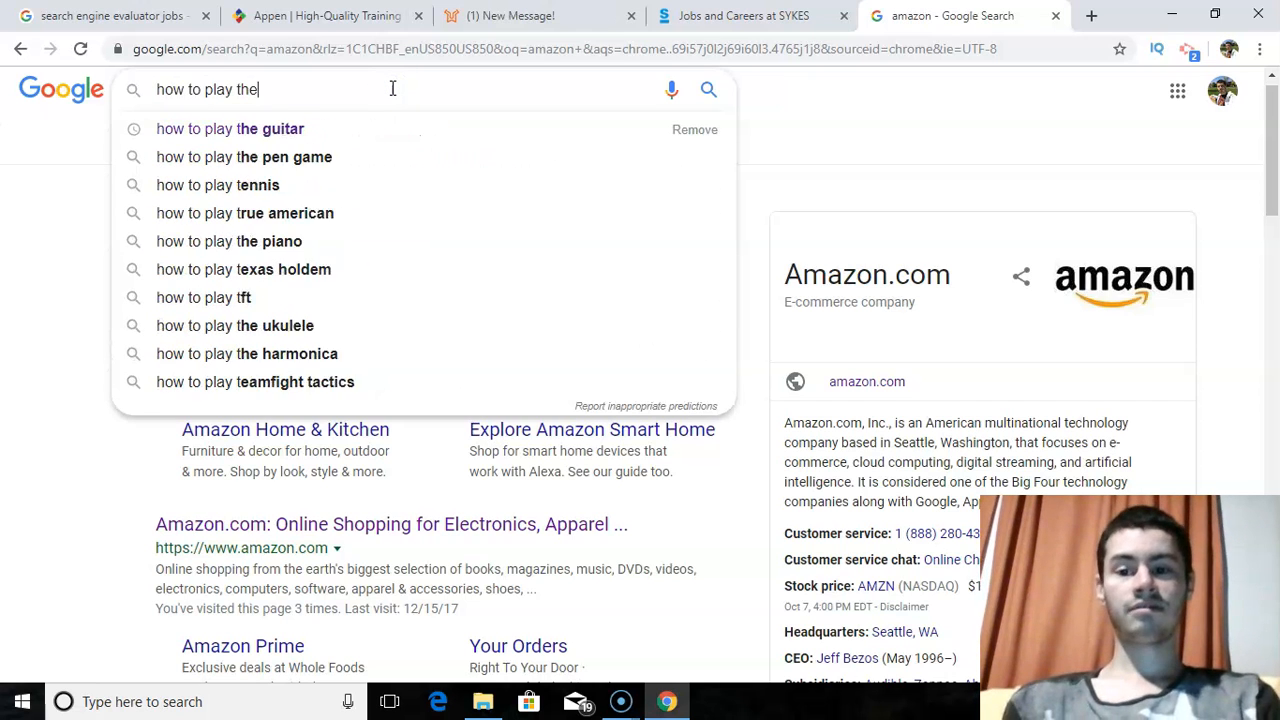
click(228, 128)
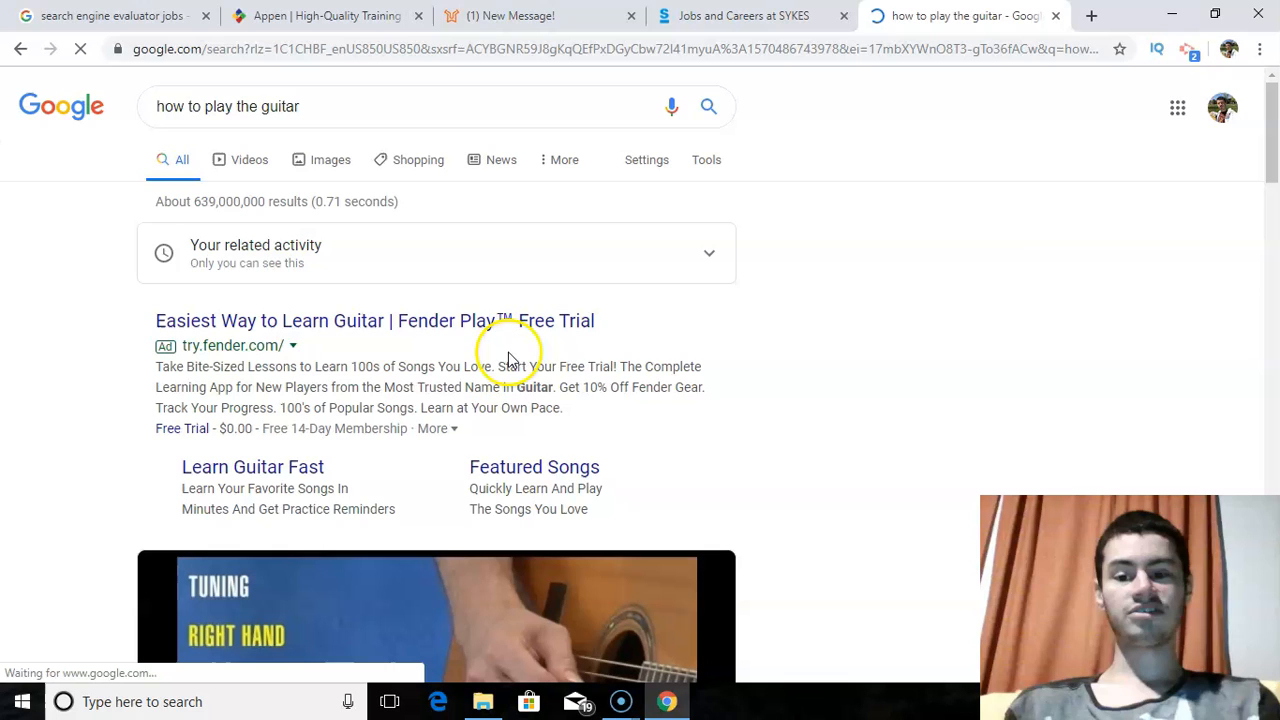
scroll(down, 3)
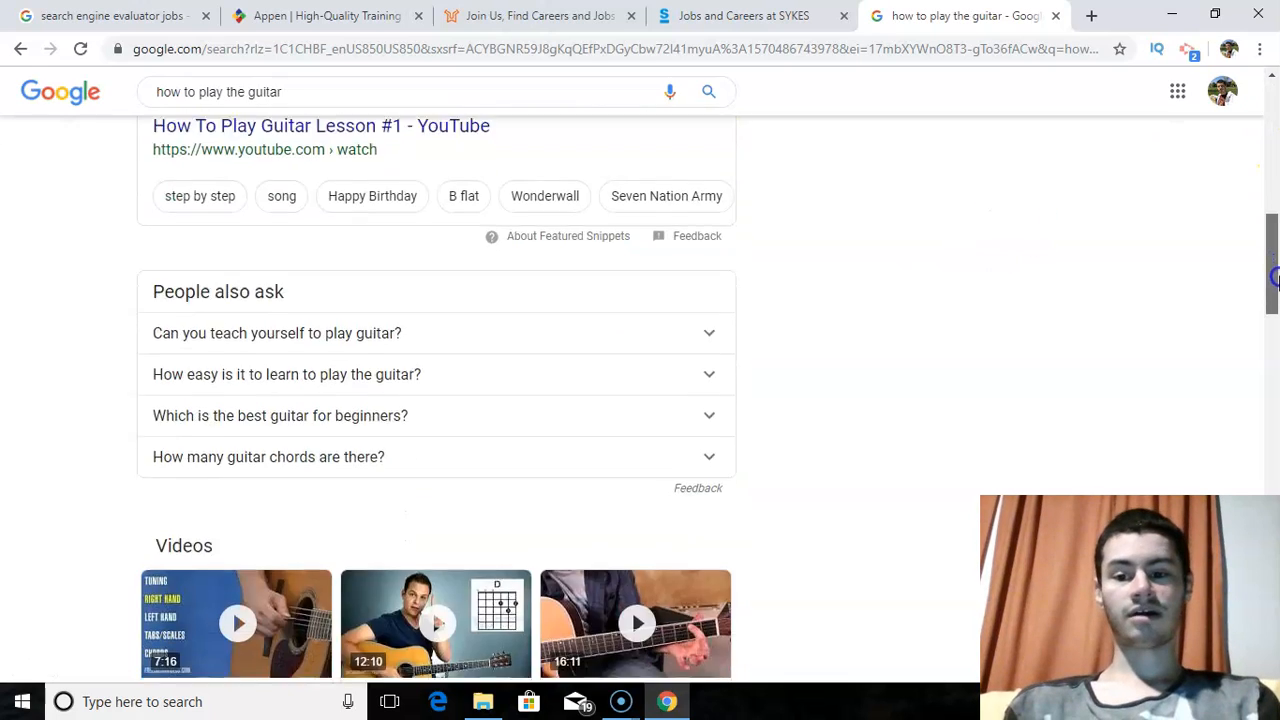
scroll(down, 3)
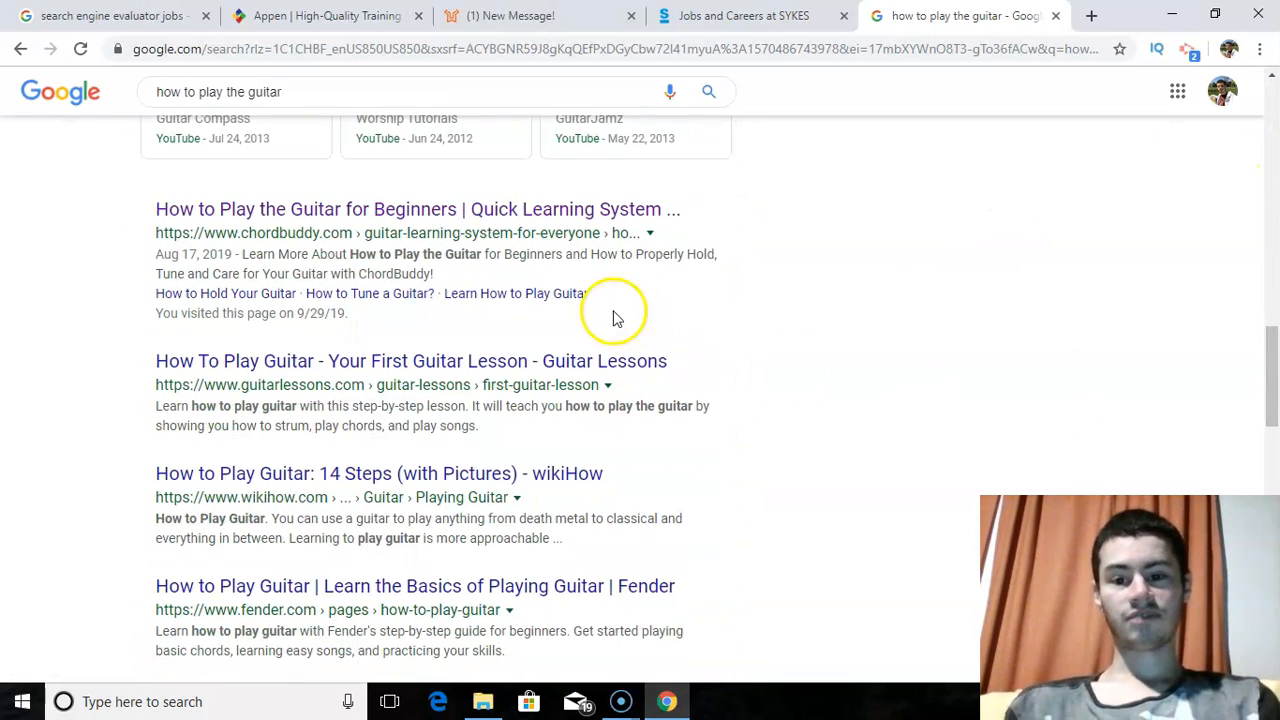
mouse_move(552, 490)
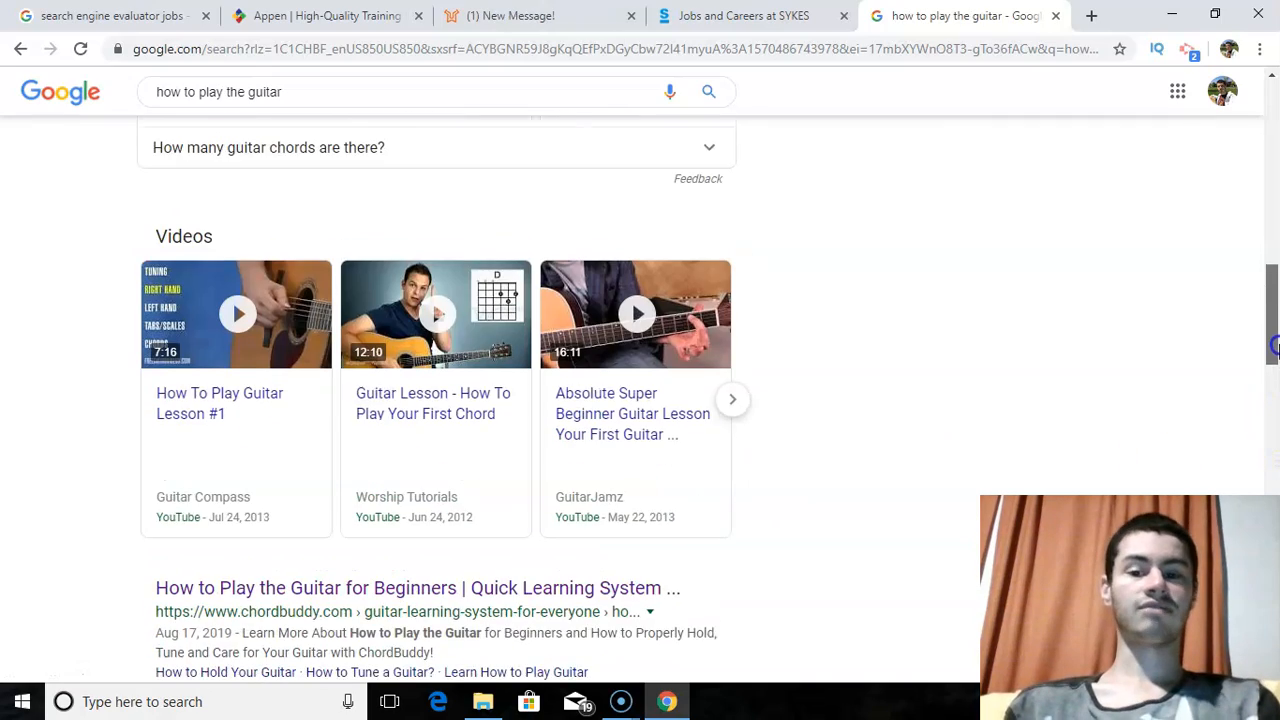
scroll(down, 3)
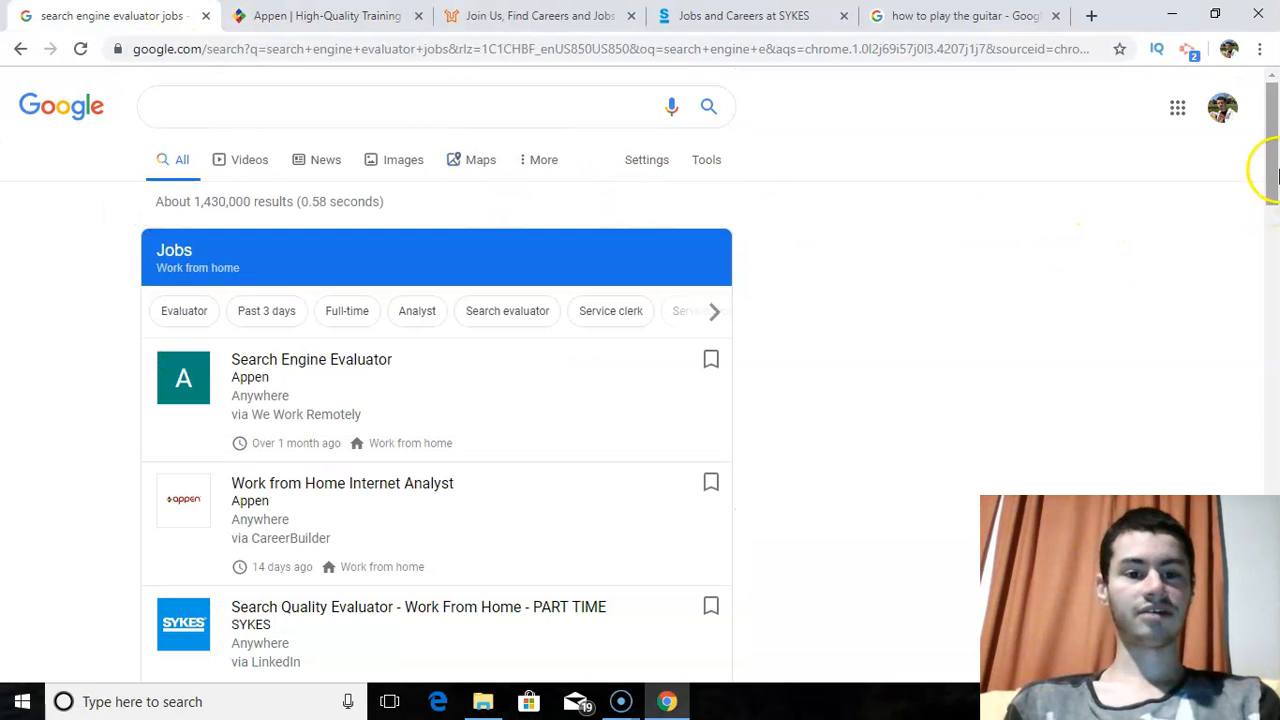
Step: Read the People also ask pay answers, then switch to the Appen website tab
scroll(down, 3)
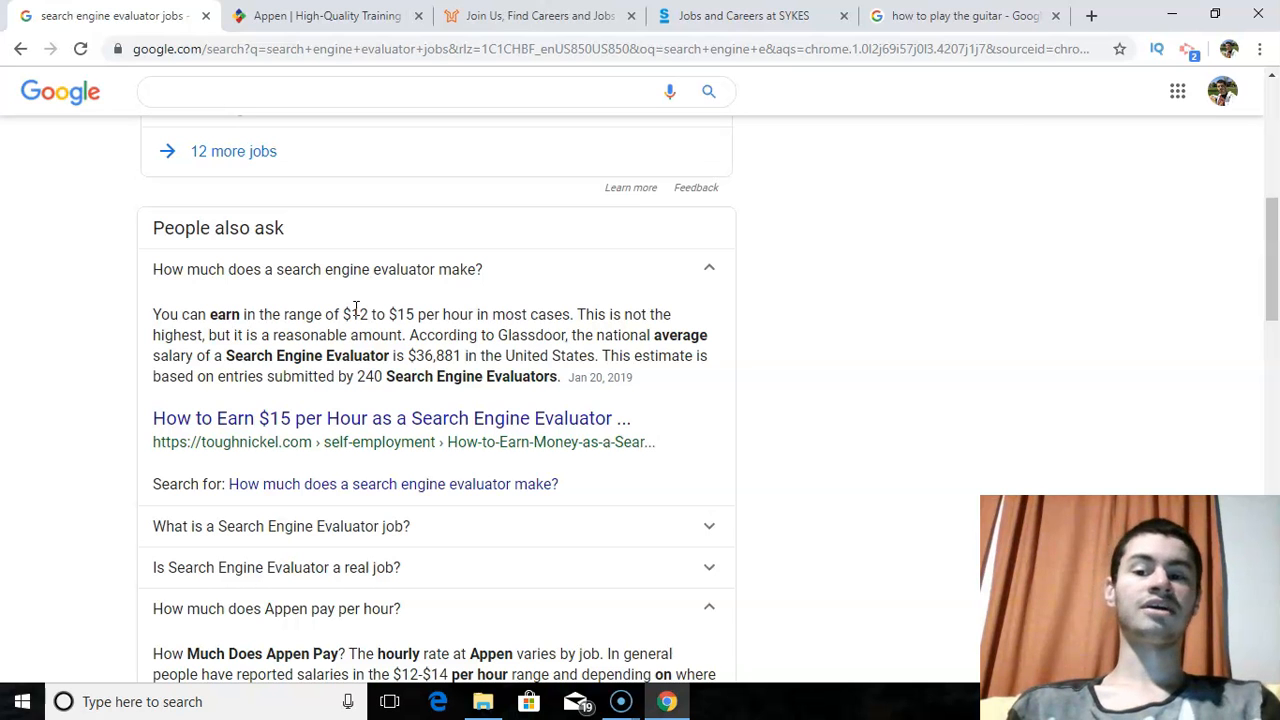
mouse_move(320, 16)
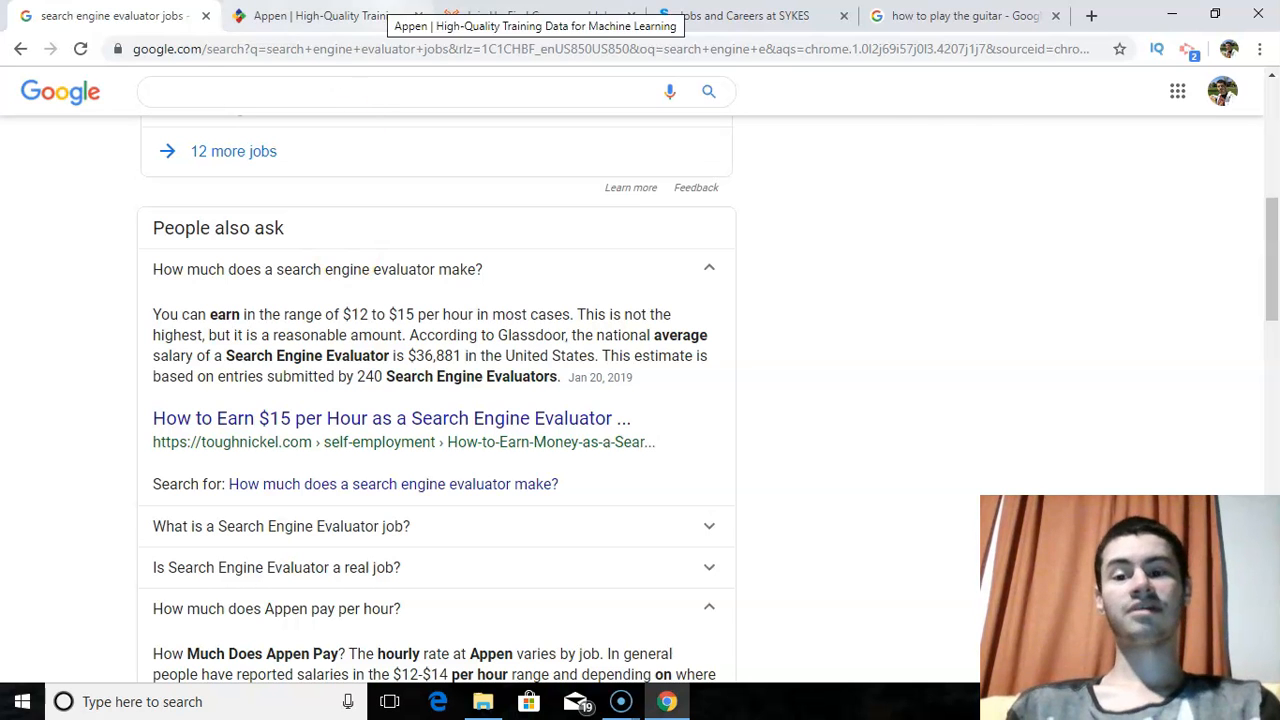
click(320, 16)
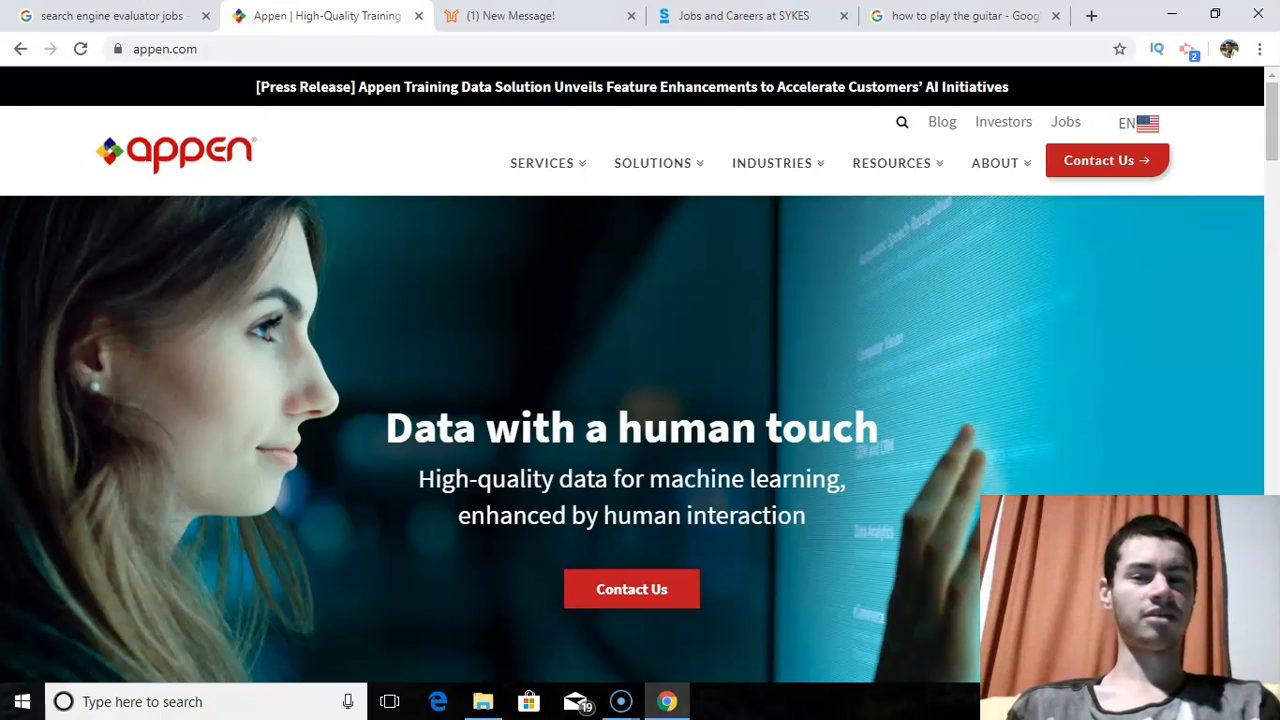
Step: Navigate from the Appen homepage to its careers page
click(652, 164)
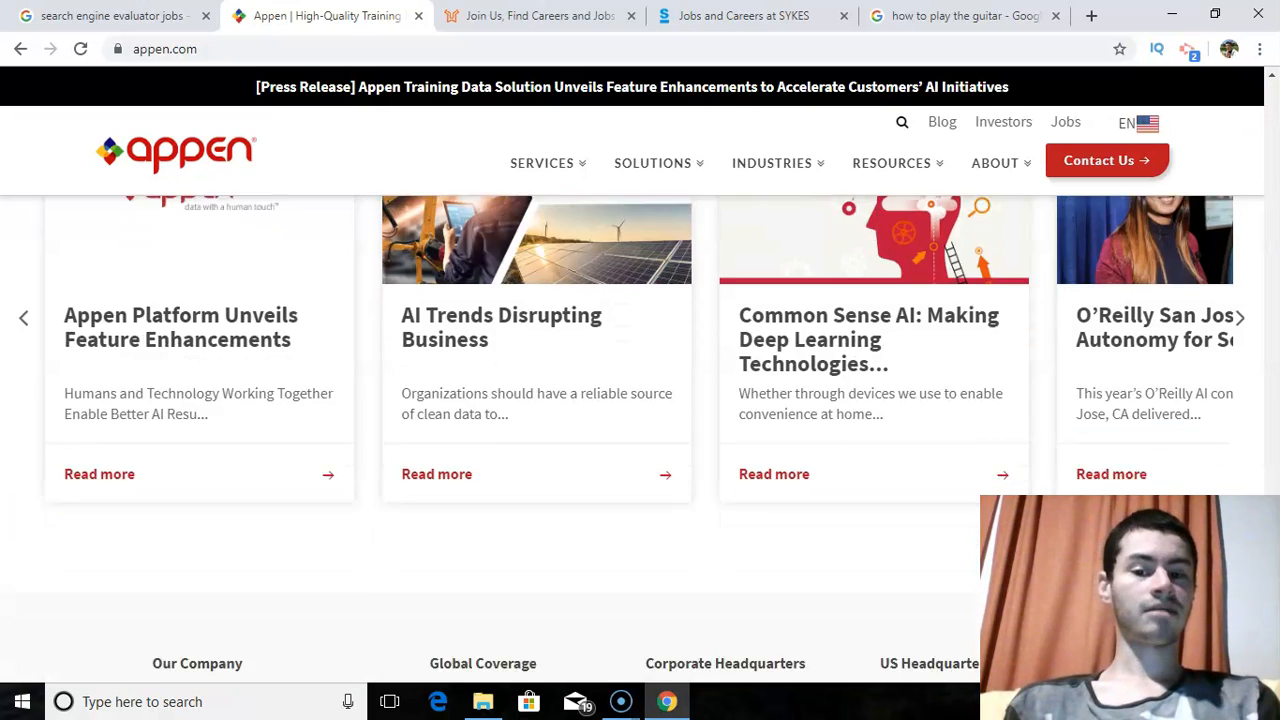
scroll(down, 3)
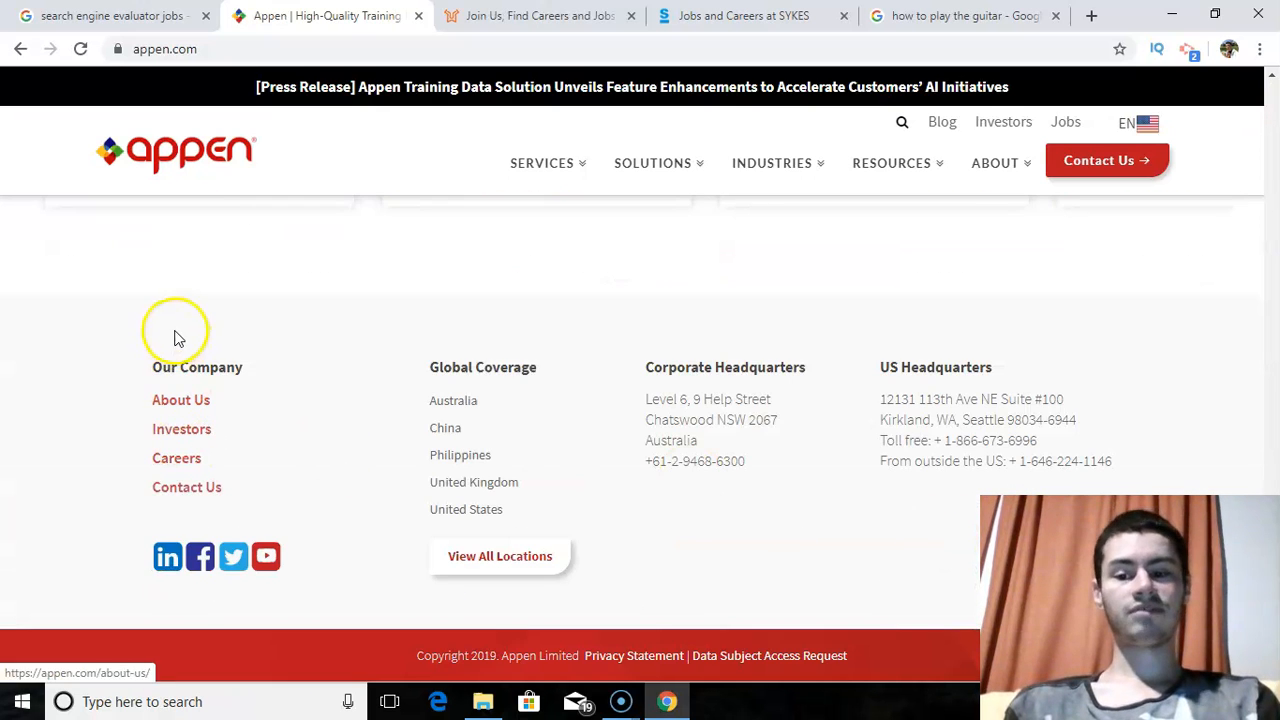
click(176, 458)
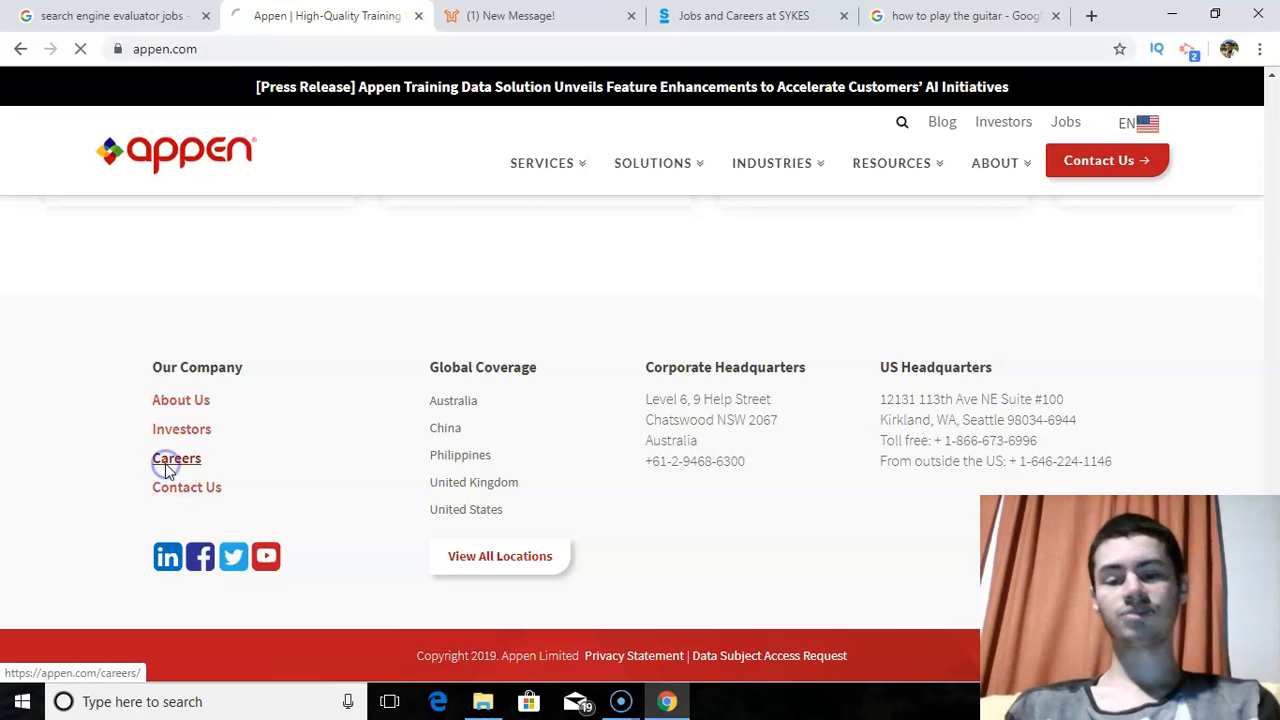
click(176, 458)
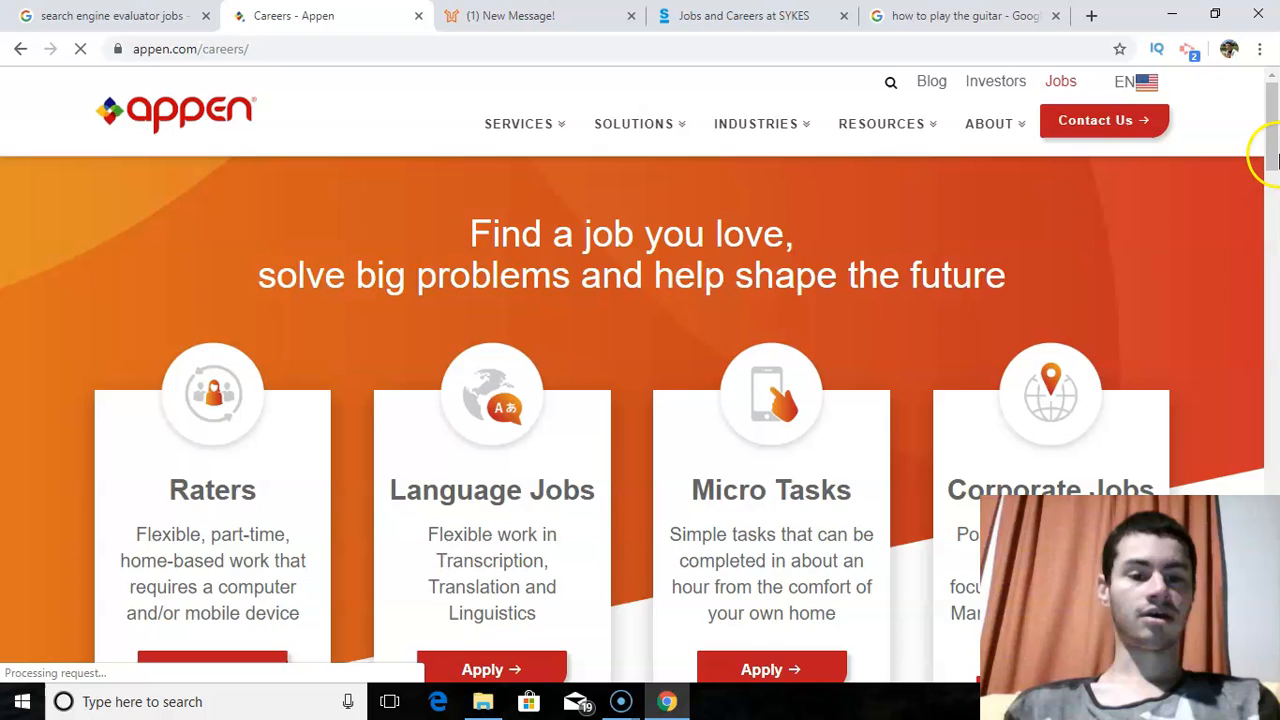
Step: Apply under Raters to reach the Current Appen Assignments page
scroll(down, 3)
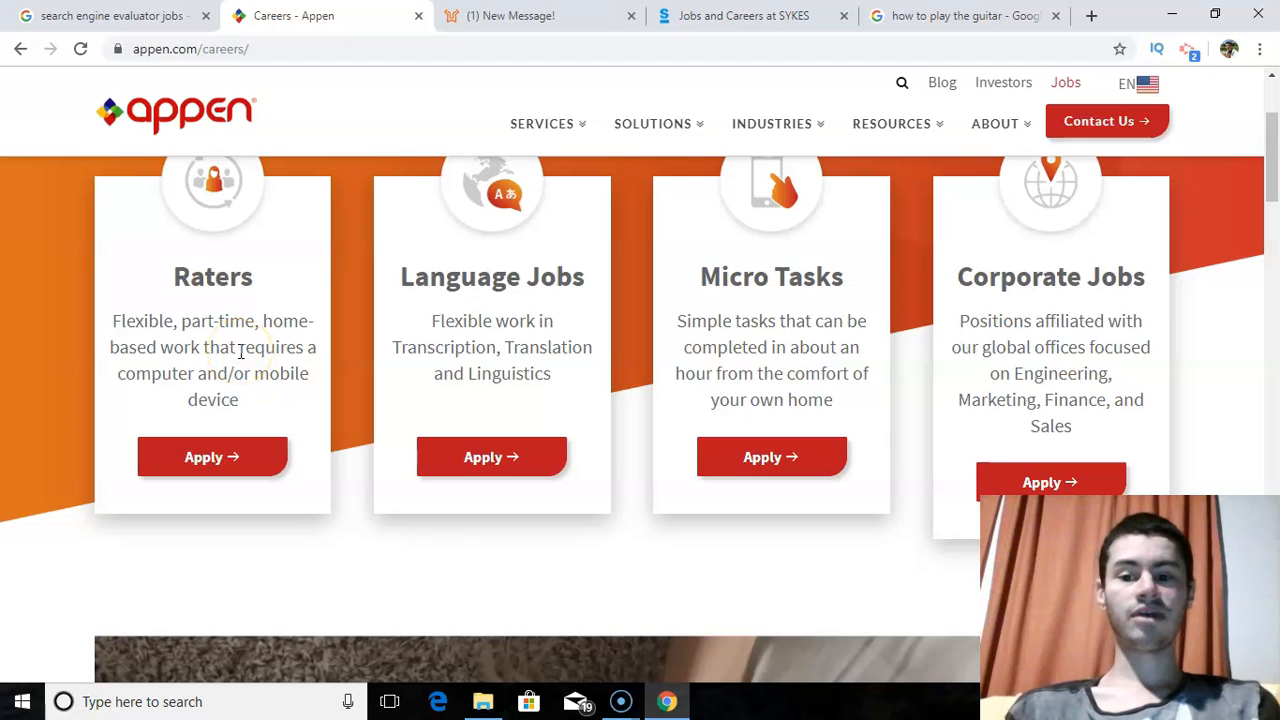
click(212, 456)
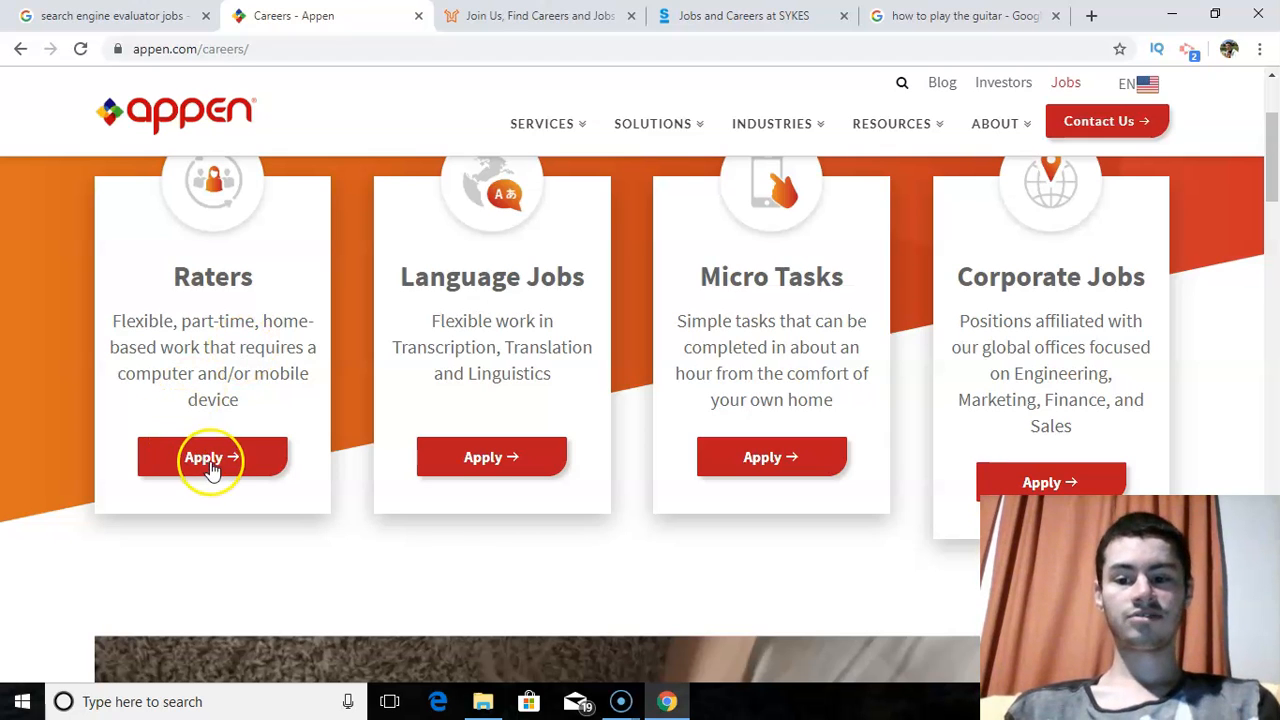
click(212, 456)
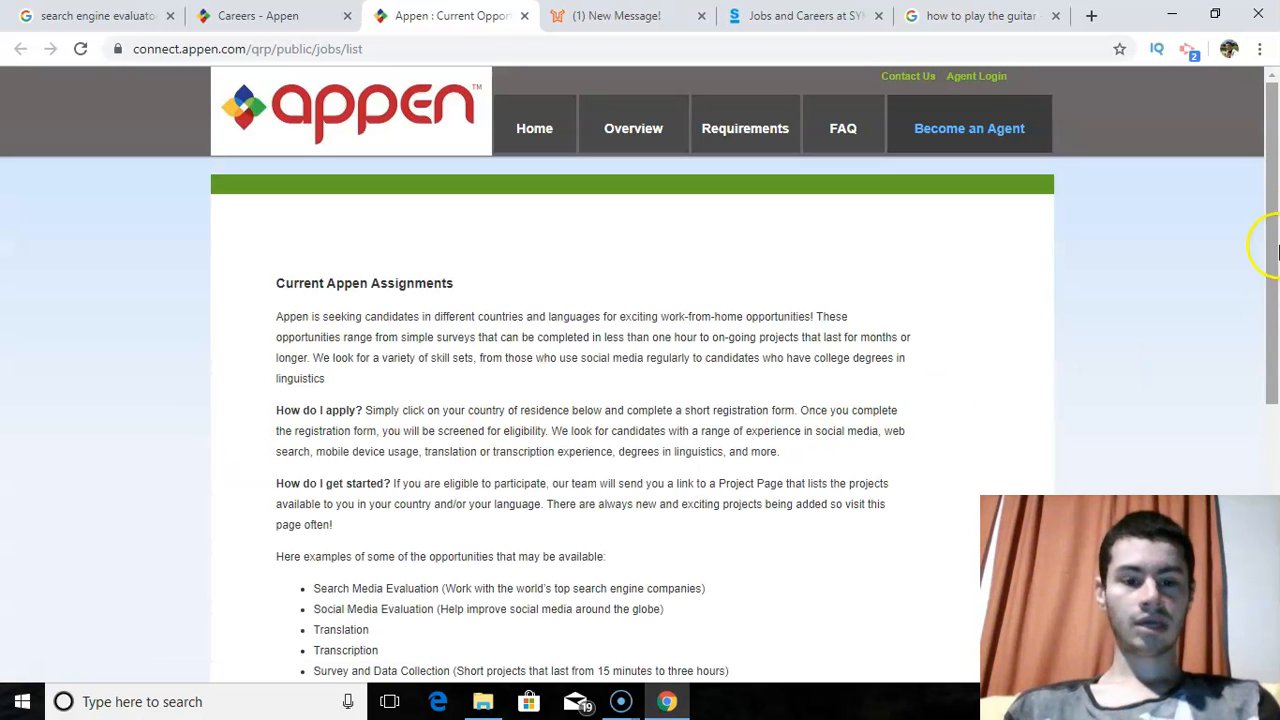
Step: Review the Search Media Evaluation example and expand the 'In what country do you live?' list
scroll(down, 3)
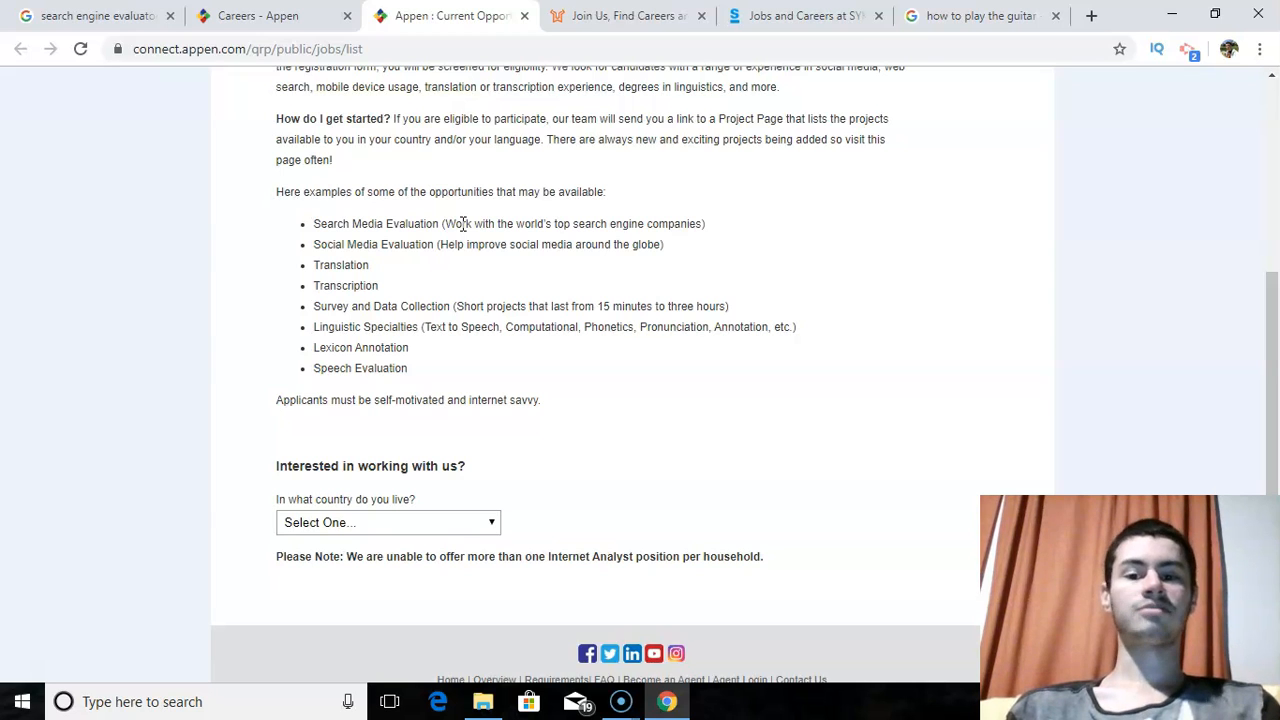
mouse_move(348, 218)
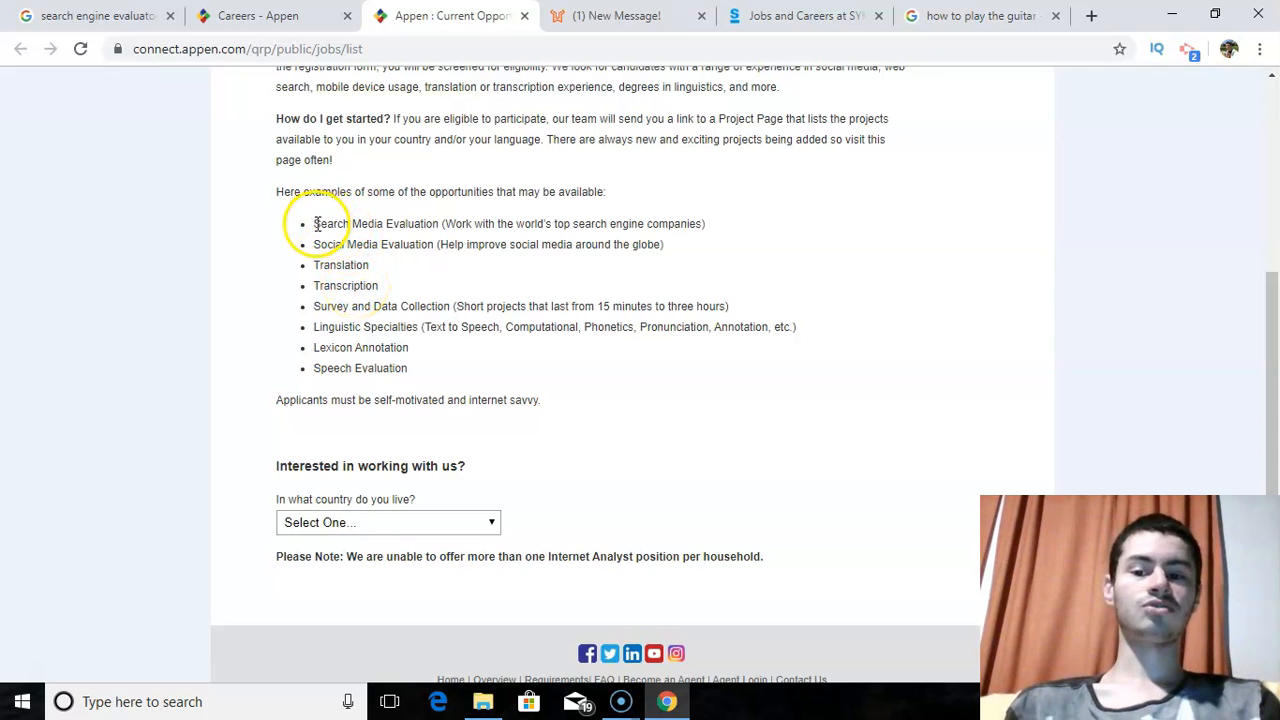
double_click(370, 224)
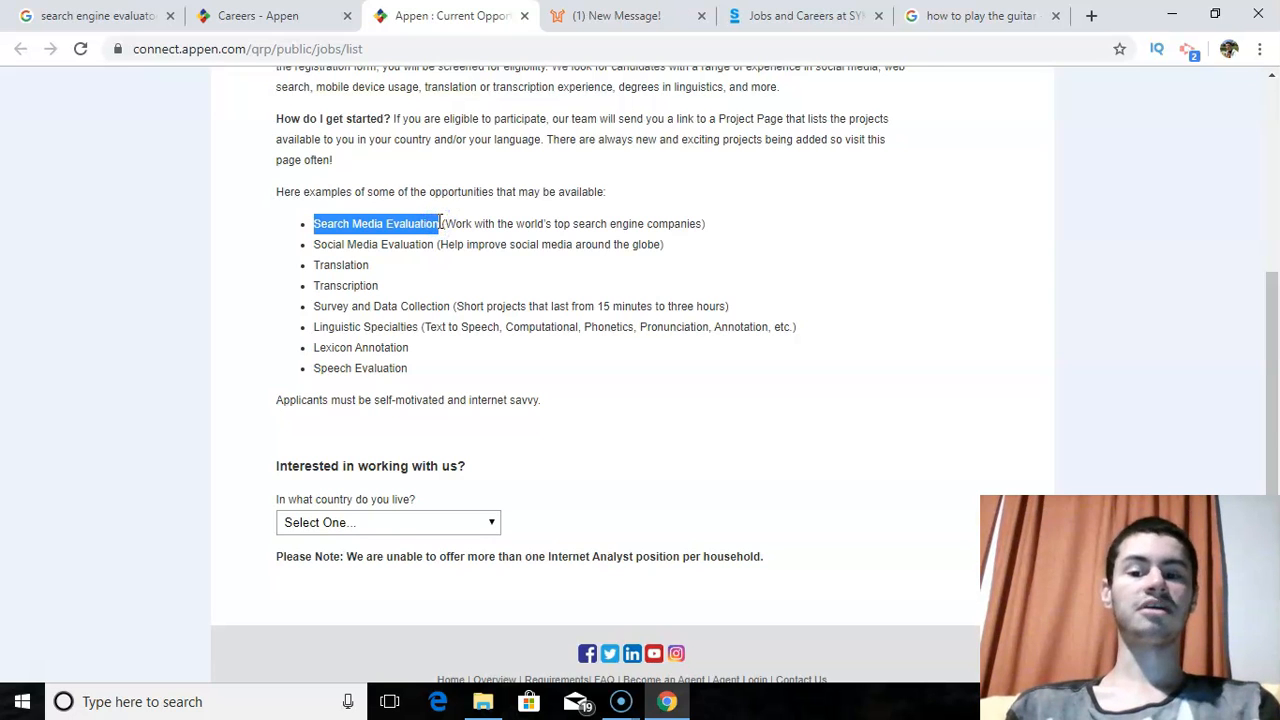
mouse_move(330, 522)
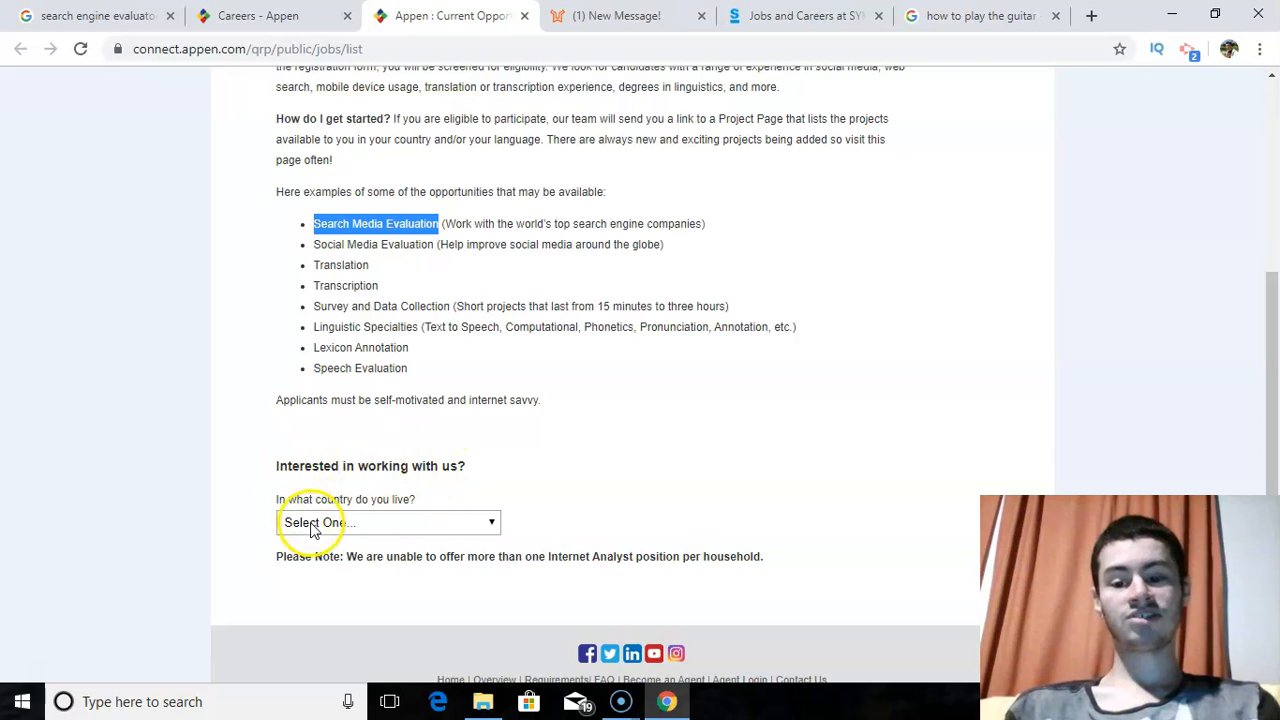
click(388, 522)
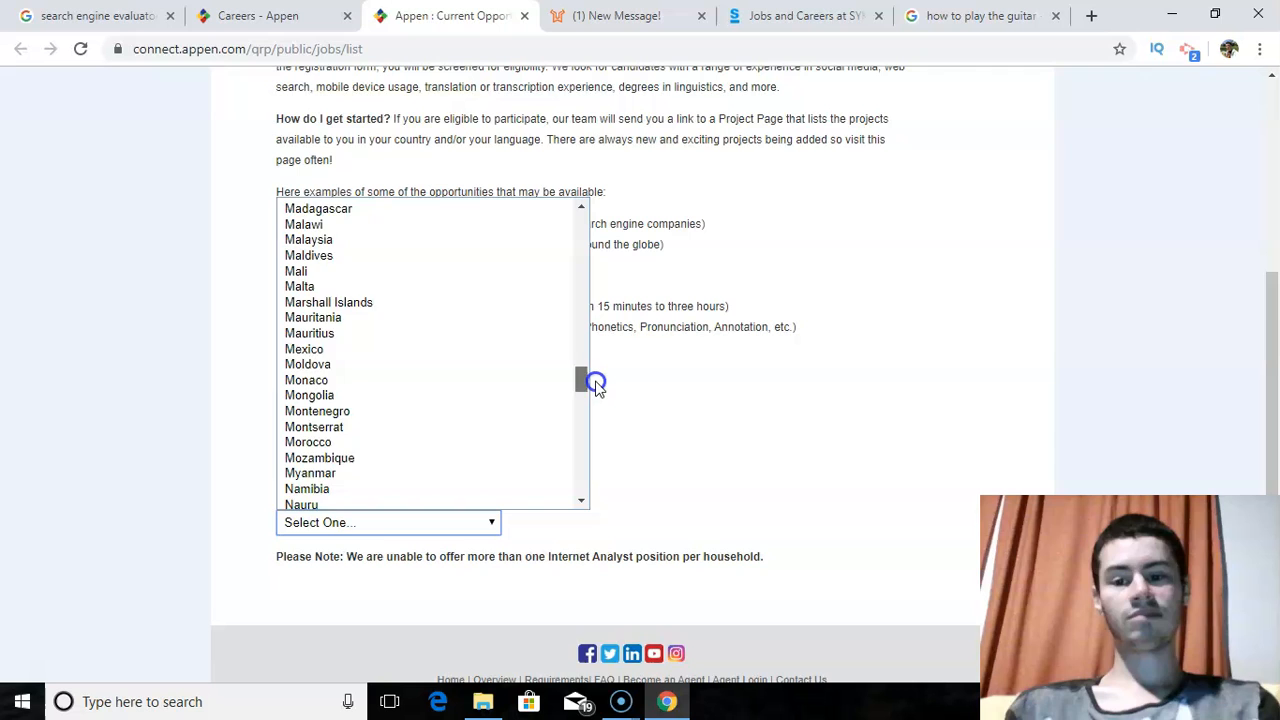
scroll(down, 3)
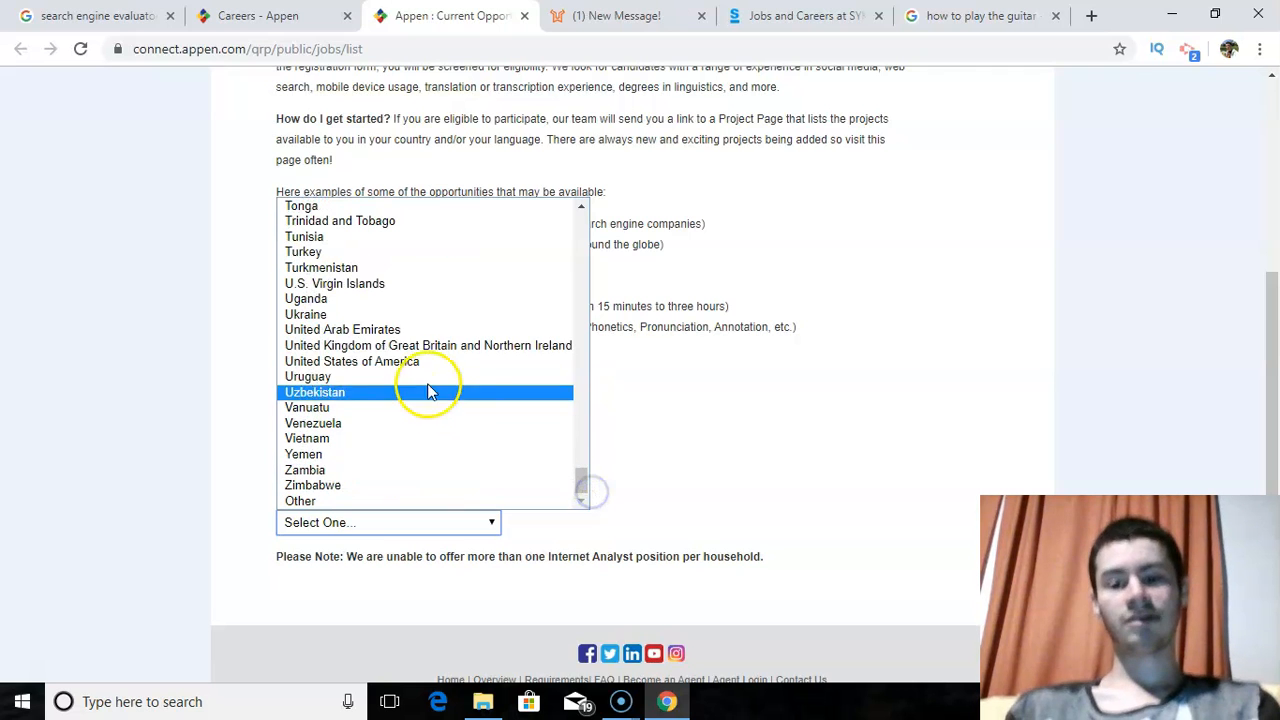
Step: Choose the country of residence to advance to the Language section of Appen's form
click(352, 360)
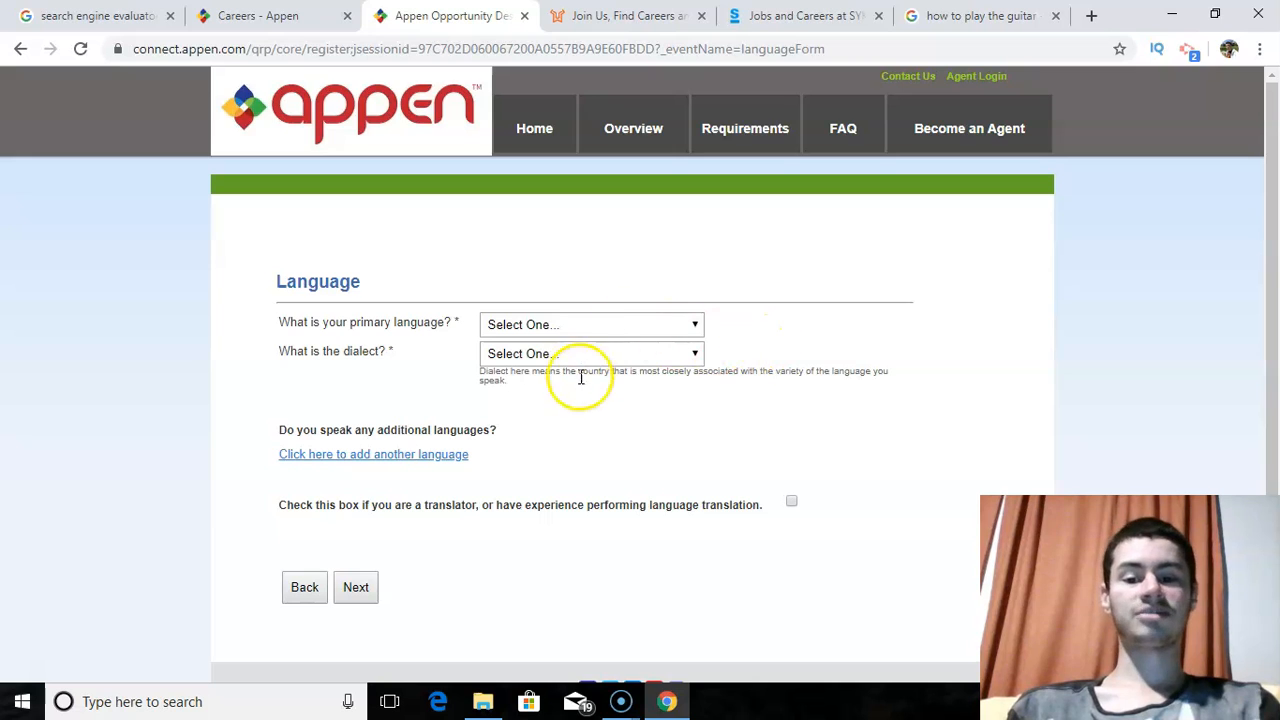
mouse_move(384, 190)
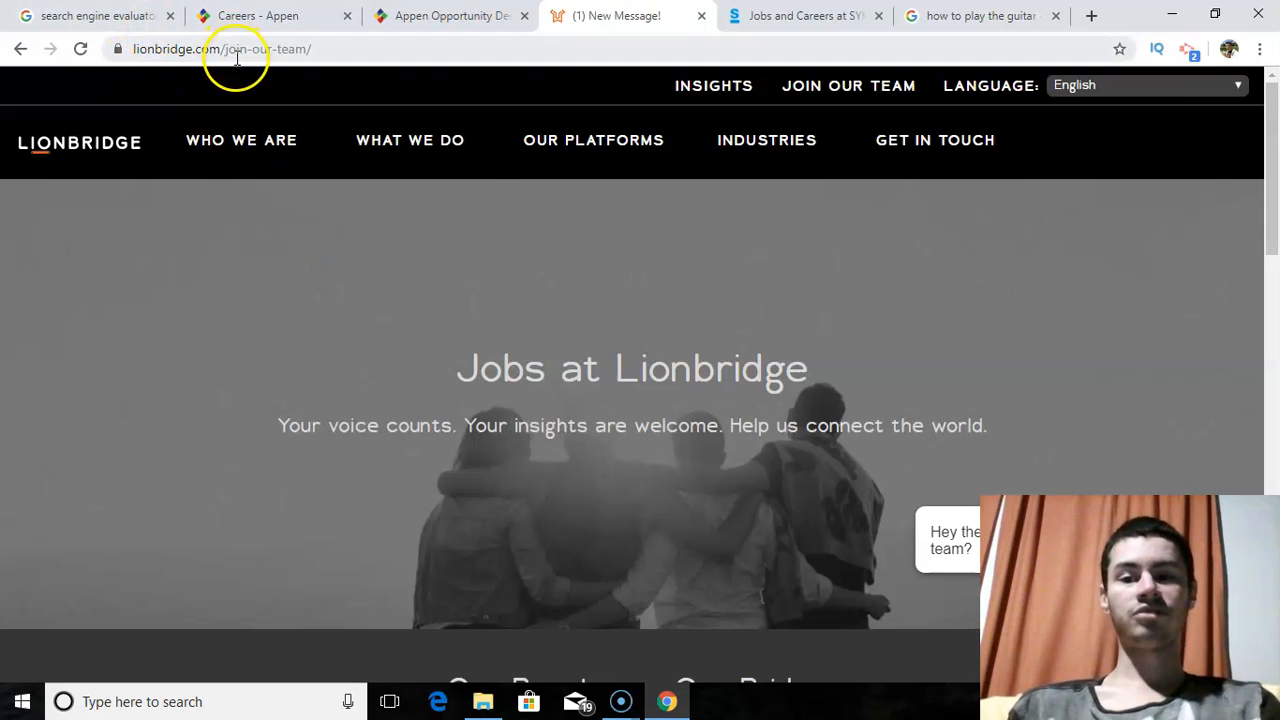
mouse_move(848, 84)
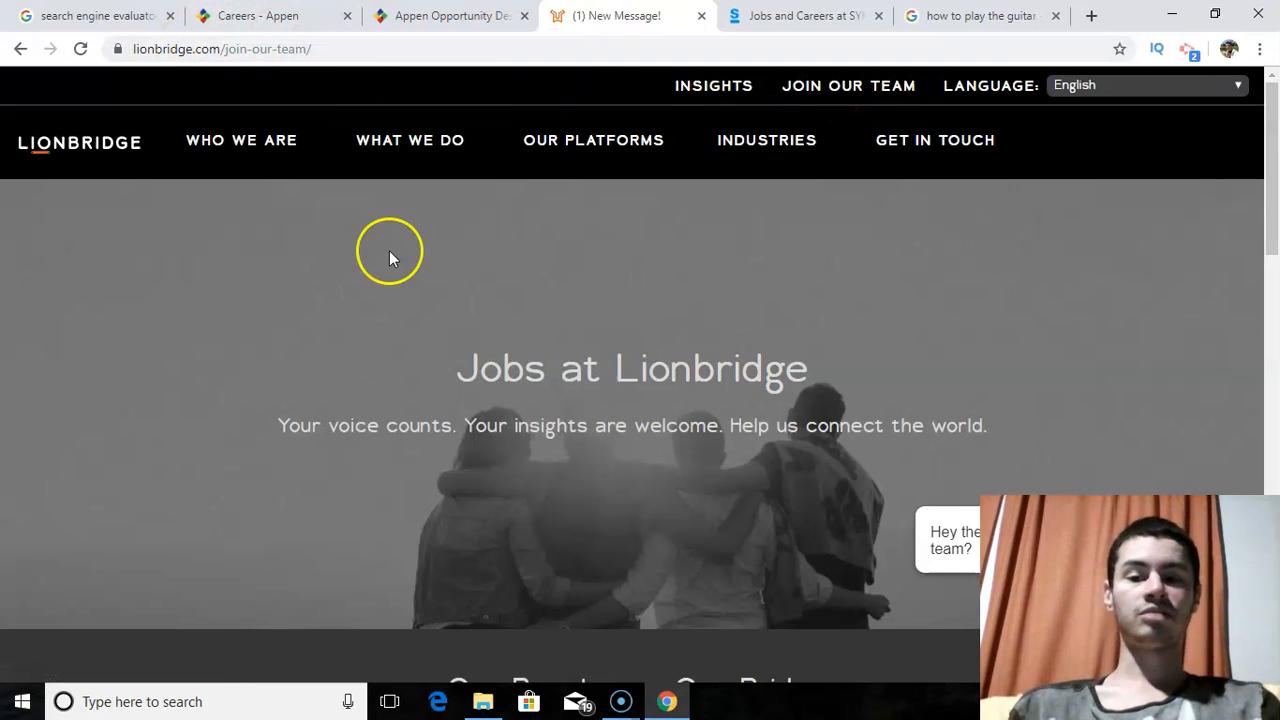
Step: From Lionbridge's Current Job Openings, learn more about Testers, Raters & Curators roles
scroll(down, 3)
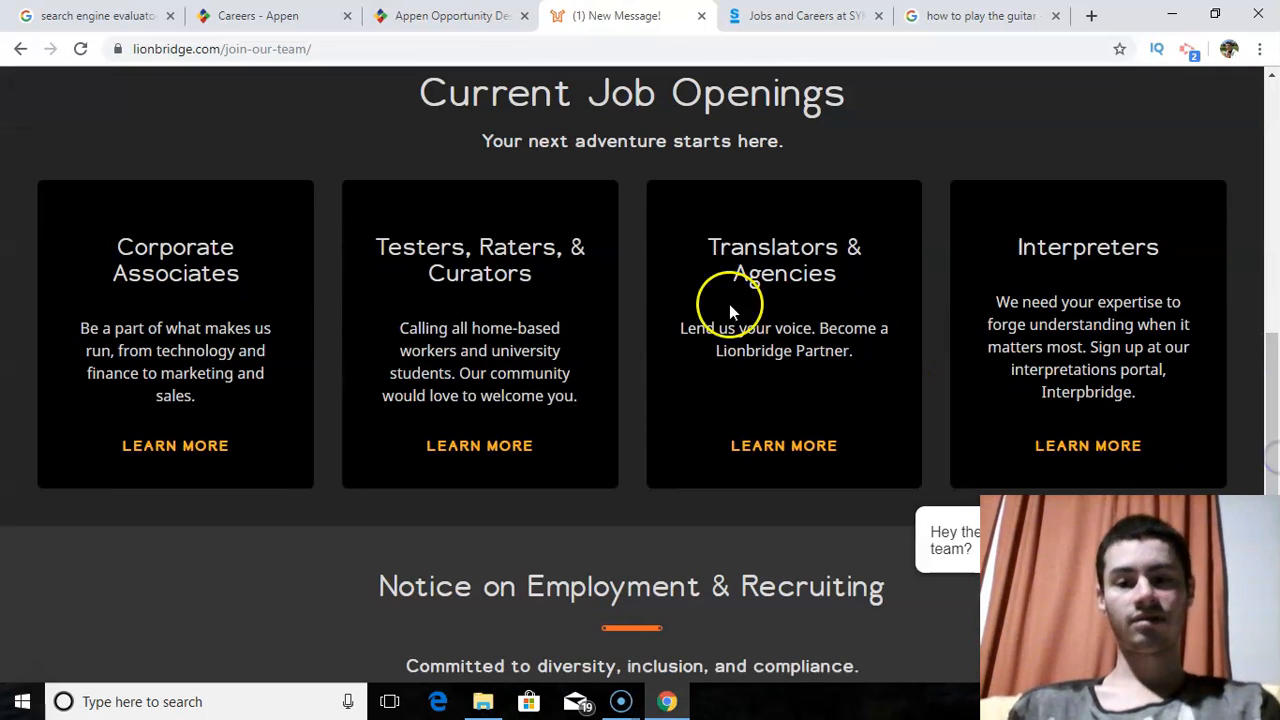
mouse_move(510, 252)
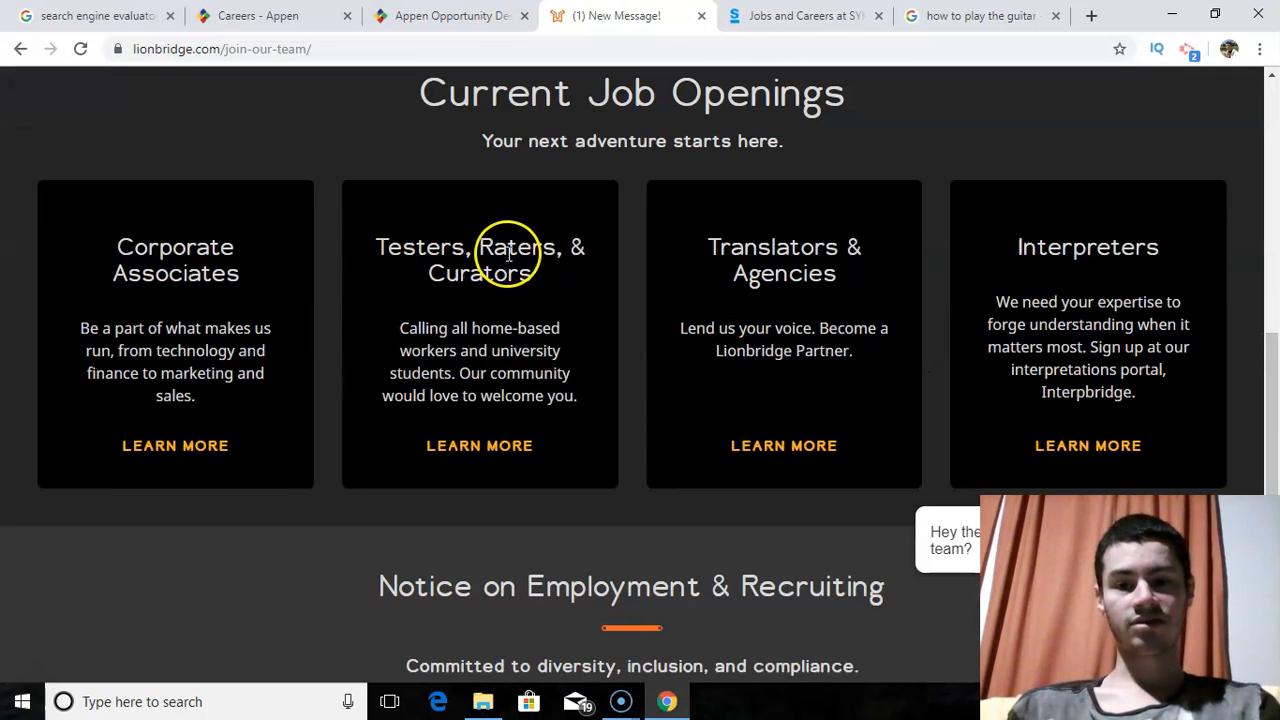
mouse_move(480, 446)
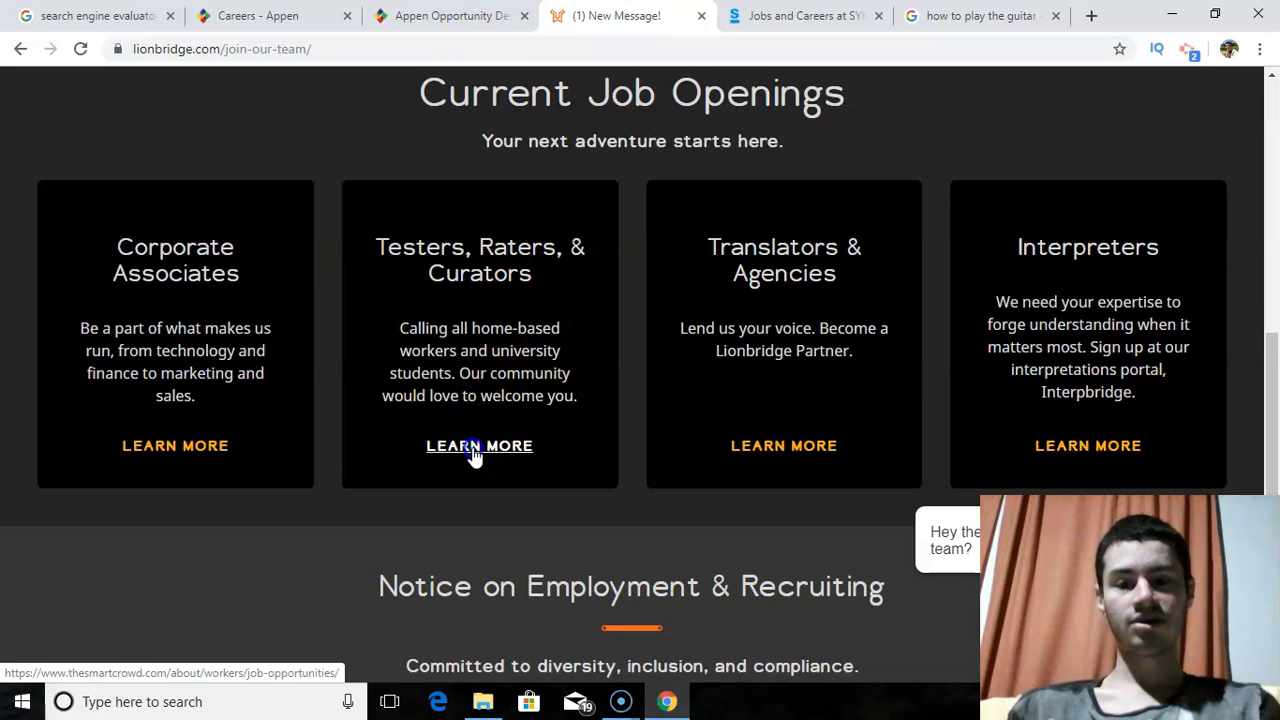
click(480, 444)
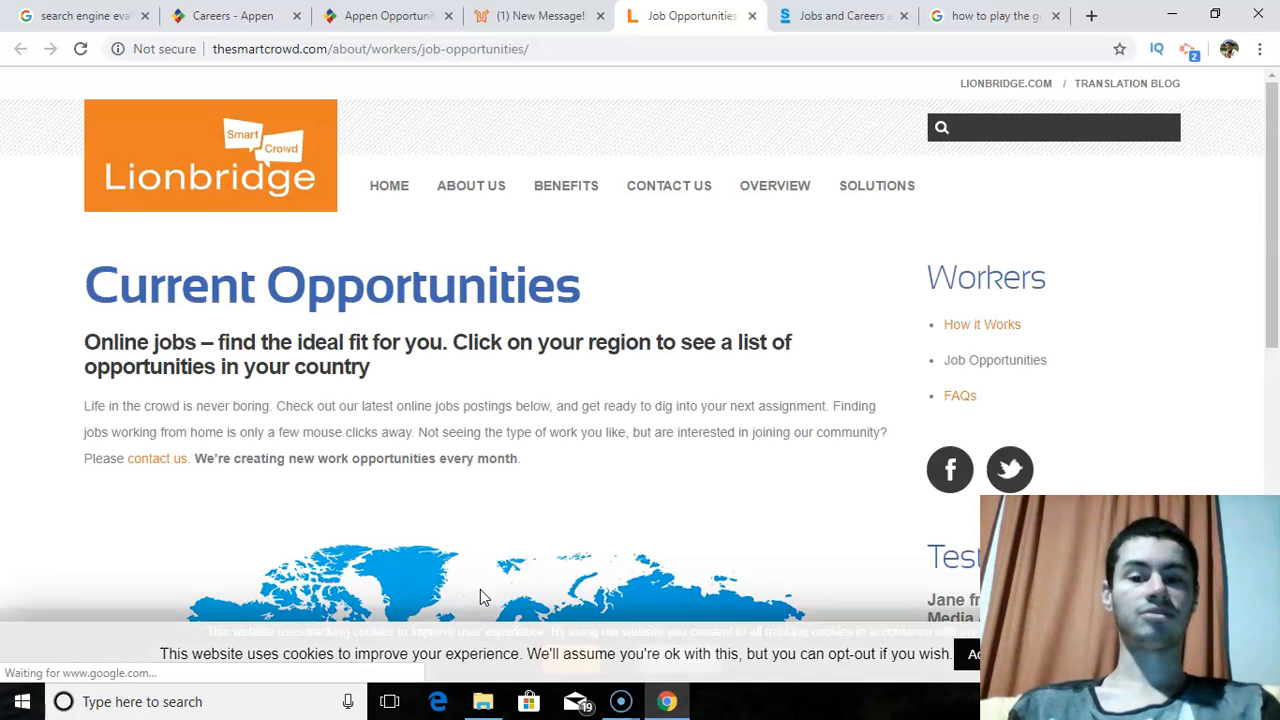
Step: On the world map, pick North America and then United States of America
scroll(down, 3)
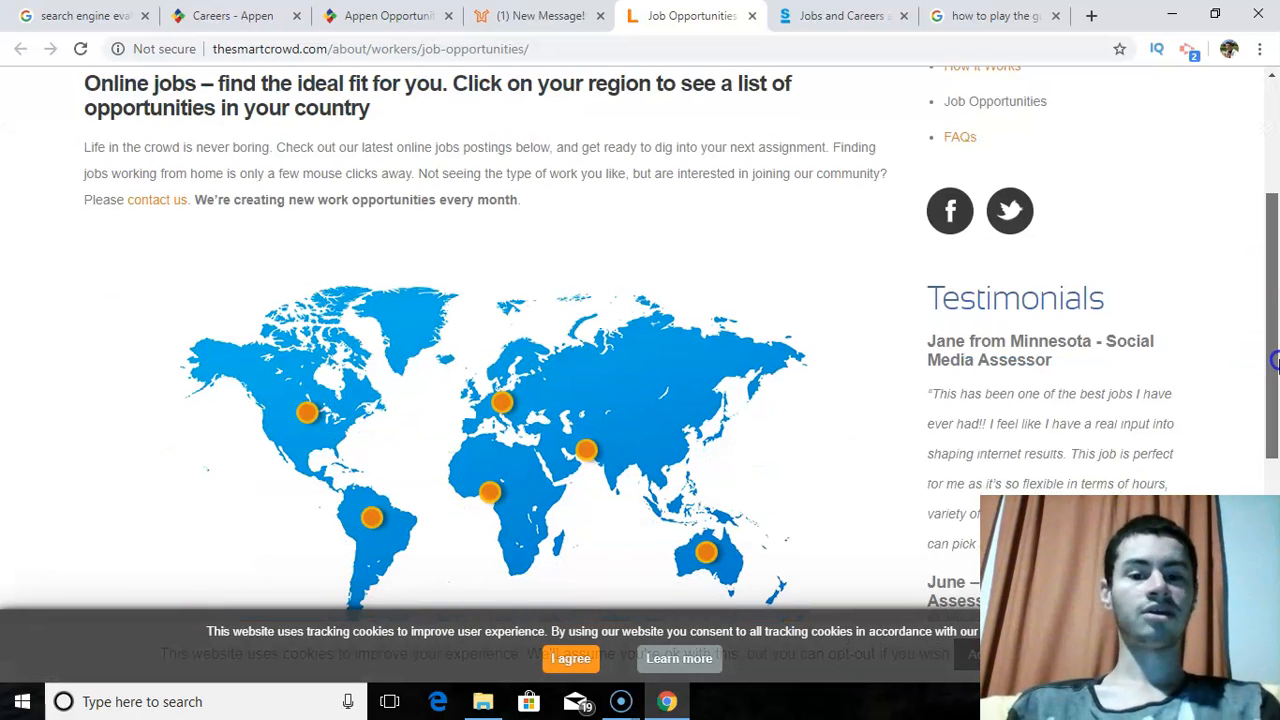
scroll(down, 3)
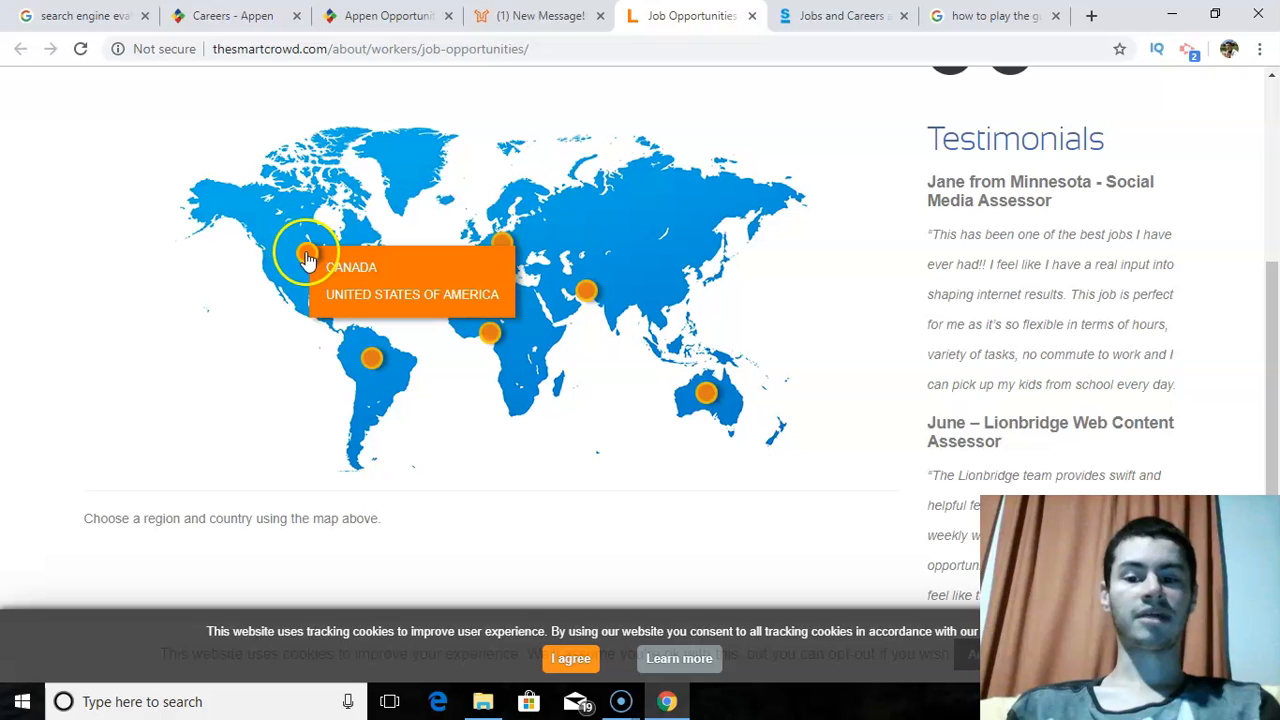
click(412, 294)
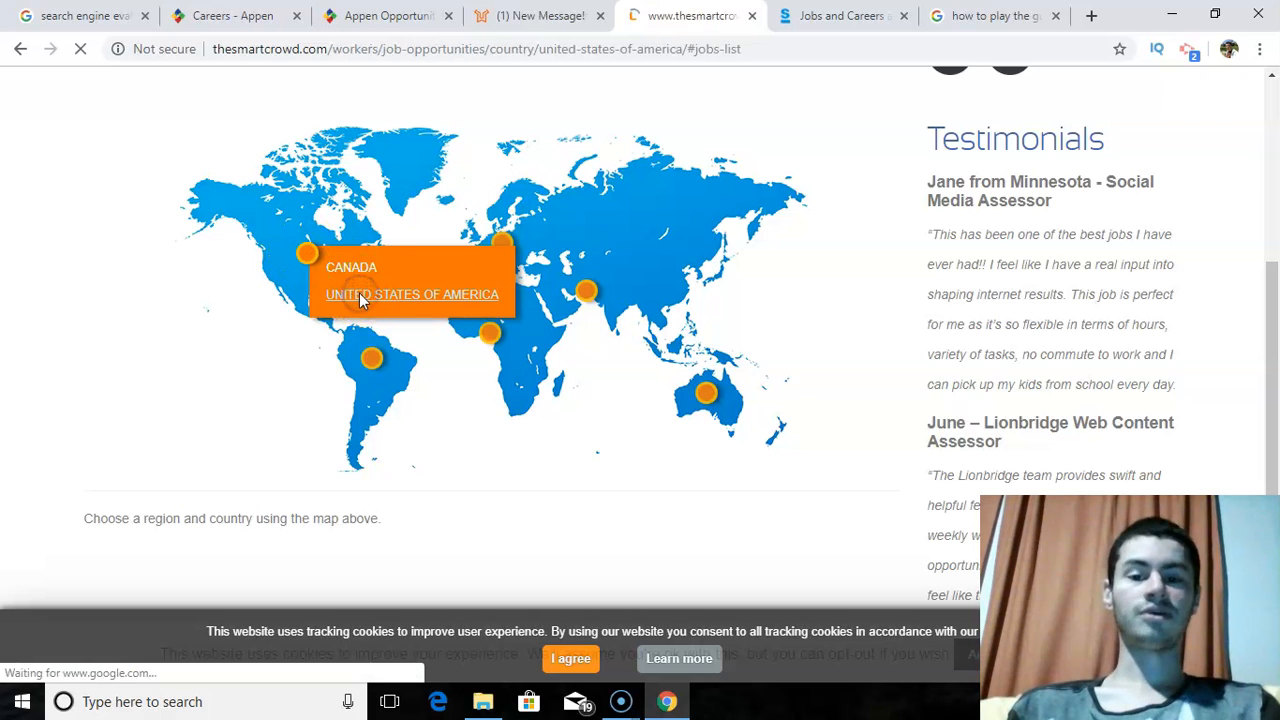
click(412, 294)
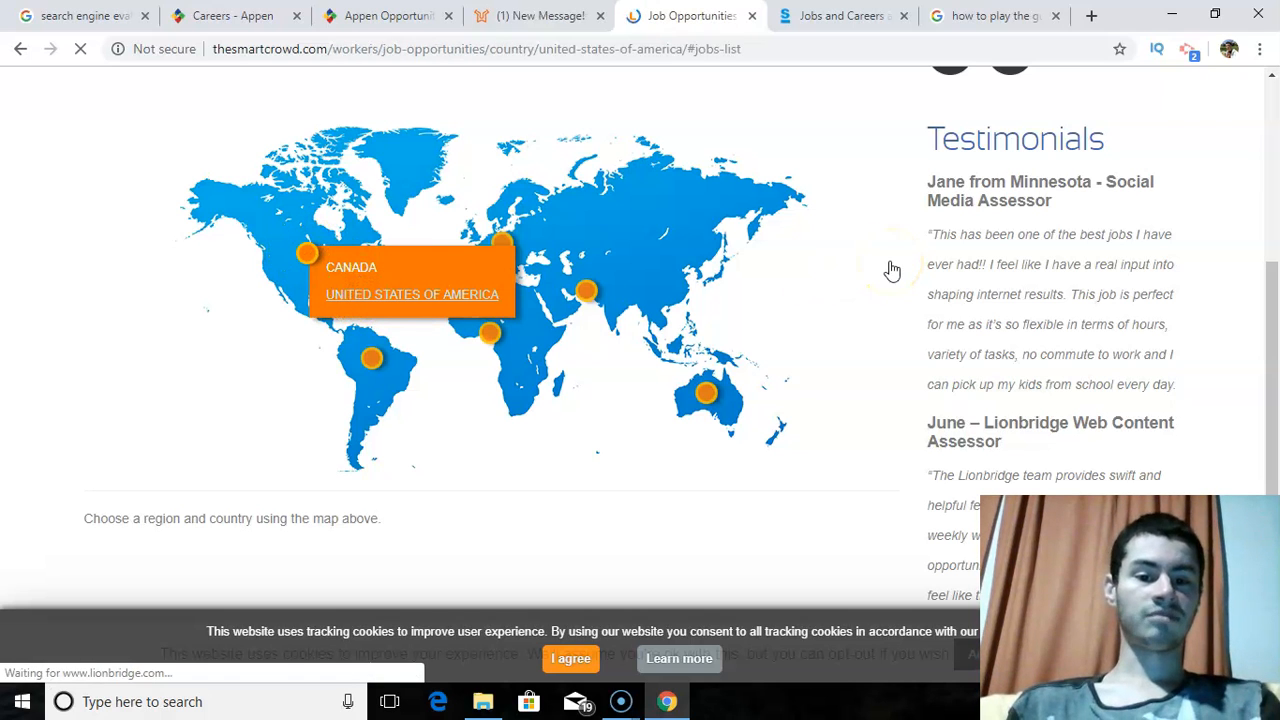
click(412, 294)
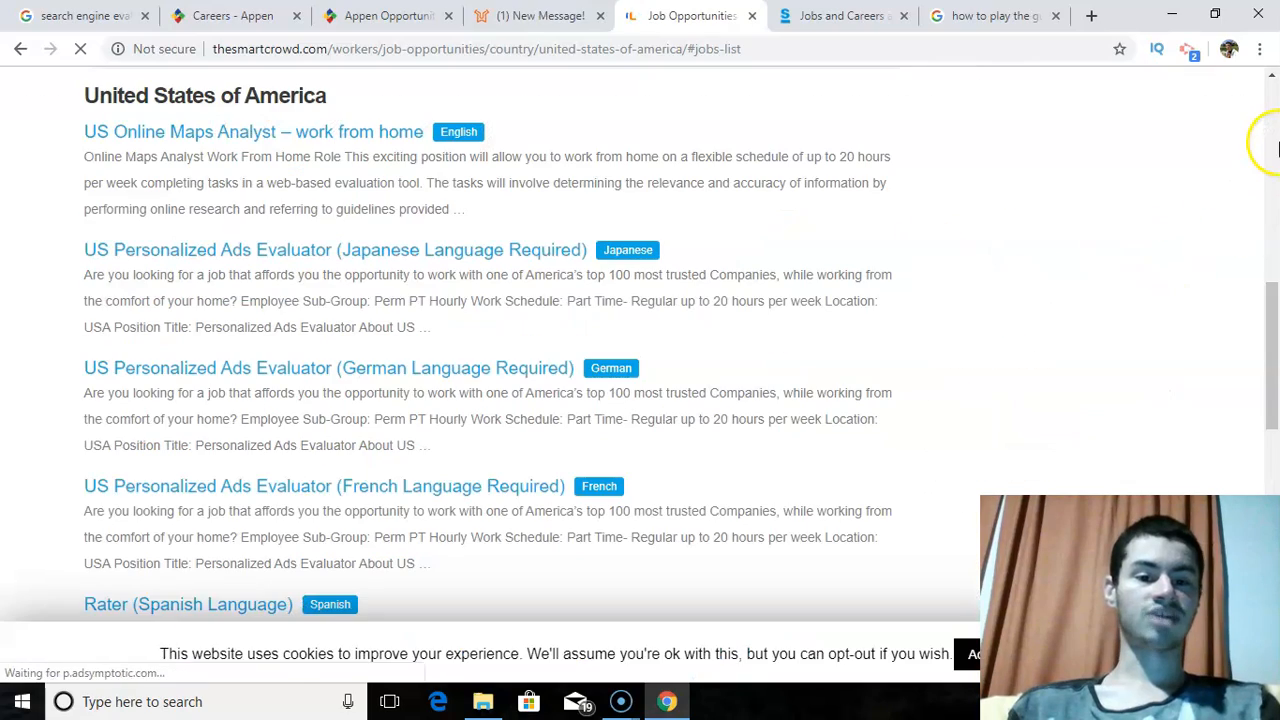
Step: Scan the US job list with Online Maps Analyst, Personalized Ads Evaluator and Rater roles
scroll(down, 3)
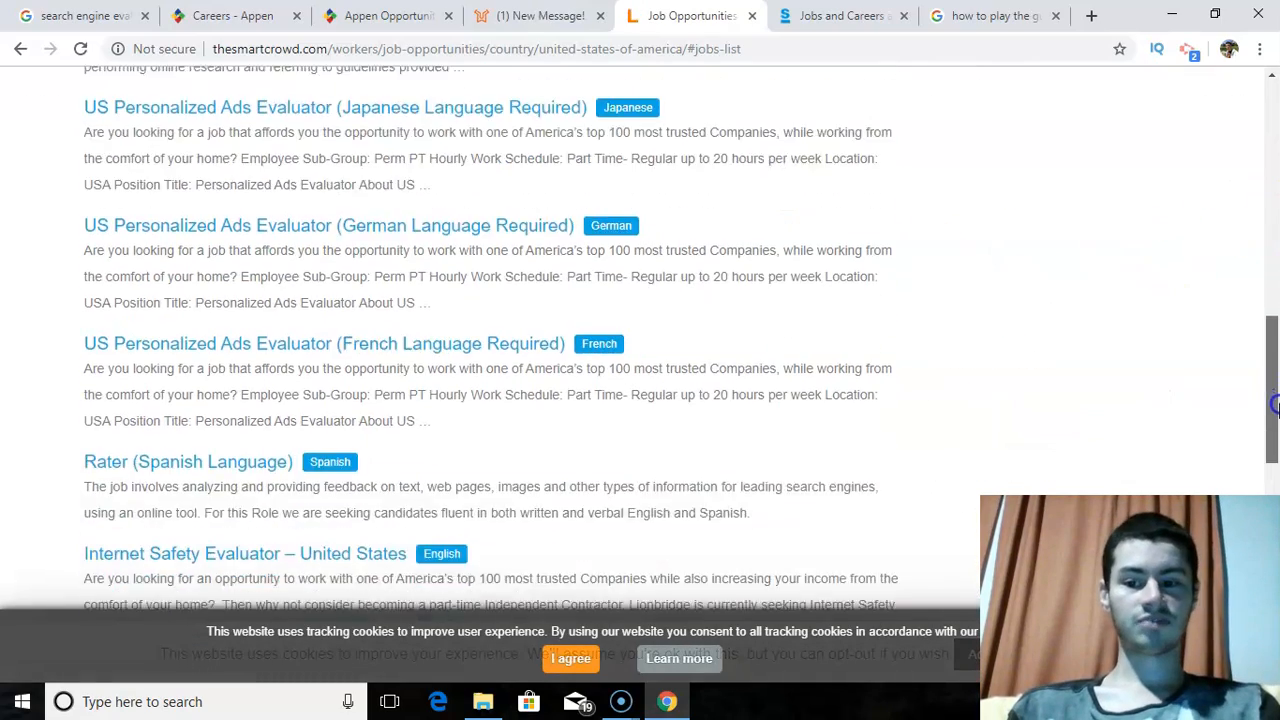
scroll(down, 3)
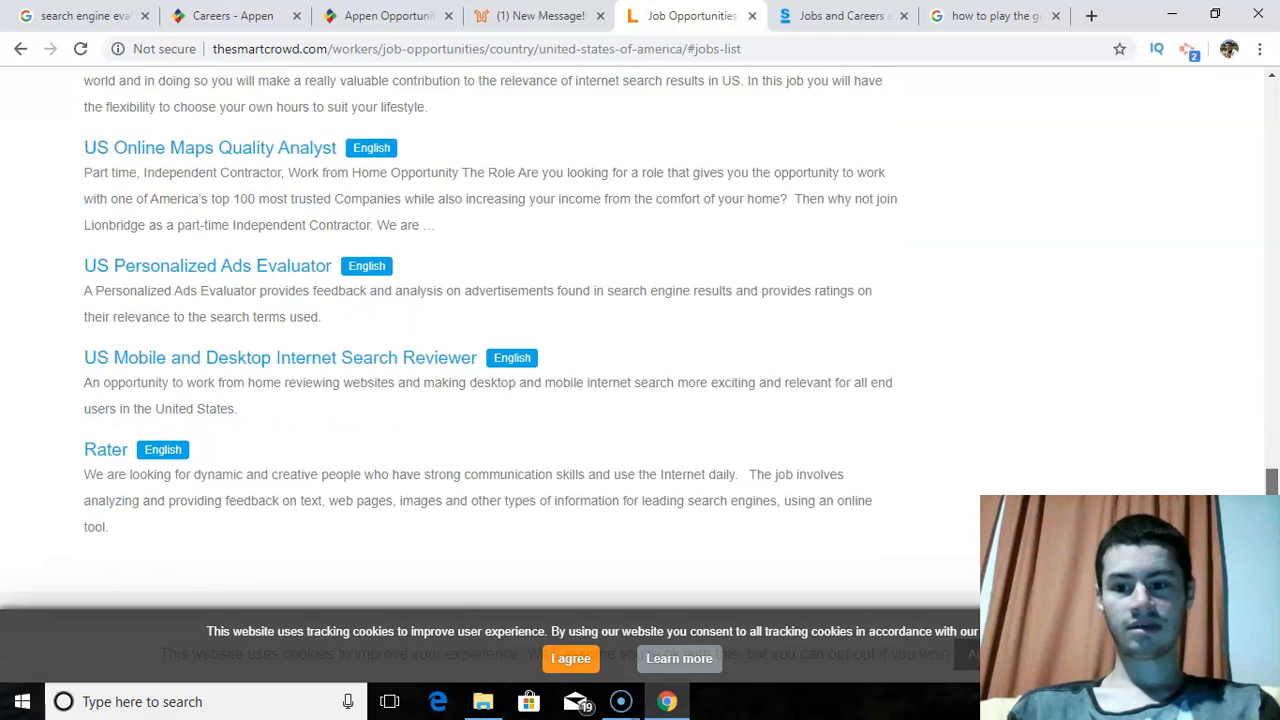
scroll(down, 3)
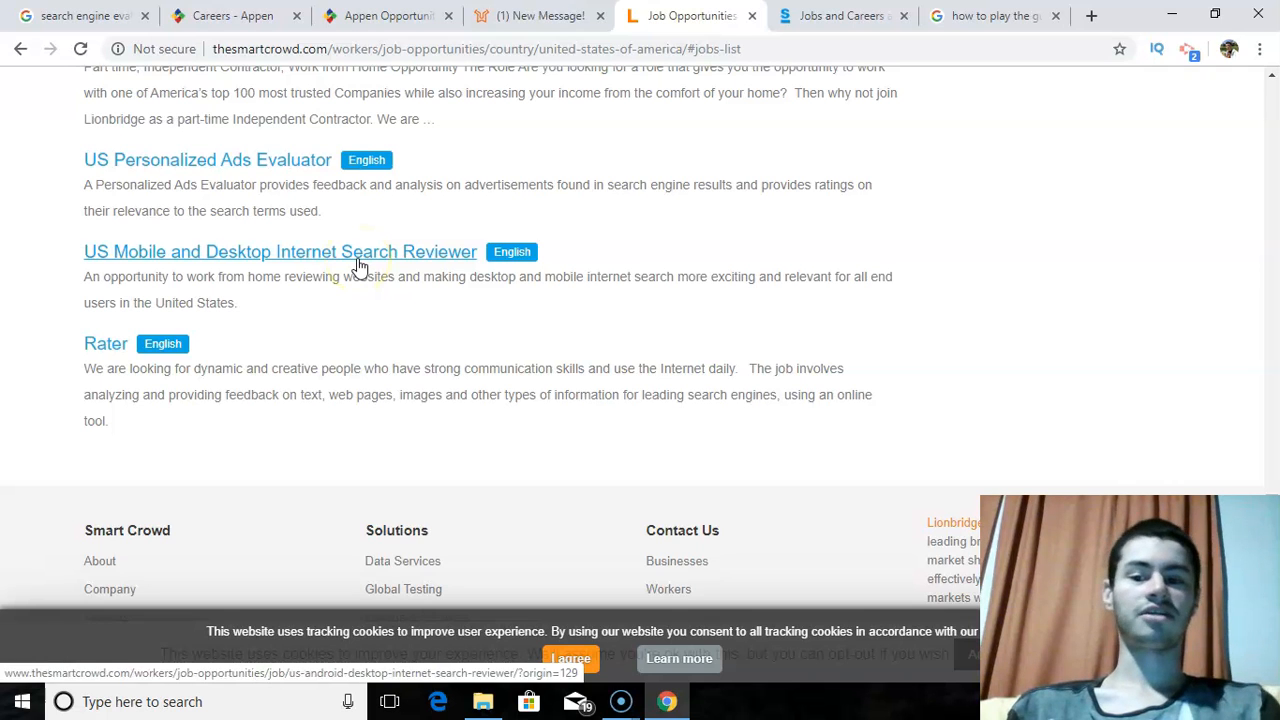
Step: Read the US Mobile and Desktop Internet Search Reviewer posting's description and requirements list
click(280, 252)
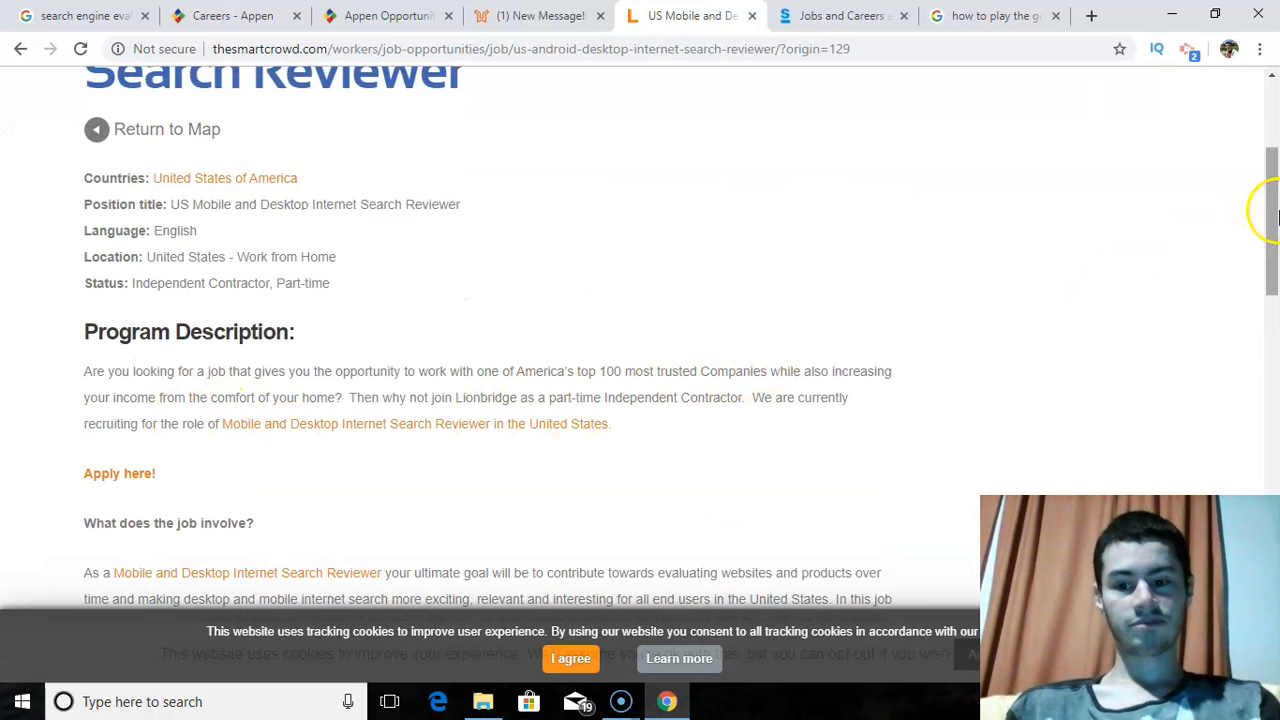
scroll(down, 3)
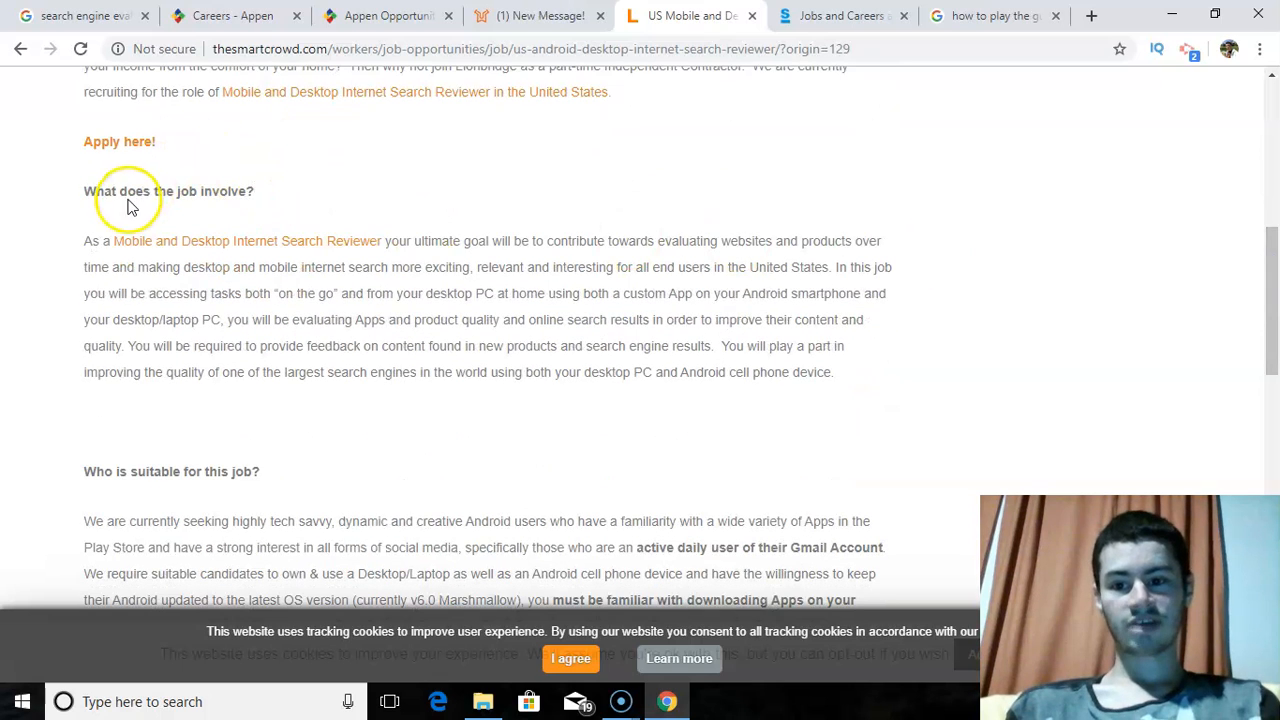
mouse_move(192, 252)
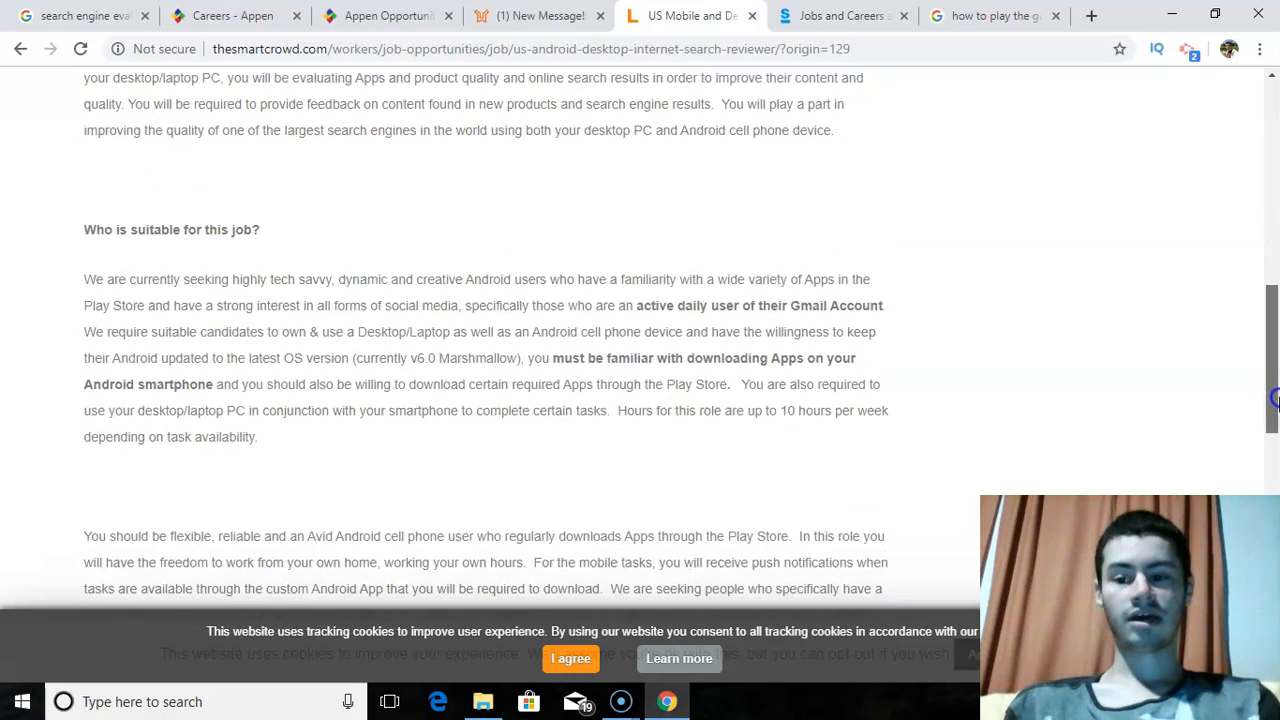
scroll(down, 3)
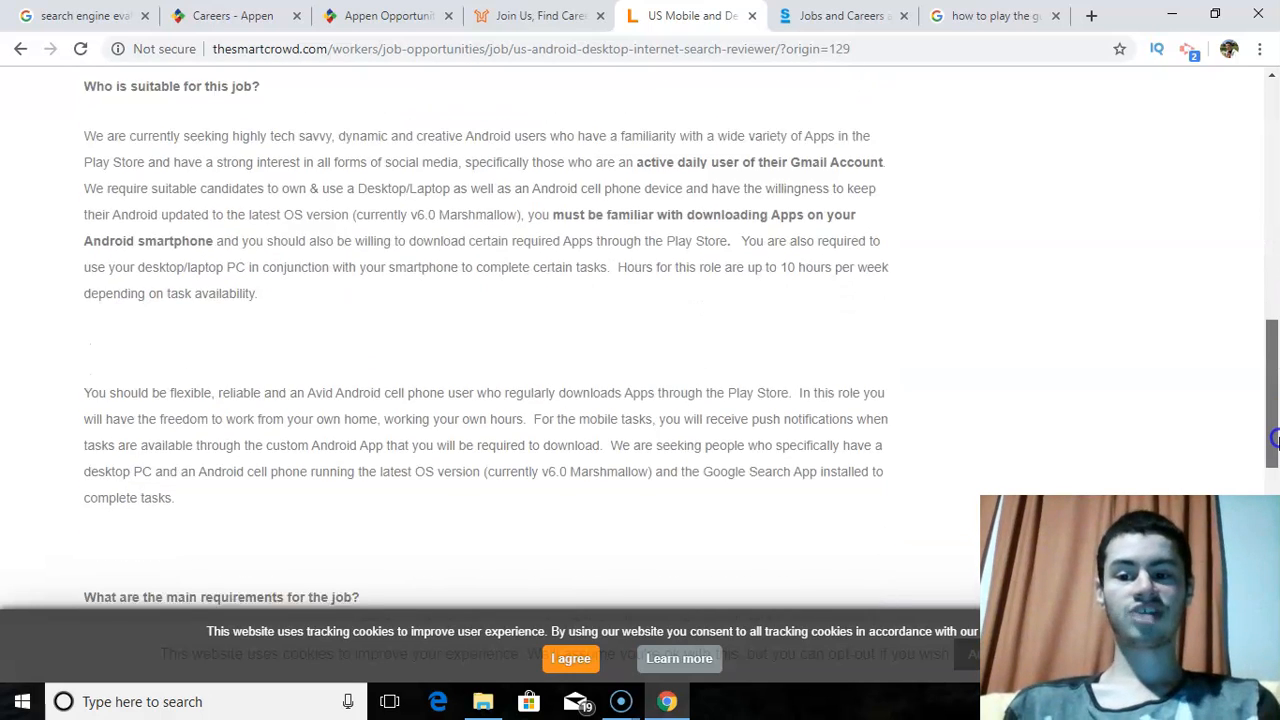
scroll(down, 3)
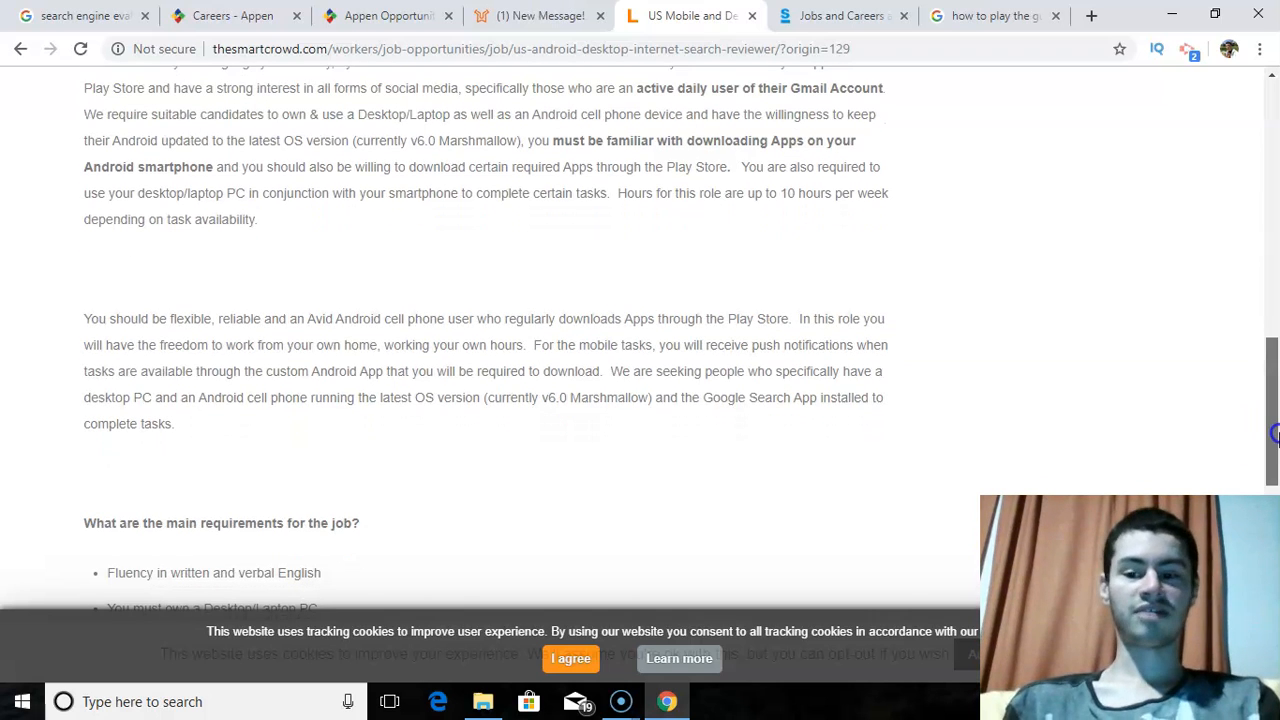
scroll(down, 3)
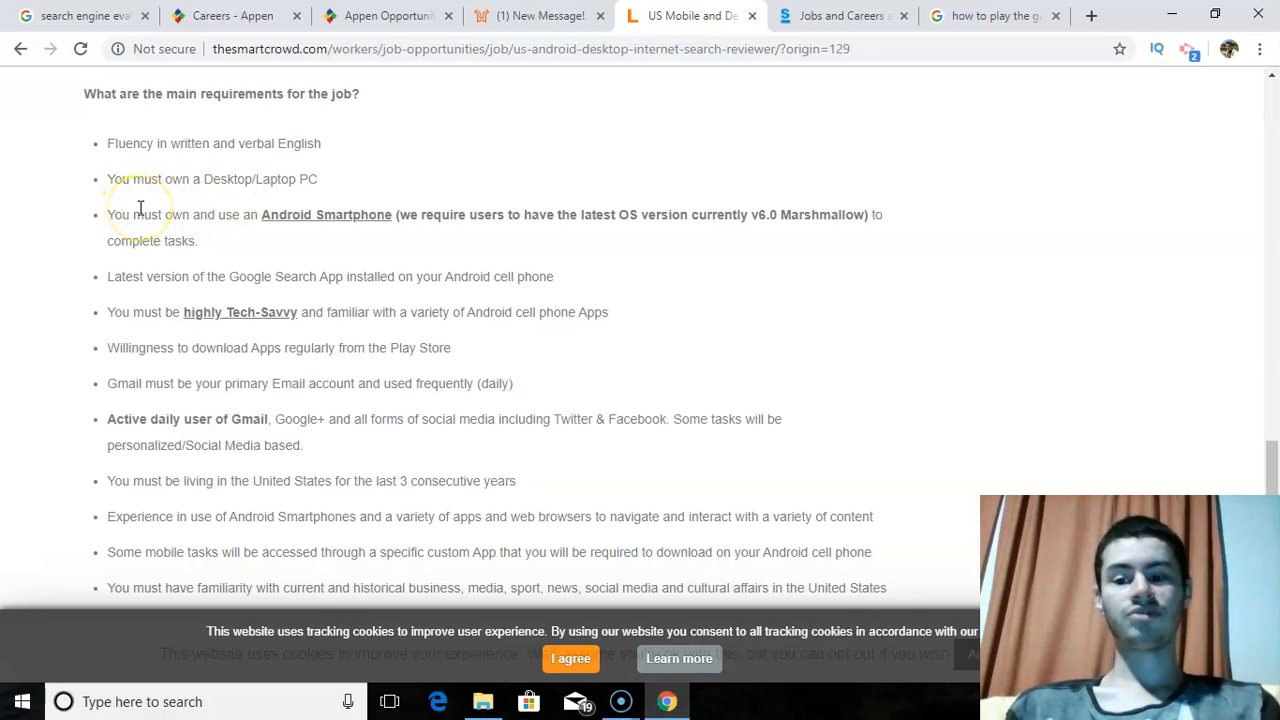
mouse_move(316, 216)
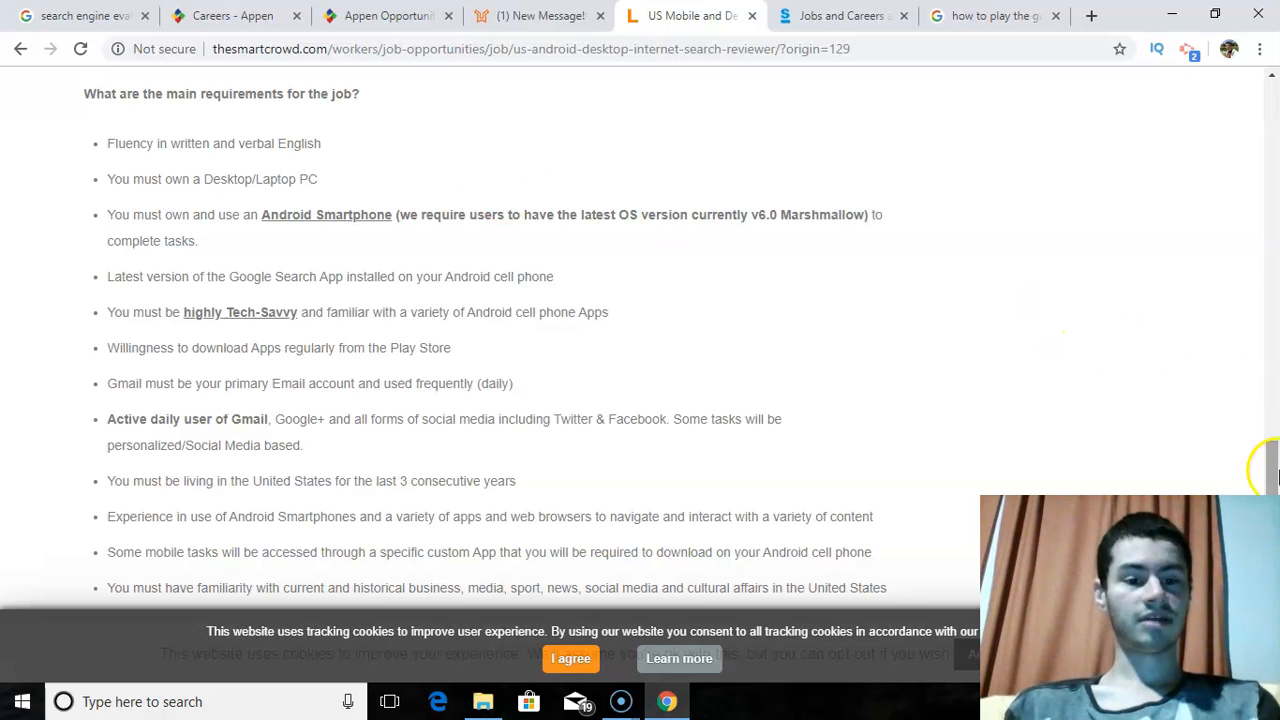
scroll(down, 3)
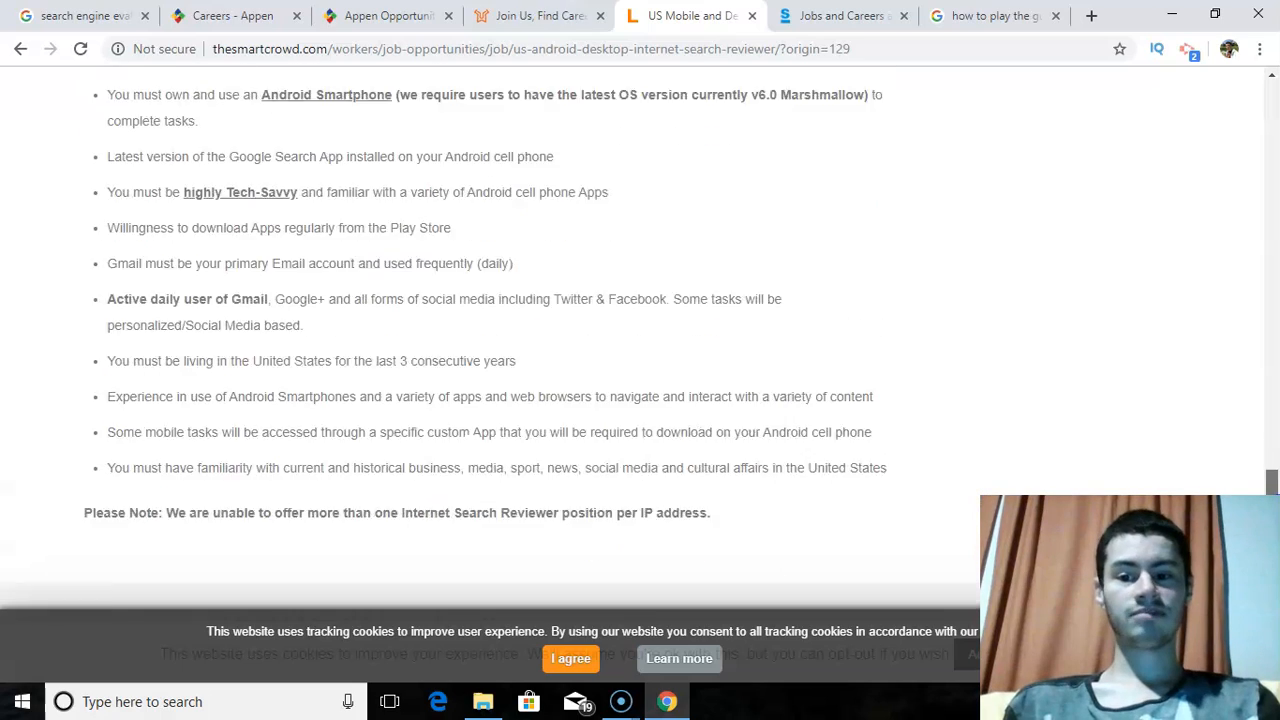
scroll(up, 3)
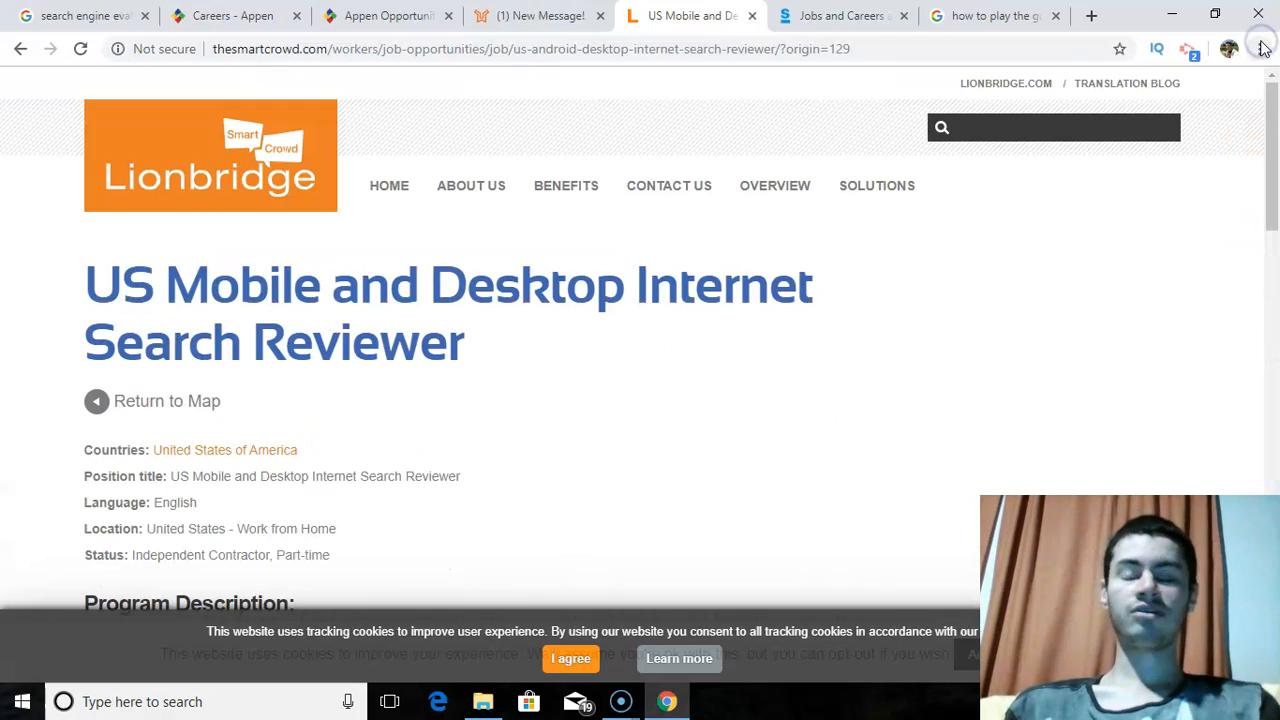
mouse_move(1262, 48)
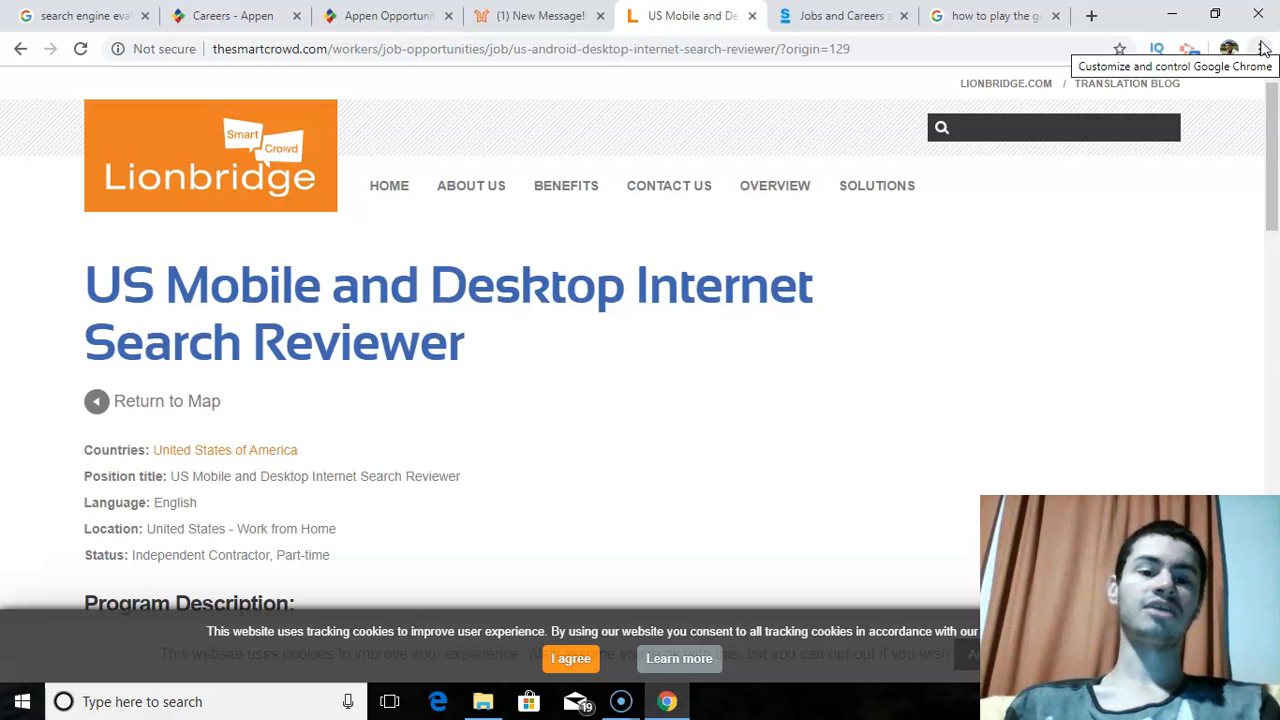
mouse_move(1196, 216)
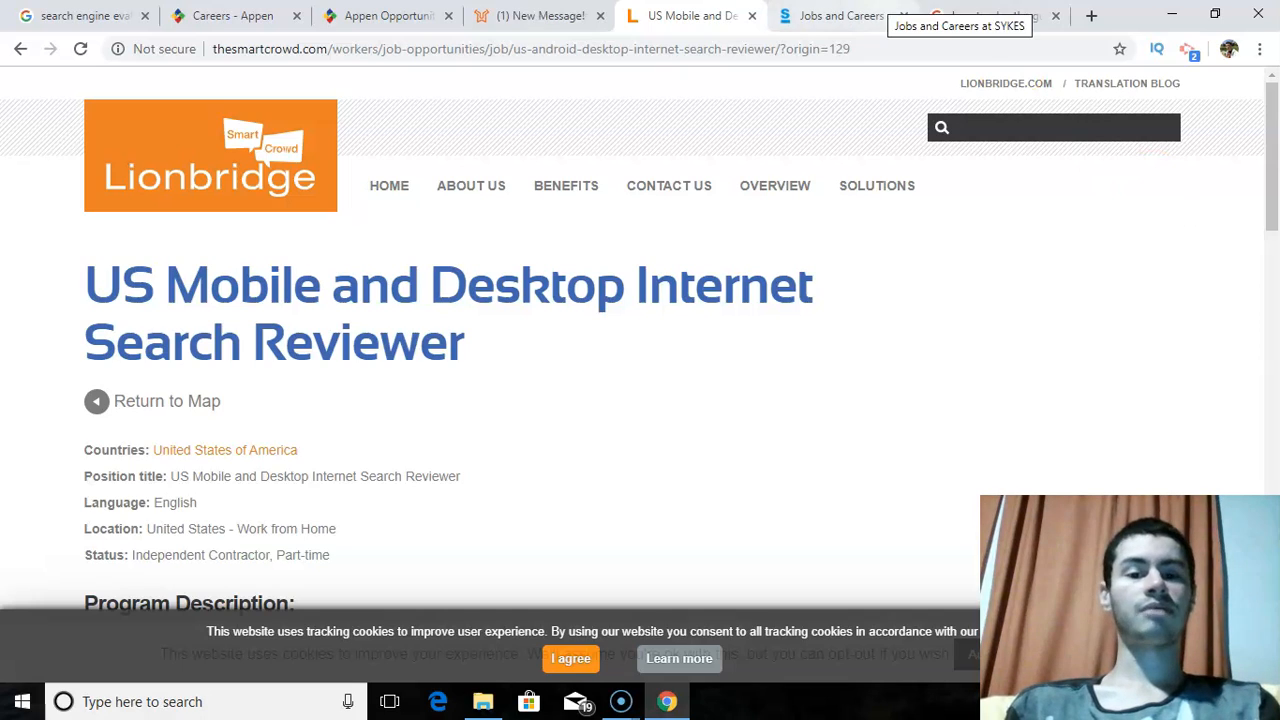
Step: Switch to the Jobs and Careers at SYKES tab showing Work With Us options
click(840, 16)
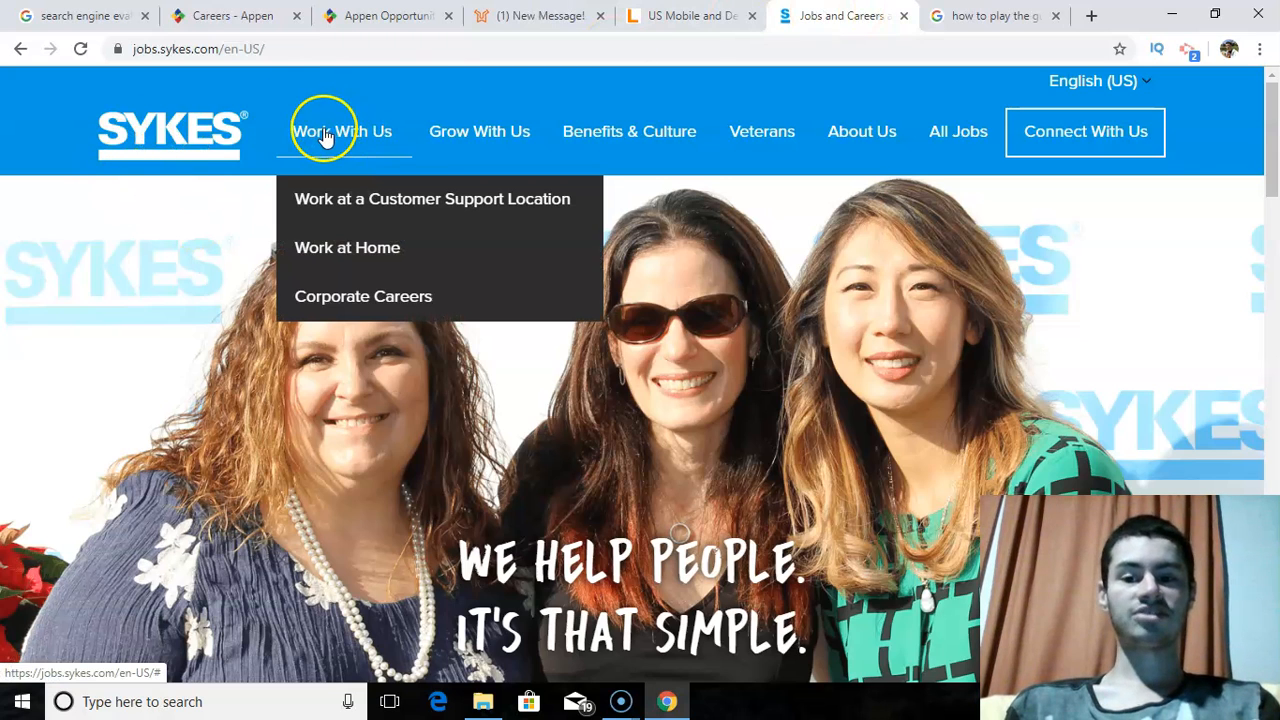
mouse_move(348, 248)
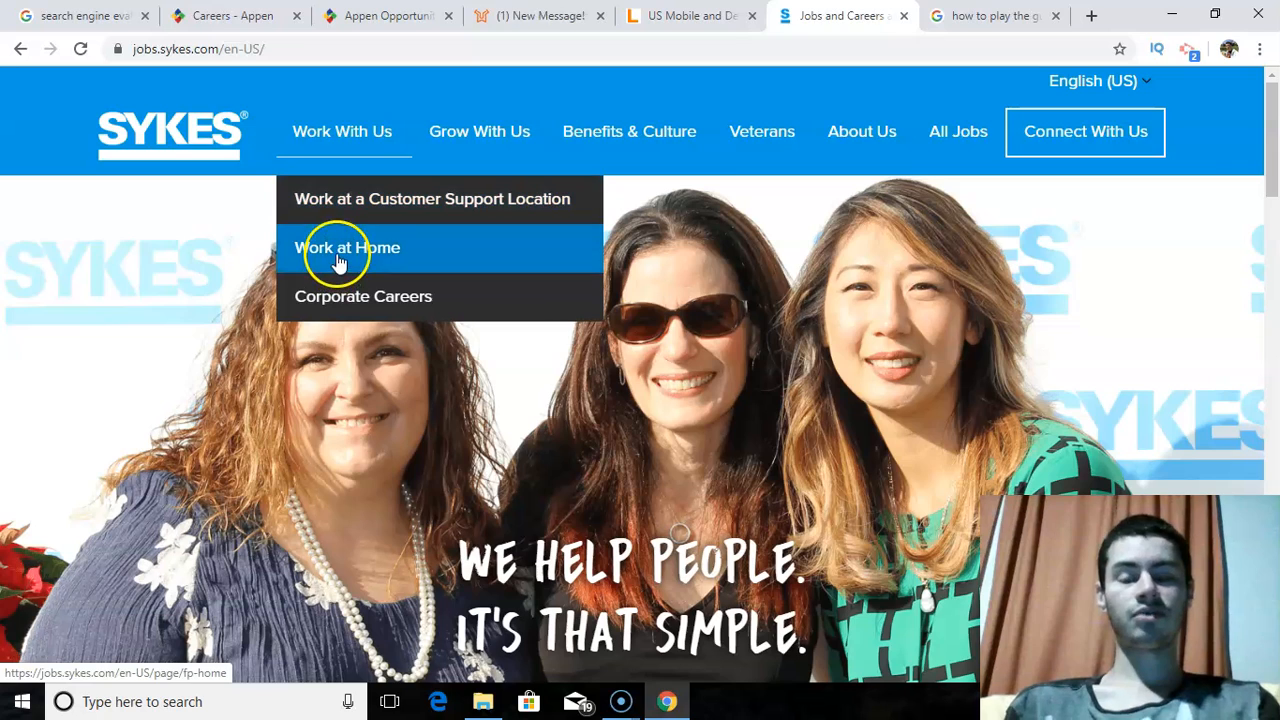
Step: Open SYKES's Work at Home page and skim its overview and job postings
click(348, 248)
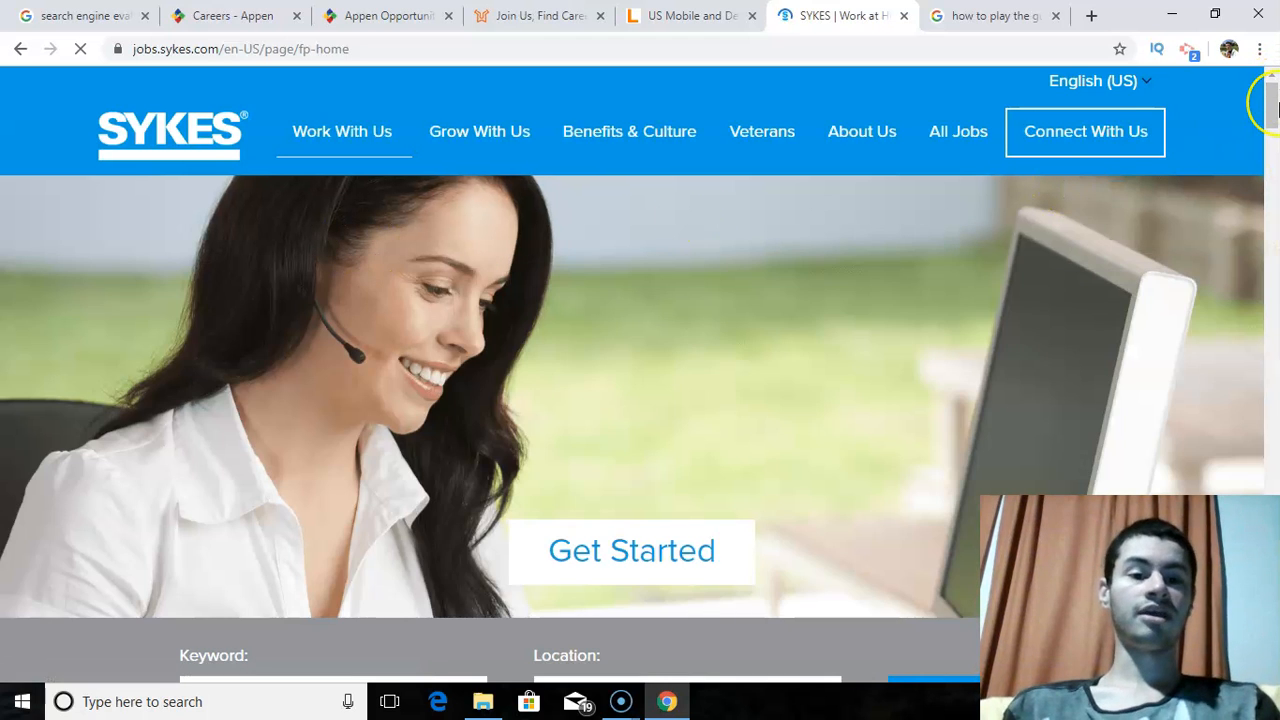
scroll(down, 3)
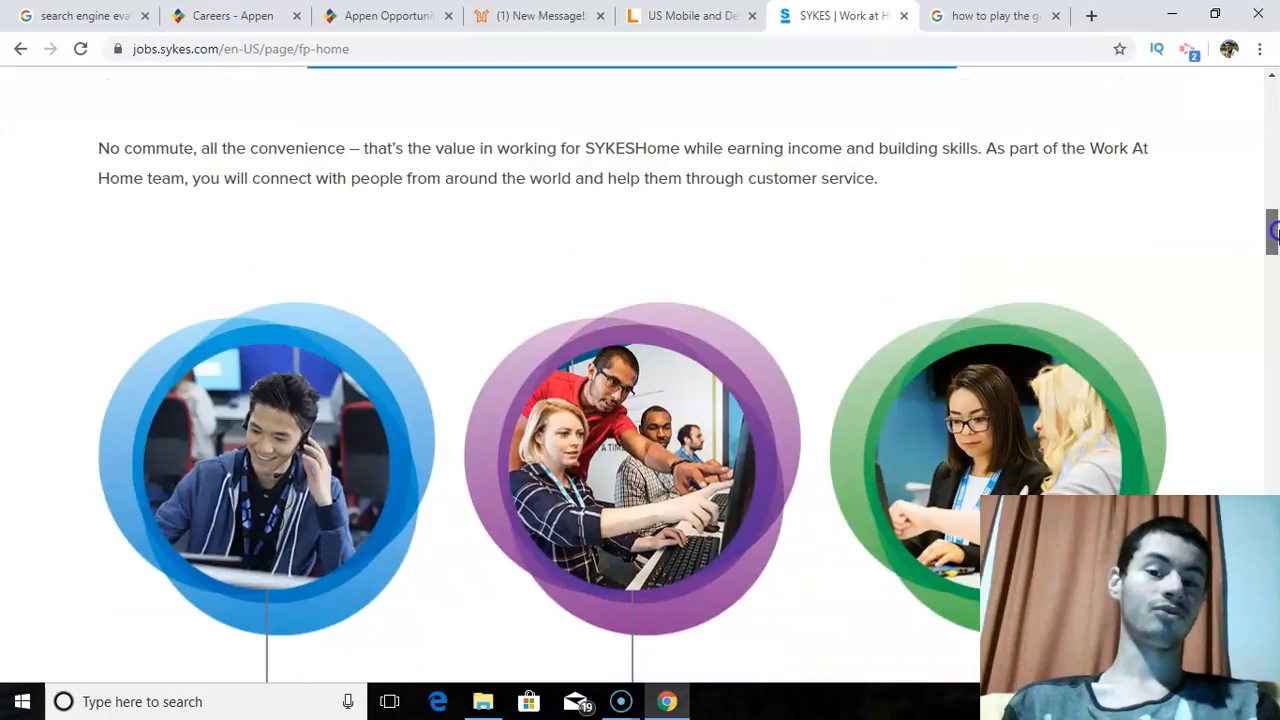
scroll(down, 3)
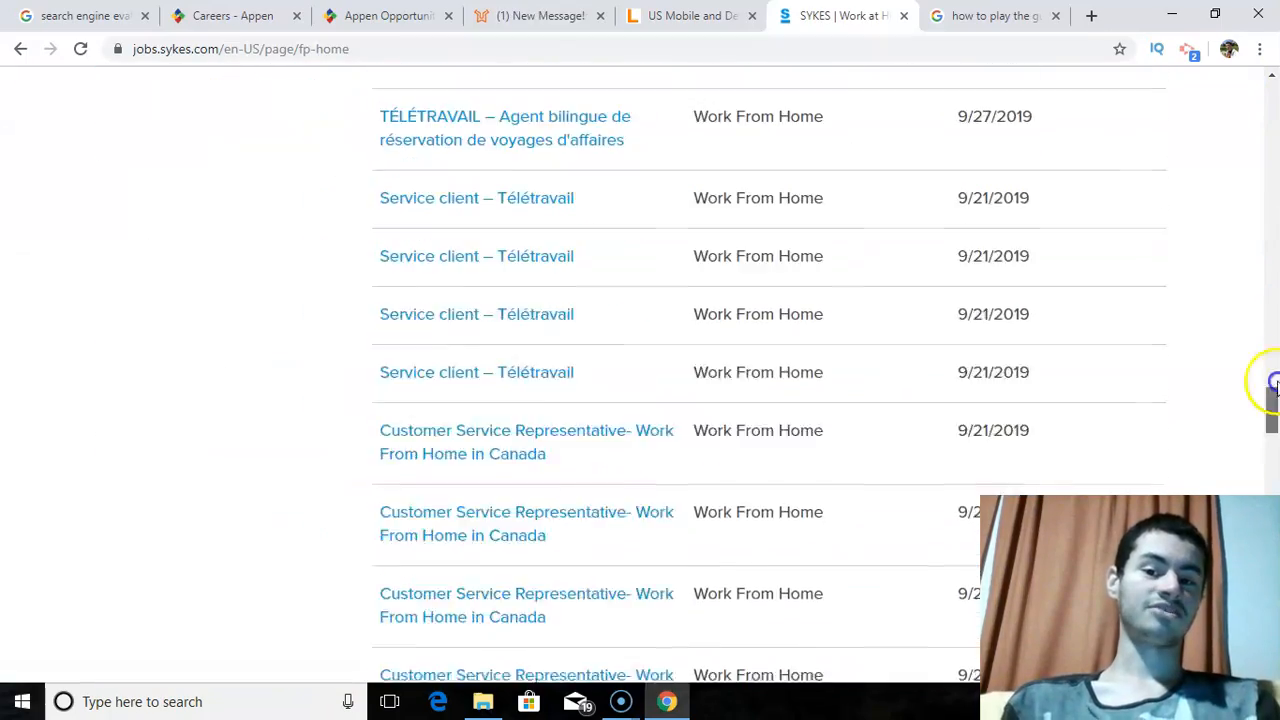
scroll(up, 3)
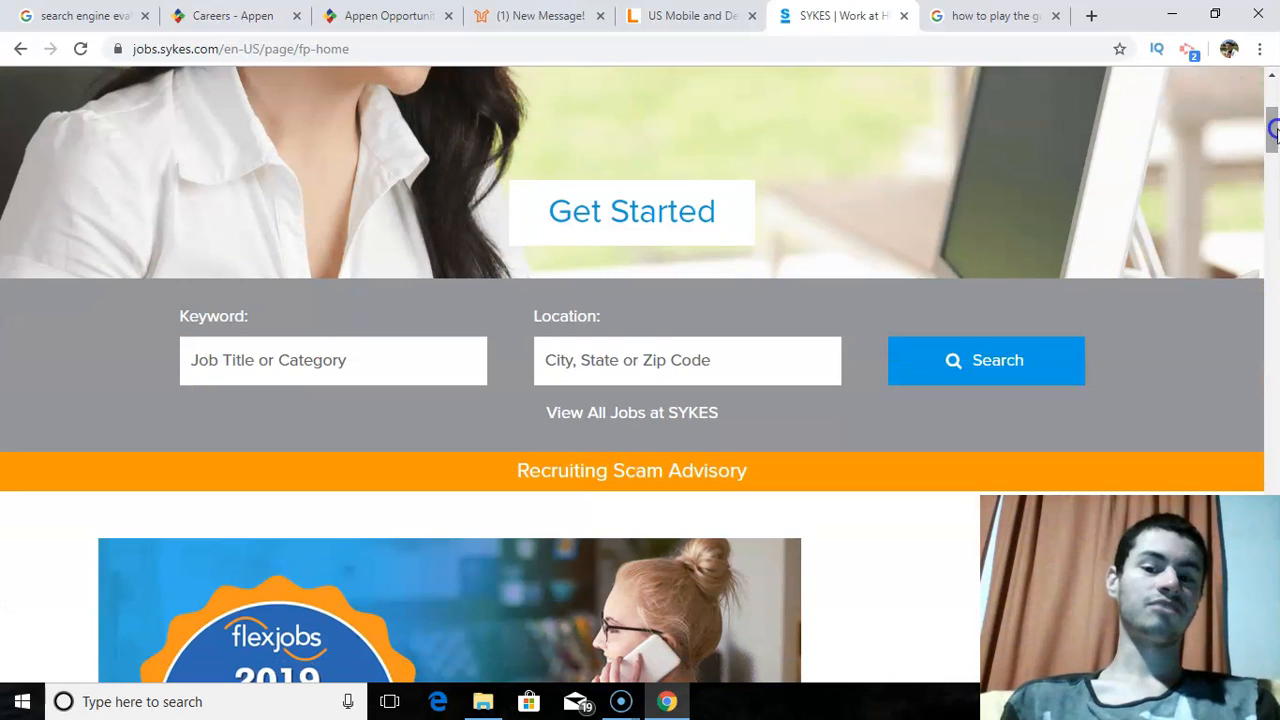
Step: Search SYKES job openings for the keyword 'search engine evaluator'
text(se)
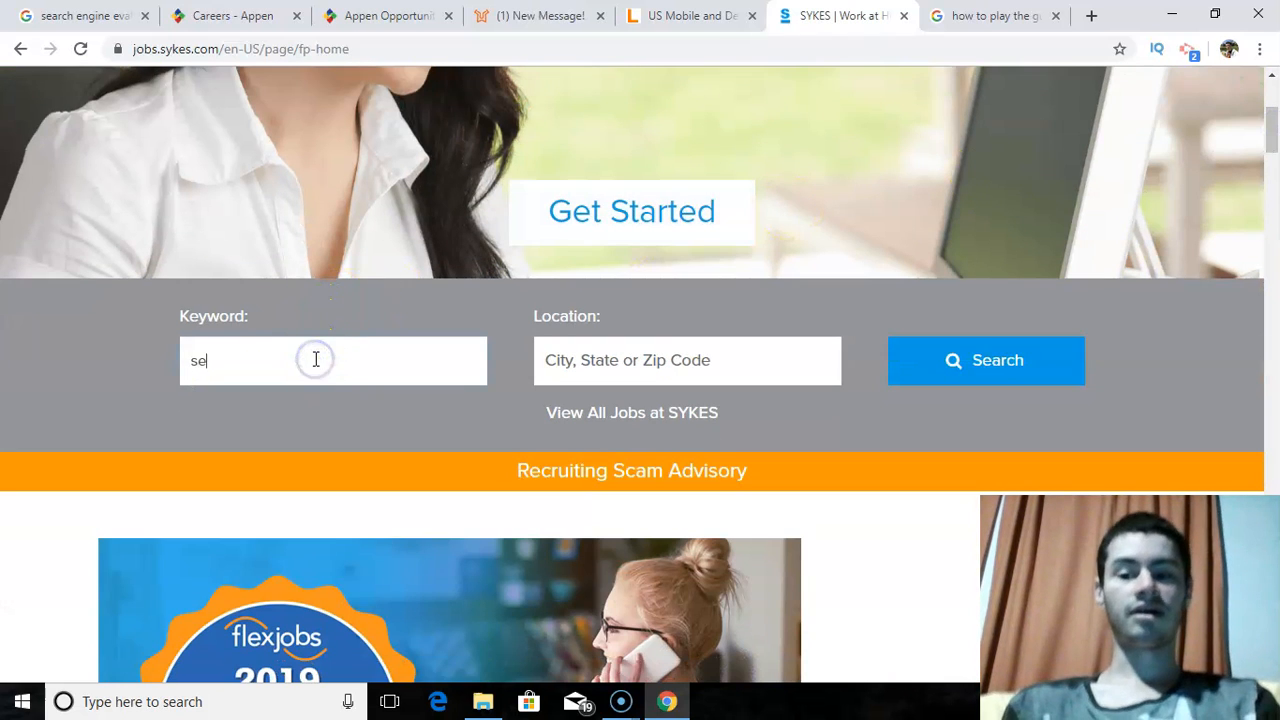
text(search engign)
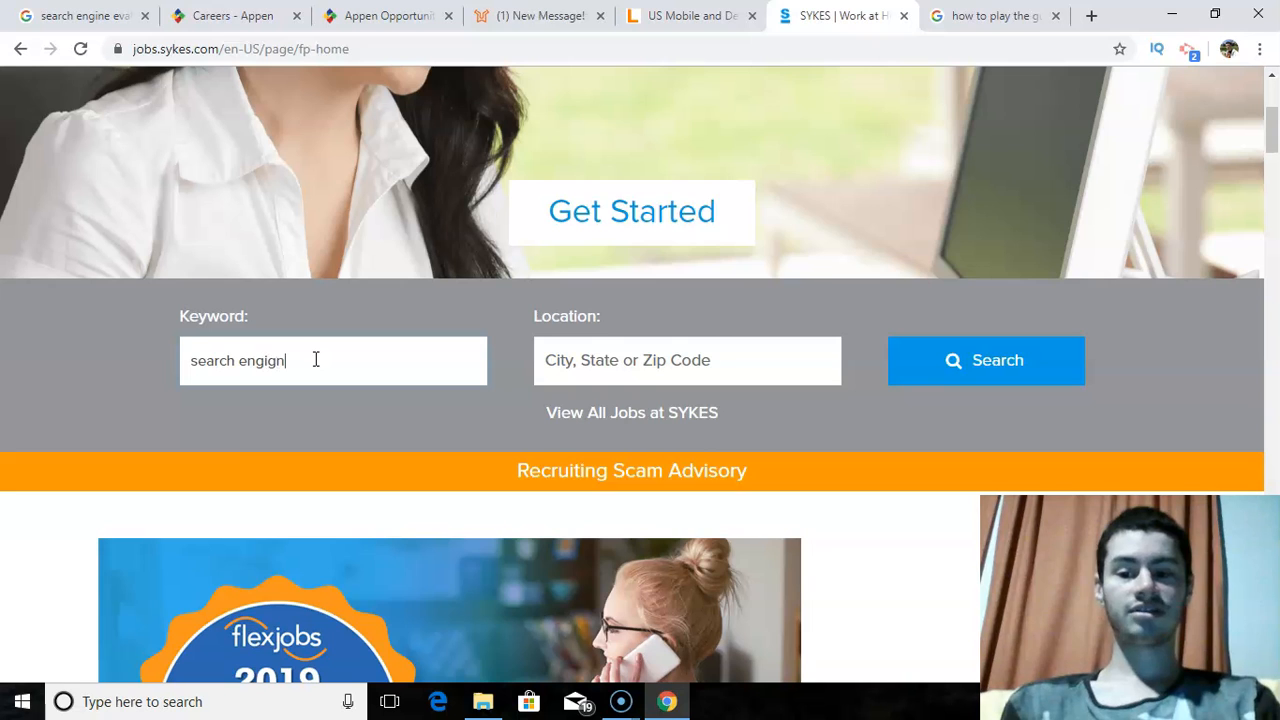
text(search engine evaluator)
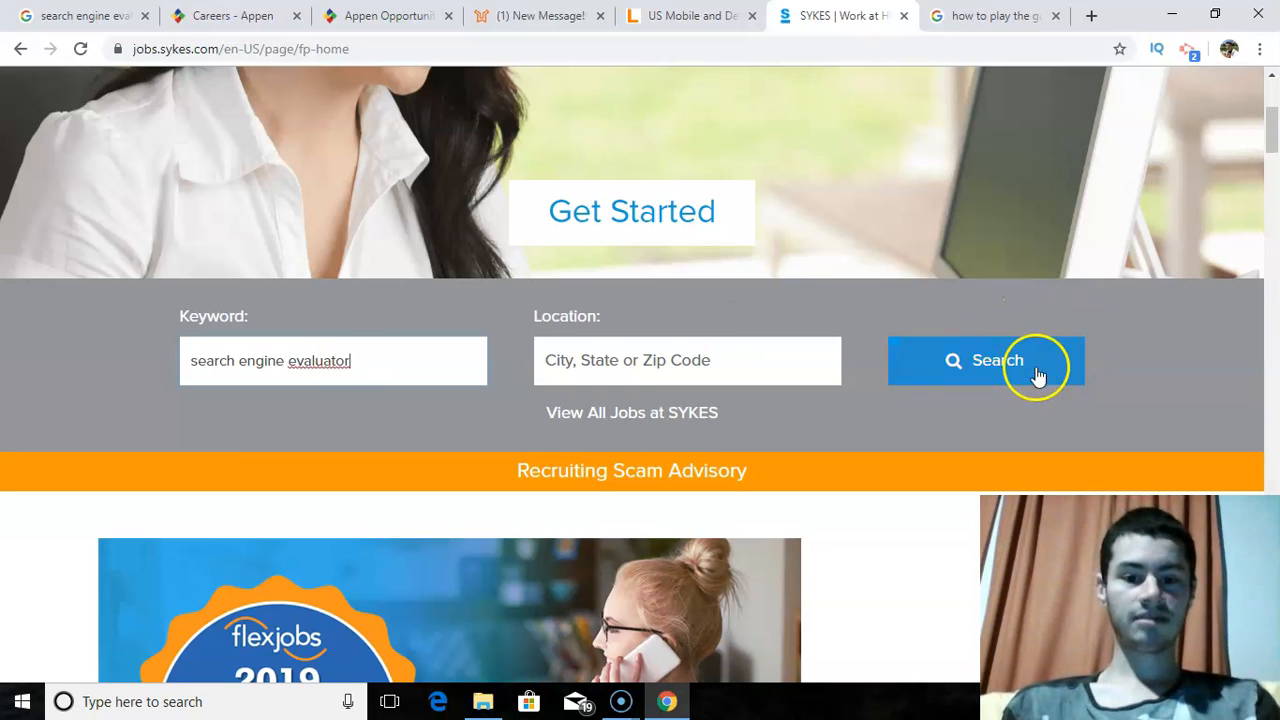
click(984, 360)
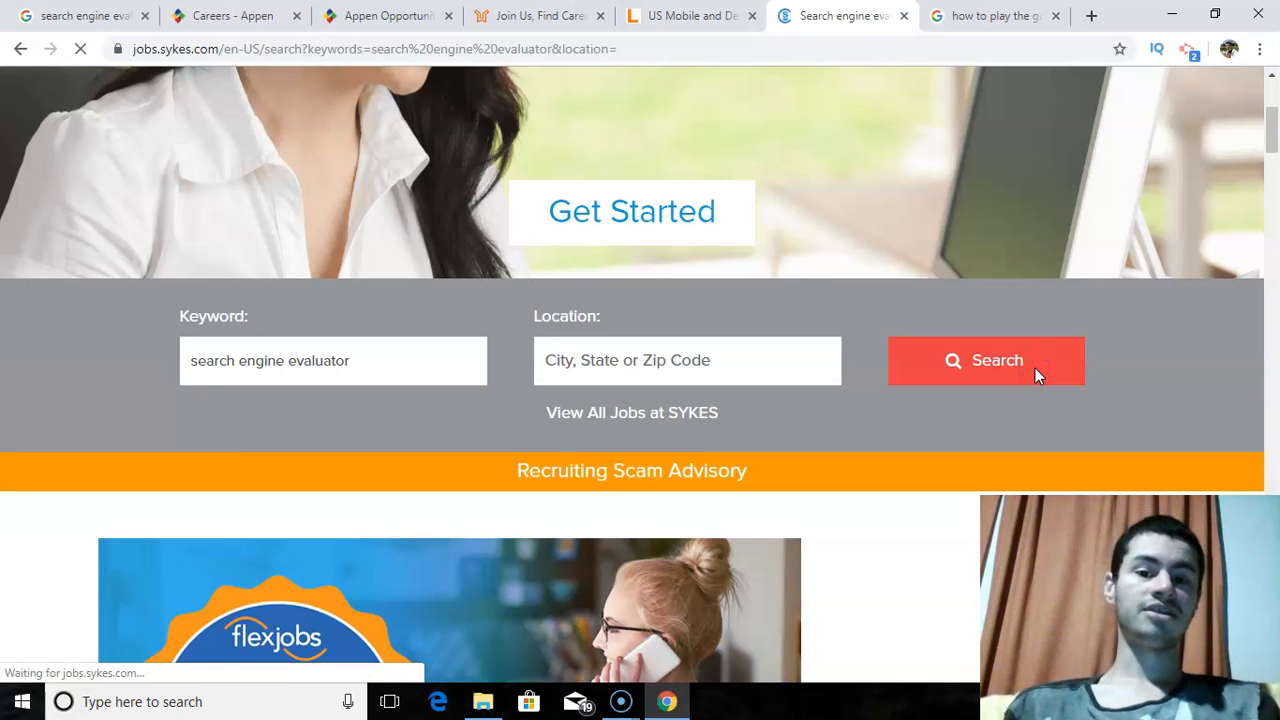
click(984, 360)
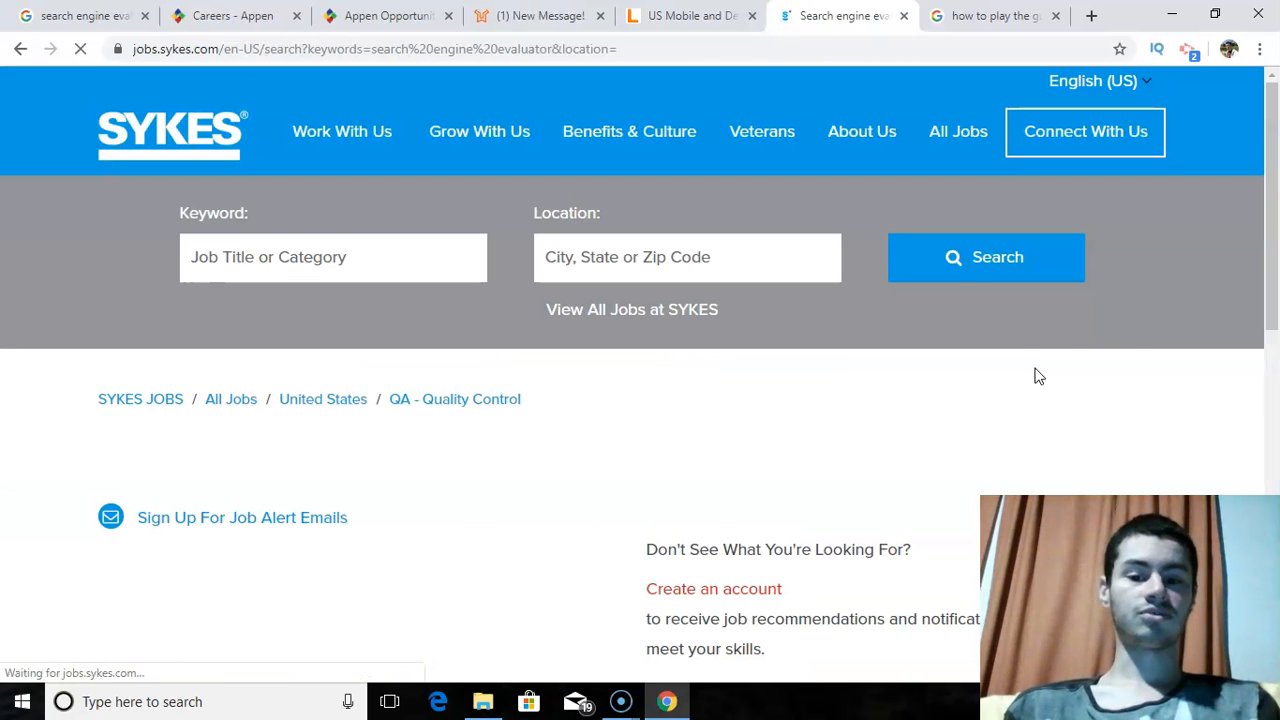
Step: Scroll through the part-time Search Quality Evaluator results to the page footer
scroll(down, 3)
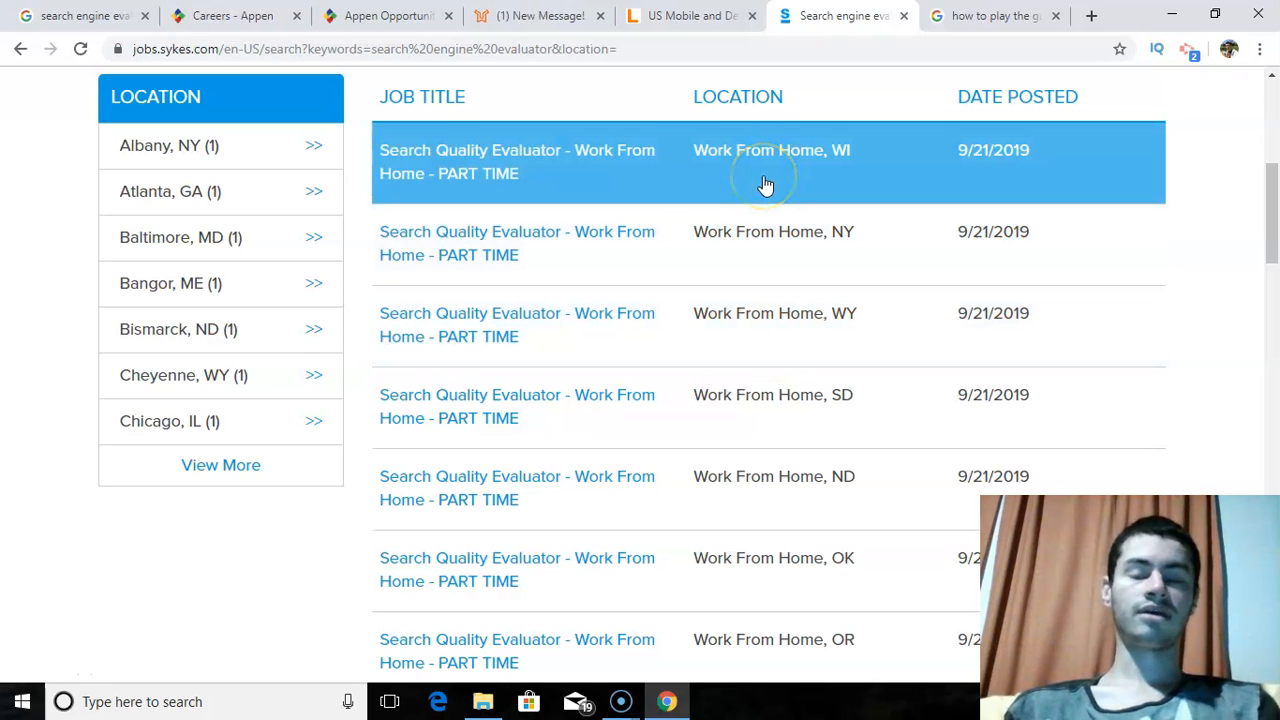
mouse_move(824, 236)
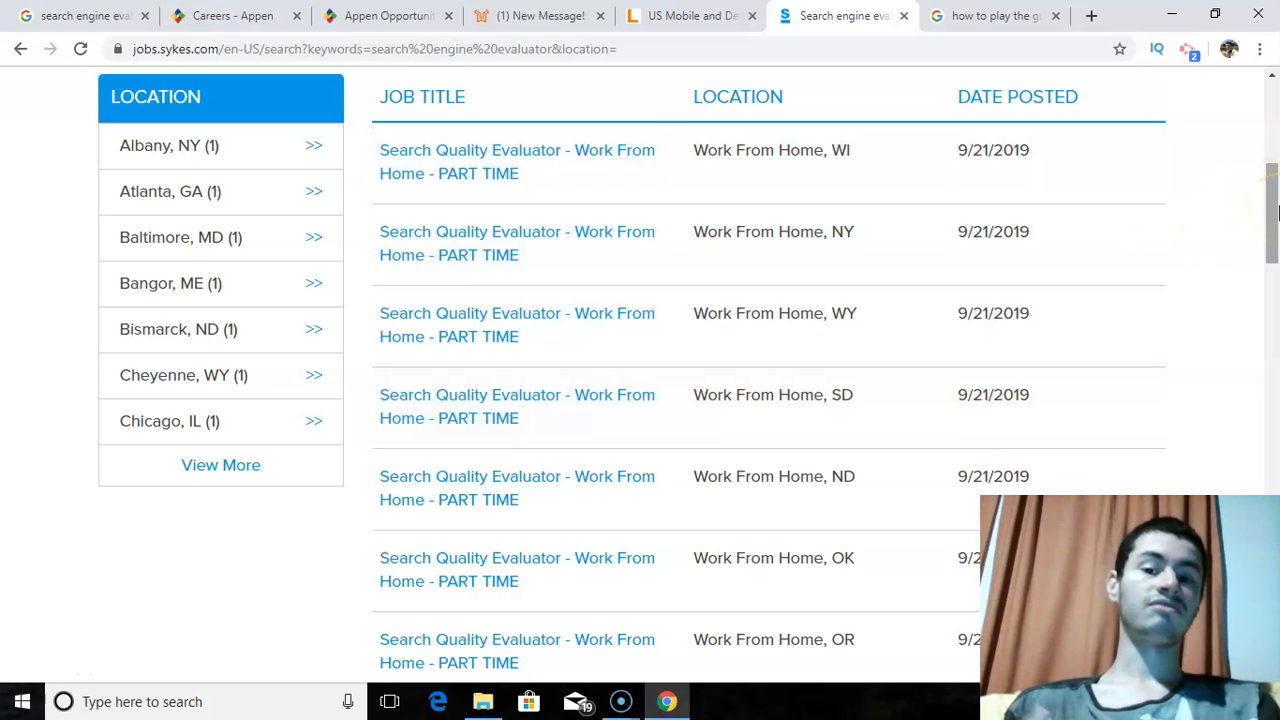
scroll(down, 3)
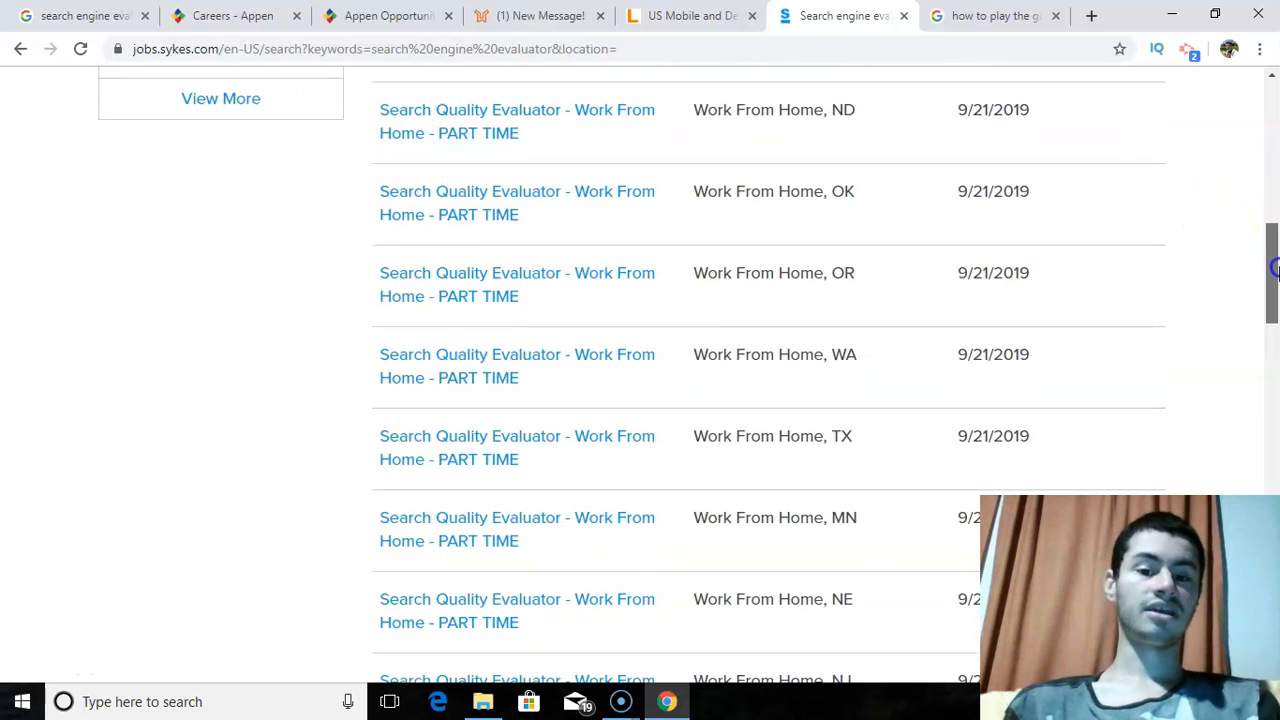
scroll(down, 3)
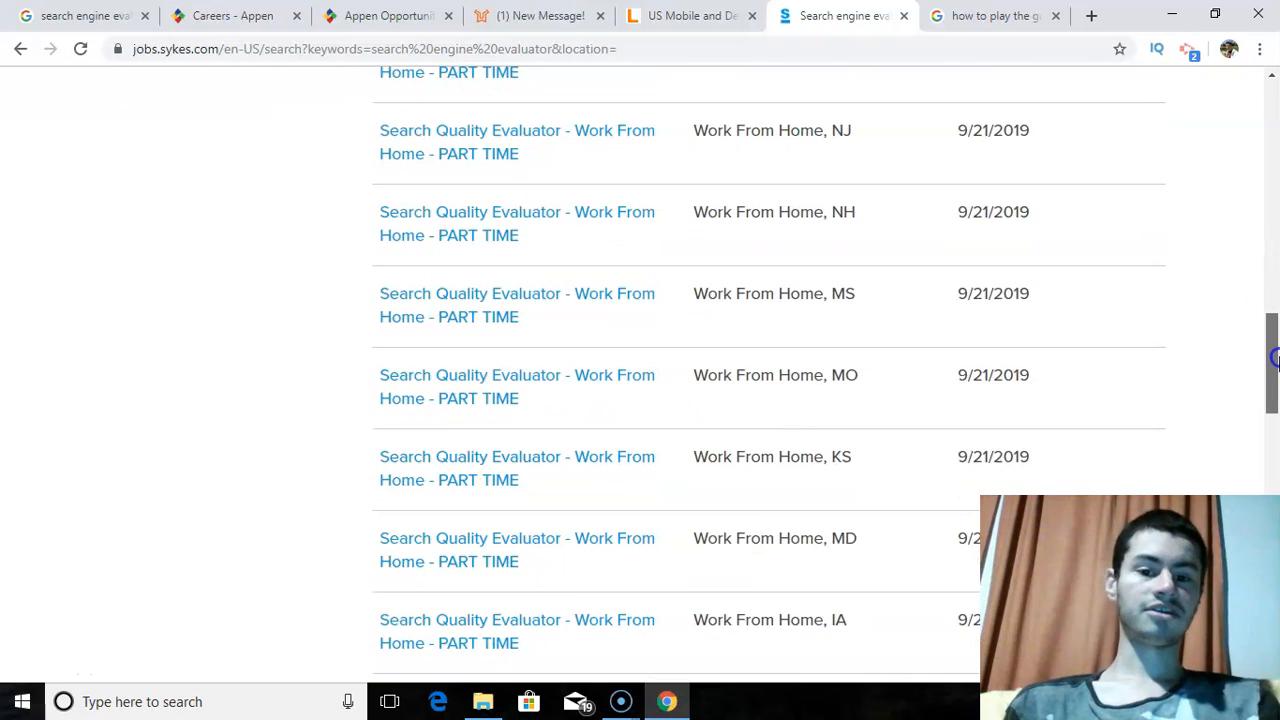
scroll(down, 3)
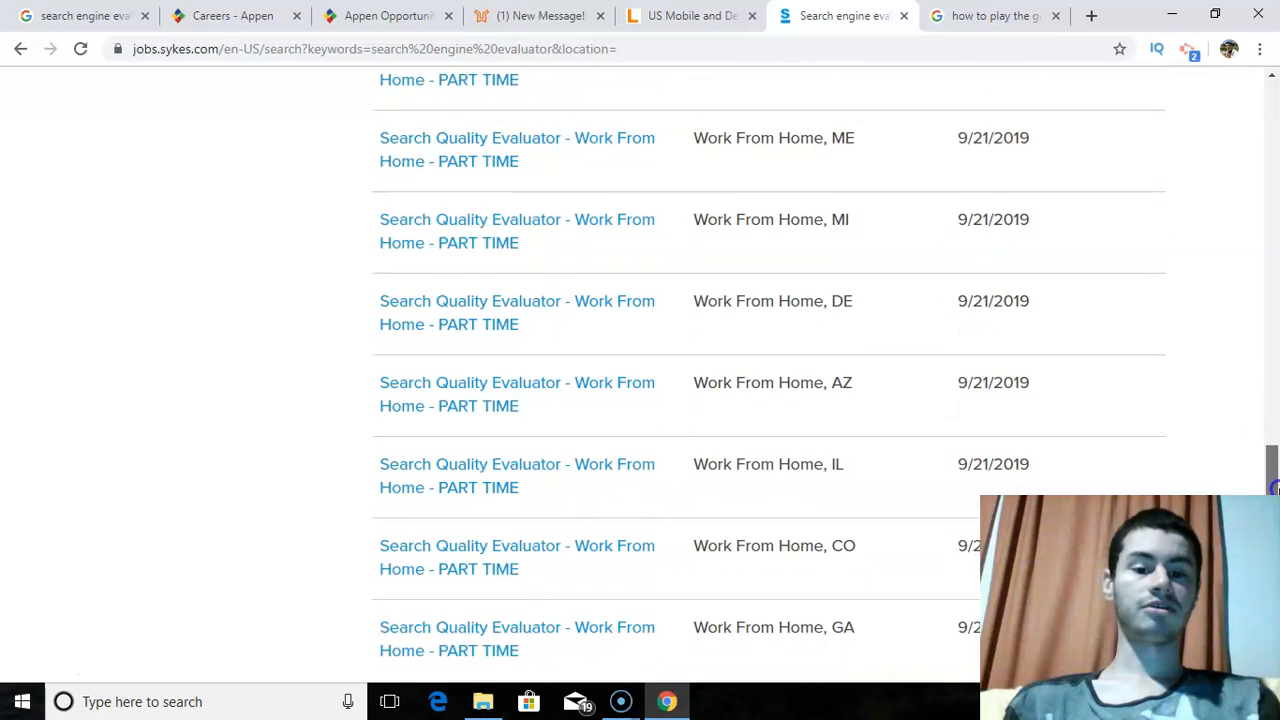
scroll(down, 3)
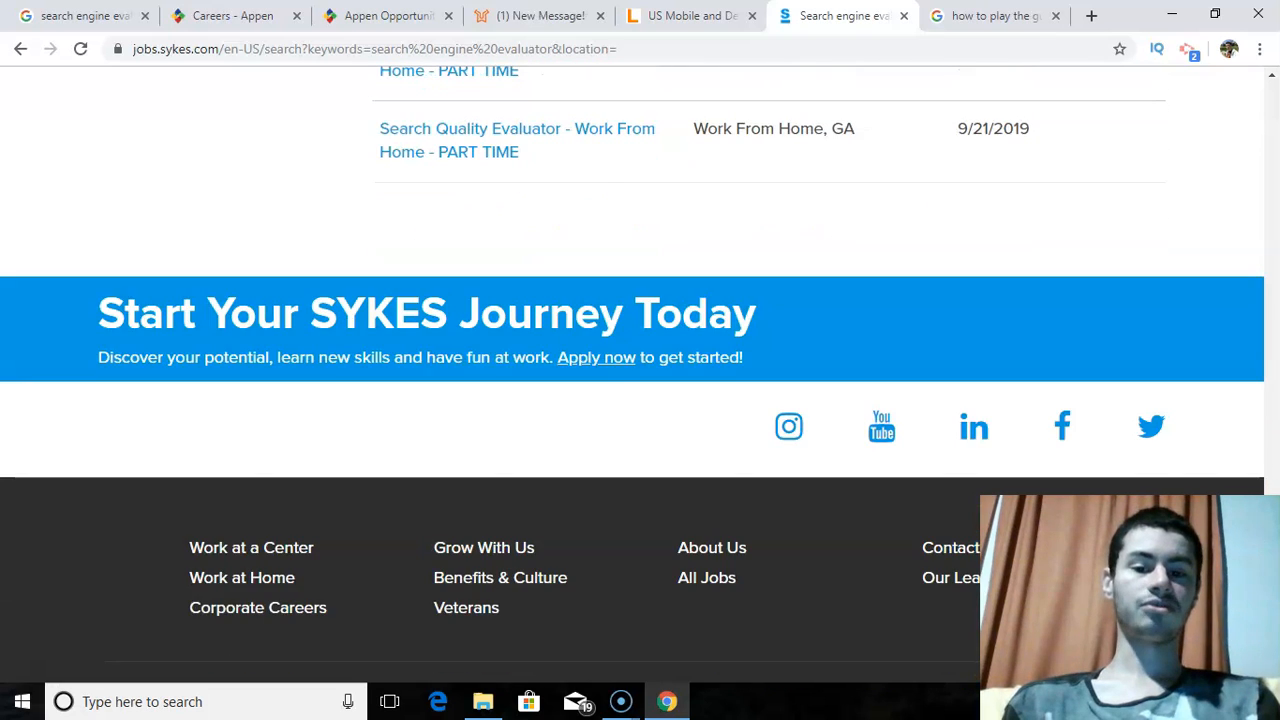